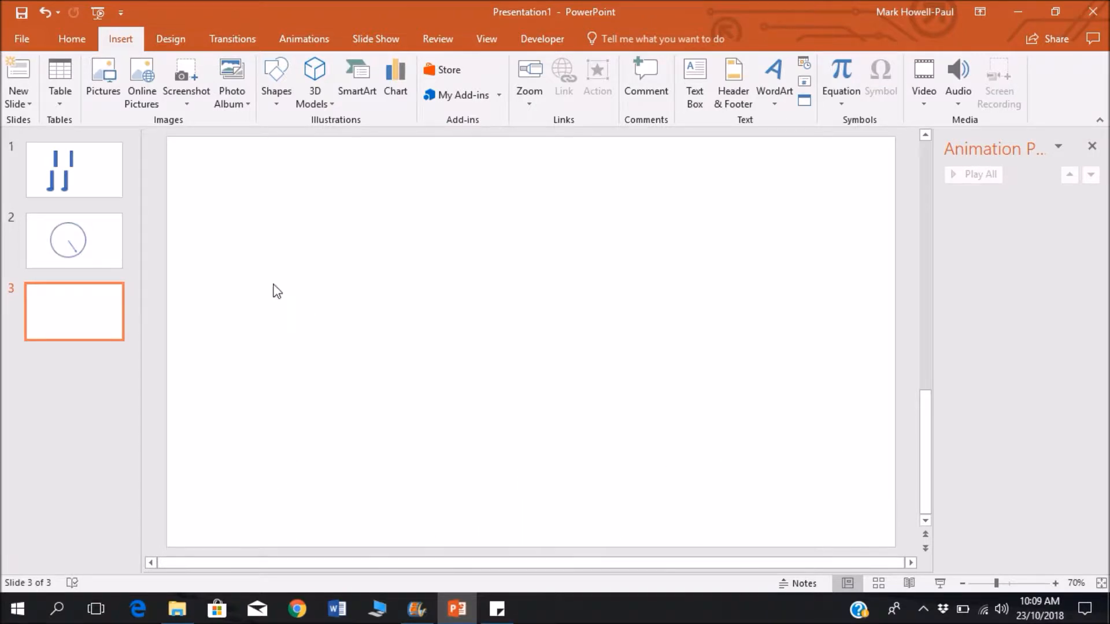
Show slide 1 with its four blue leg bars and expand the animation effects gallery
left_click(73, 169)
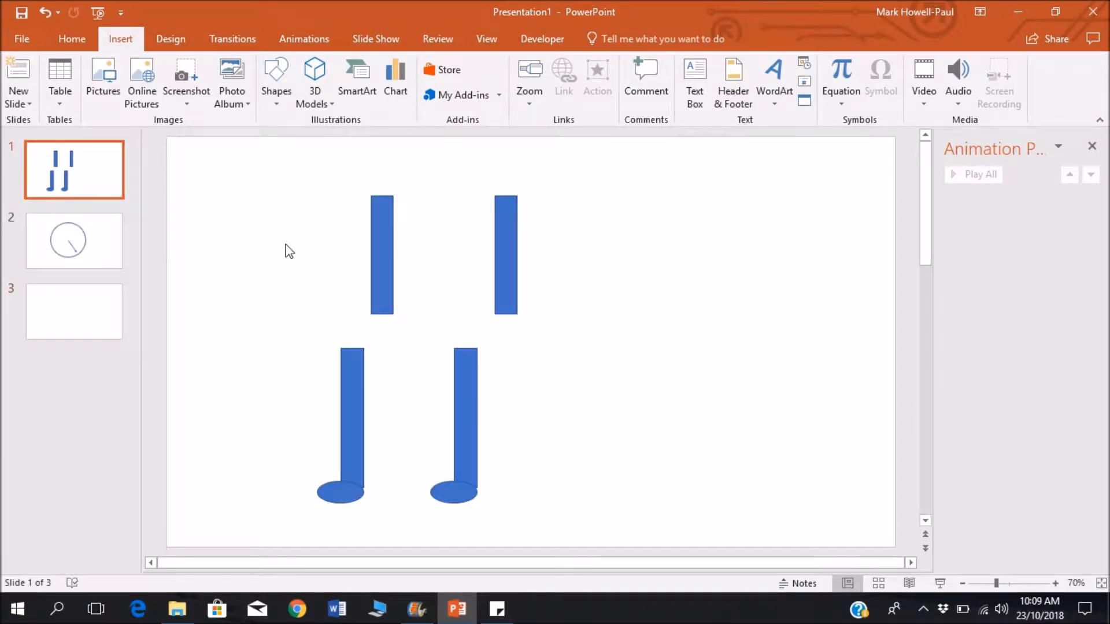
mouse_move(305, 38)
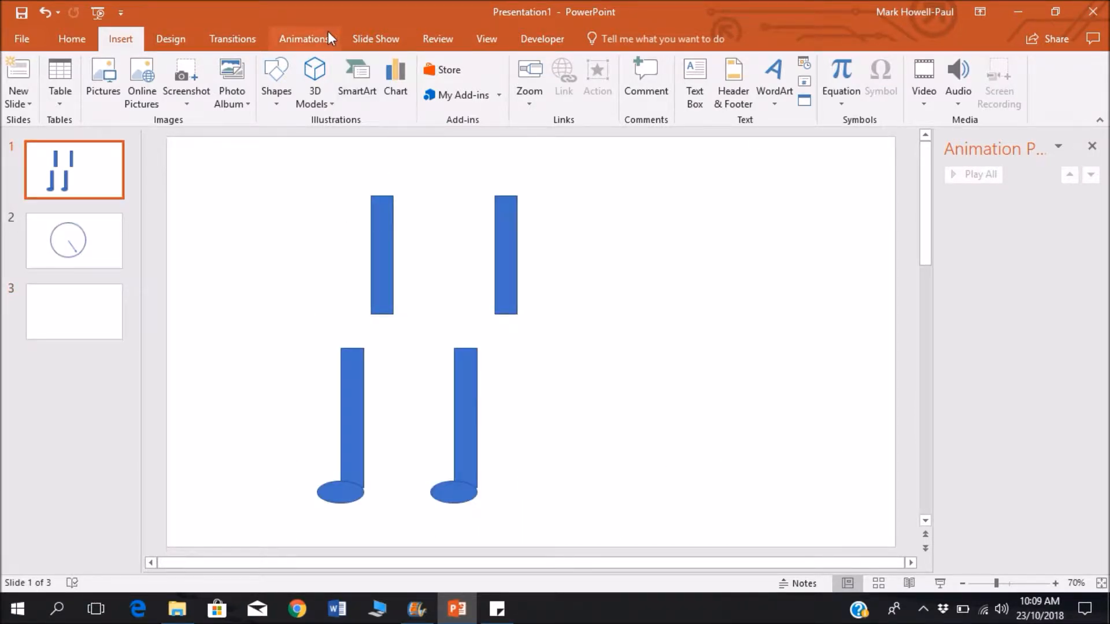
left_click(303, 39)
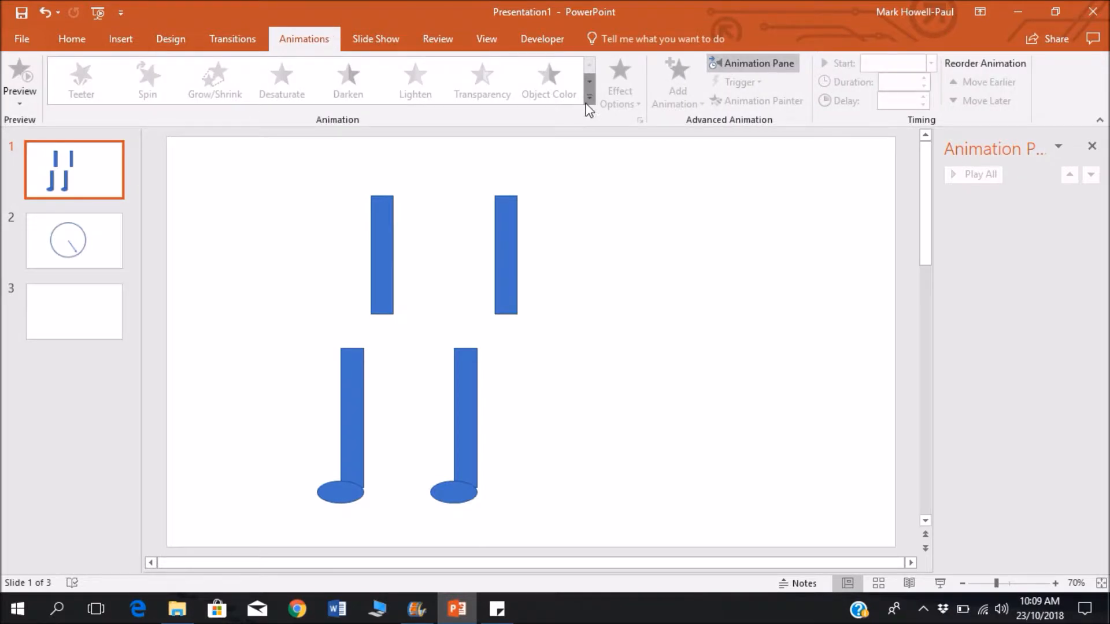
left_click(589, 103)
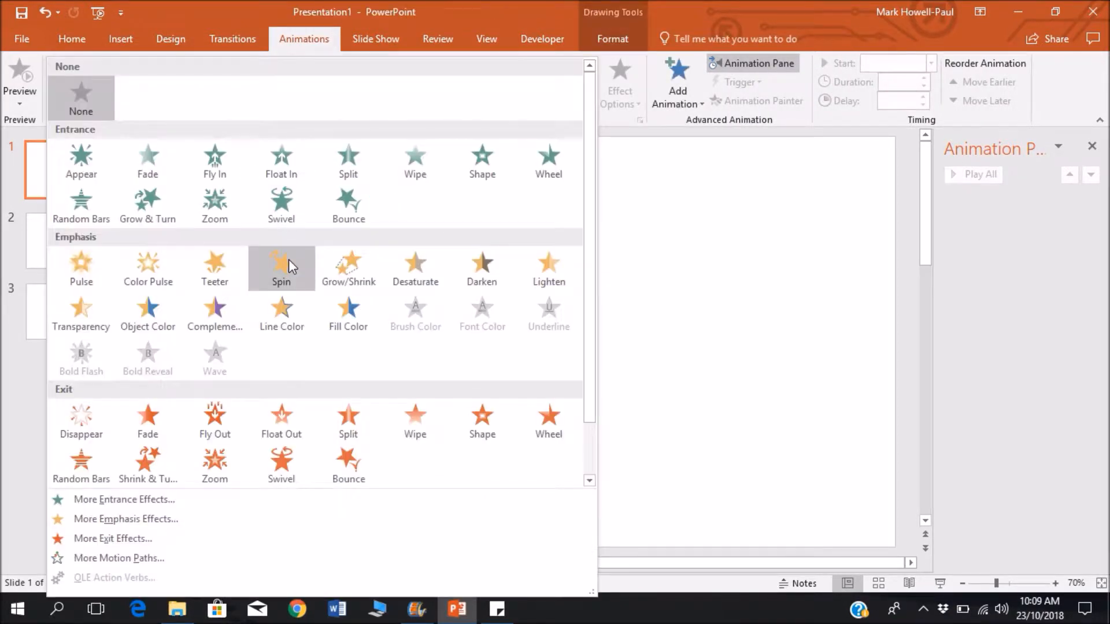
mouse_move(680, 225)
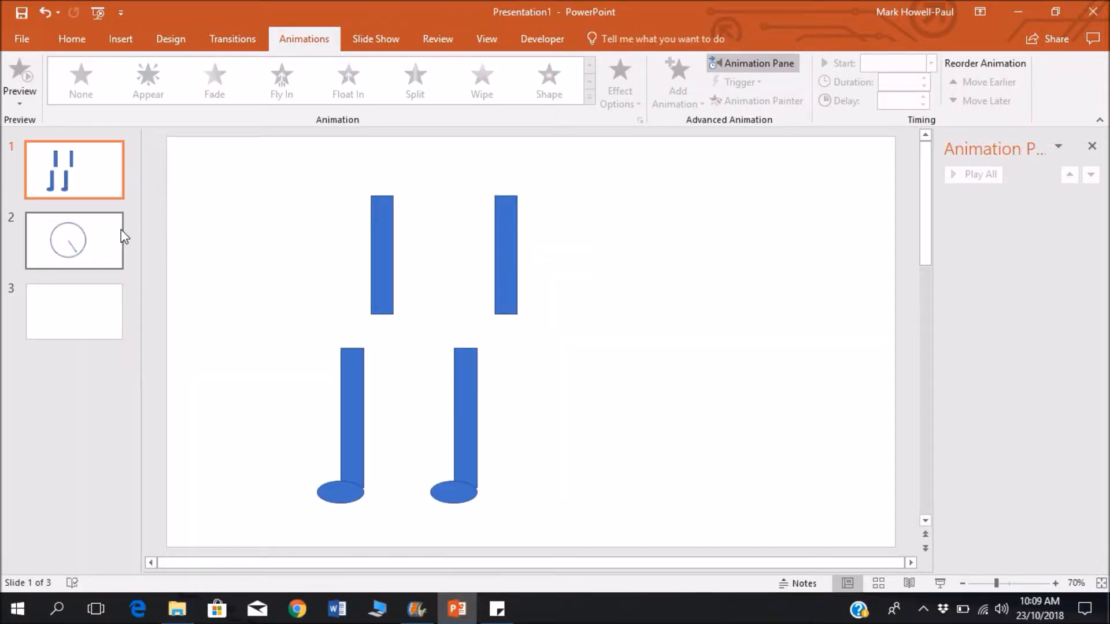
Select the arrow inside the circle on slide 2 and apply the Spin animation
left_click(74, 240)
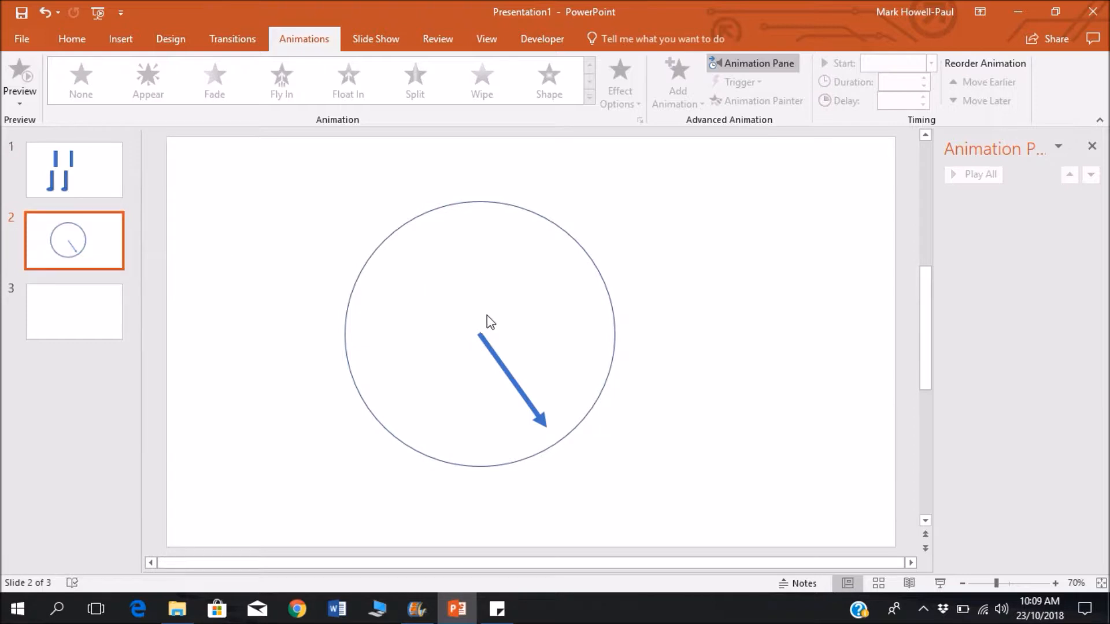
left_click(510, 382)
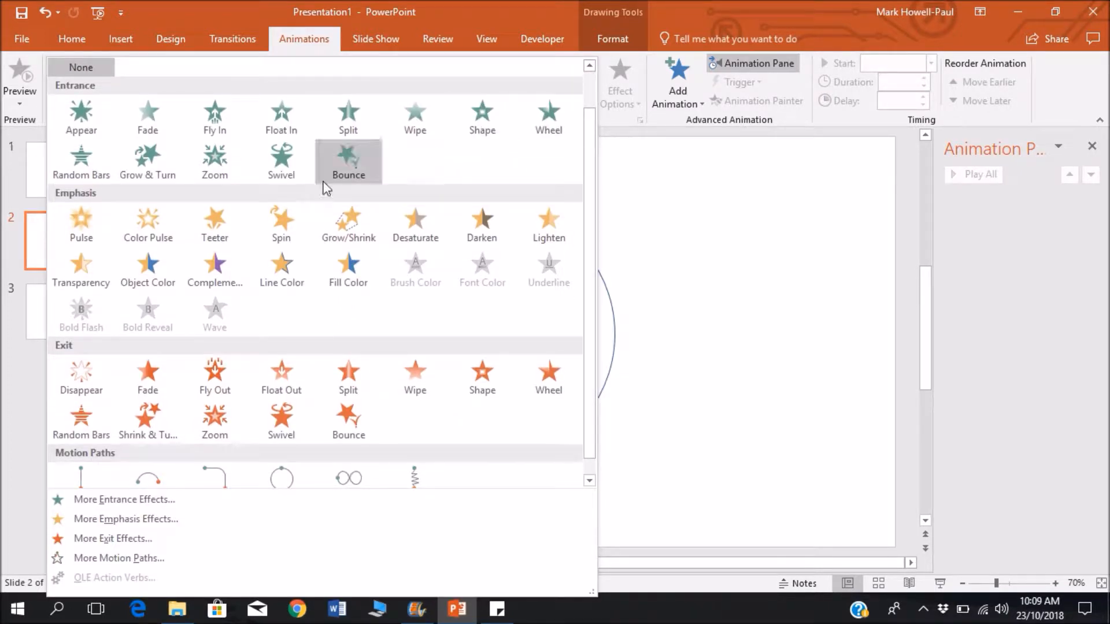
left_click(281, 223)
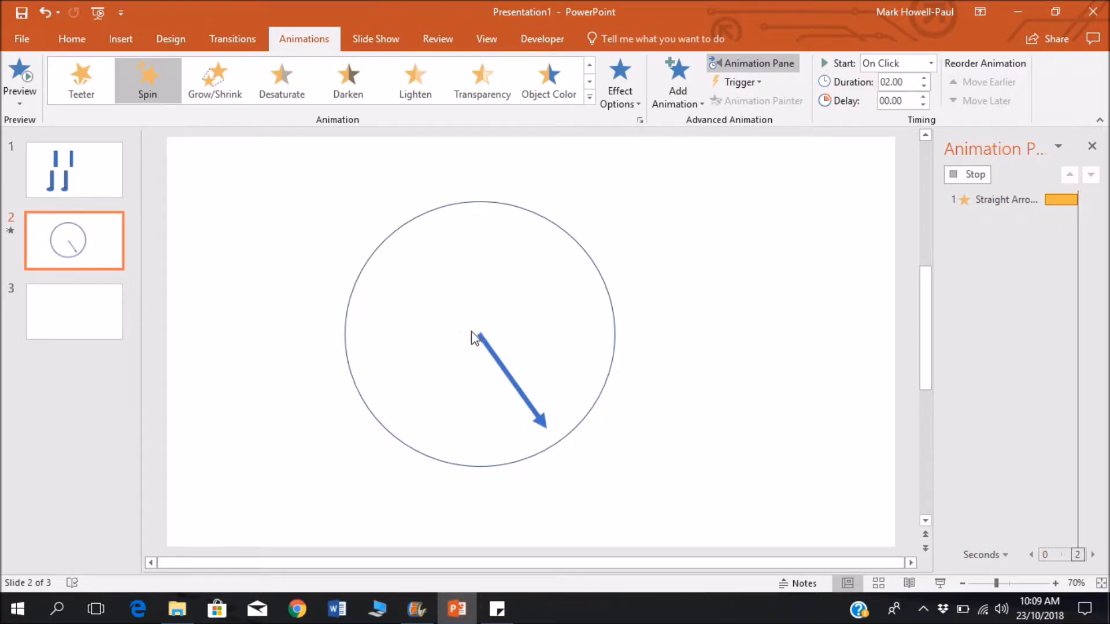
Preview the arrow's spin in the Animation Pane, then reselect the arrow
left_click(510, 382)
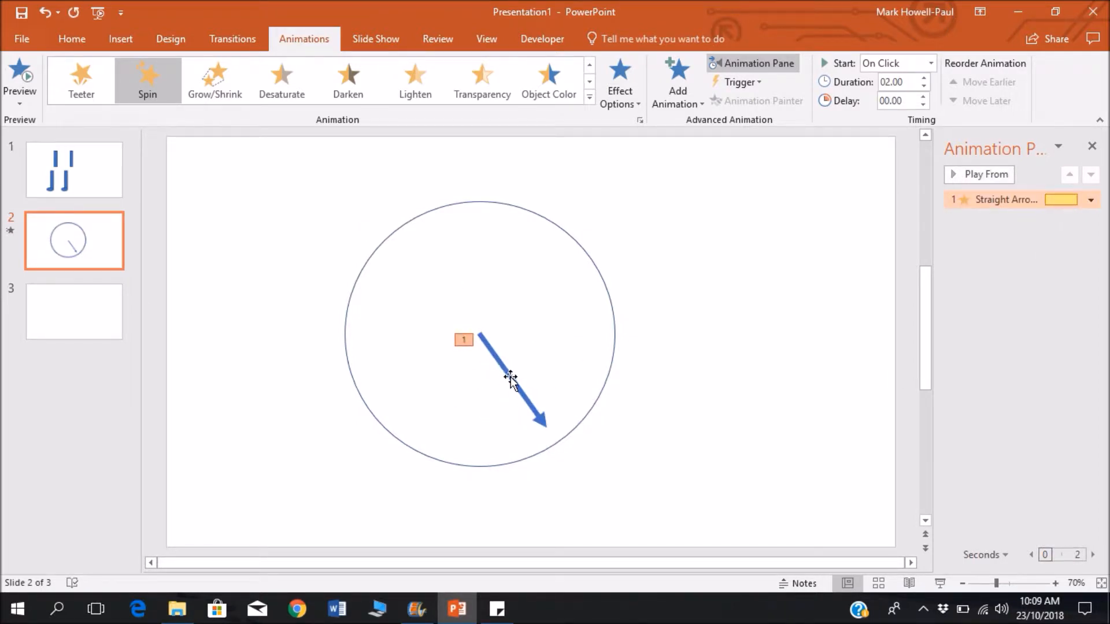
left_click(508, 379)
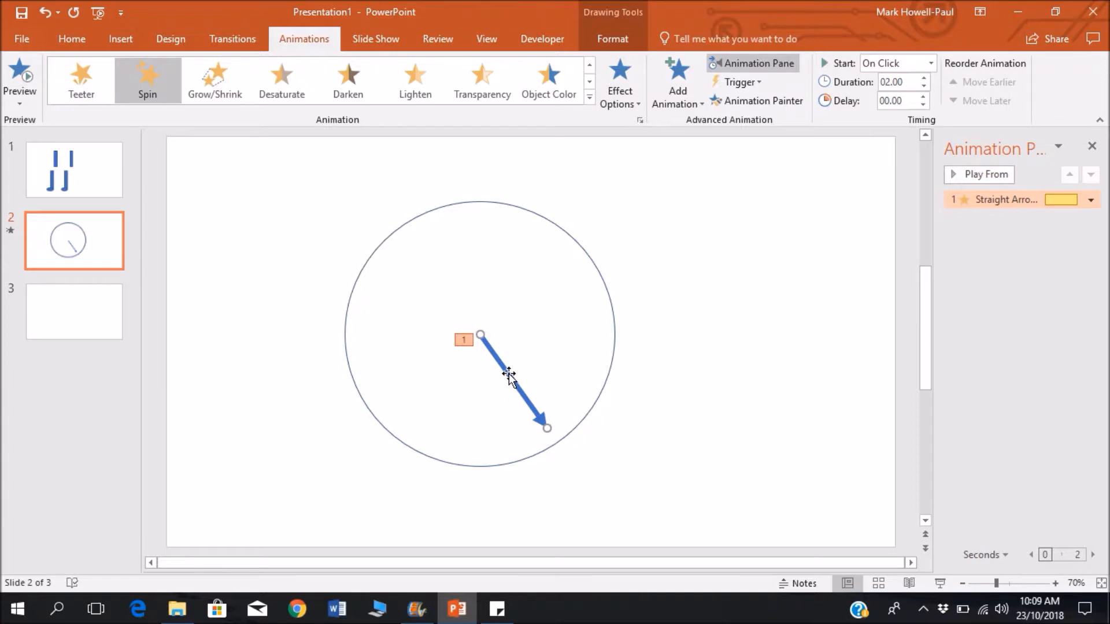
left_click(741, 227)
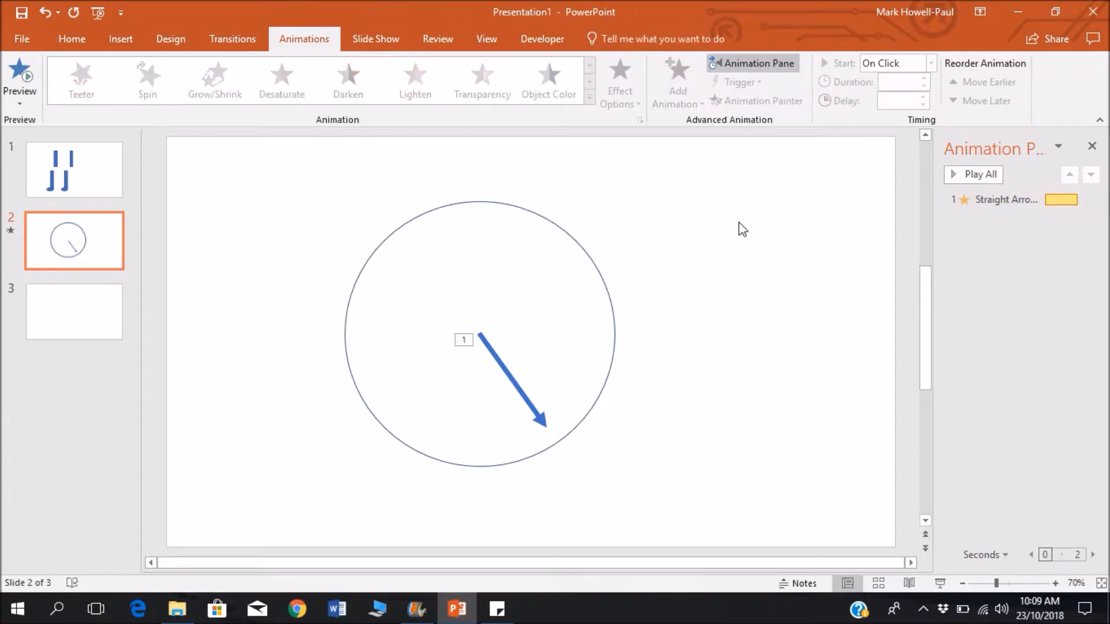
left_click(973, 174)
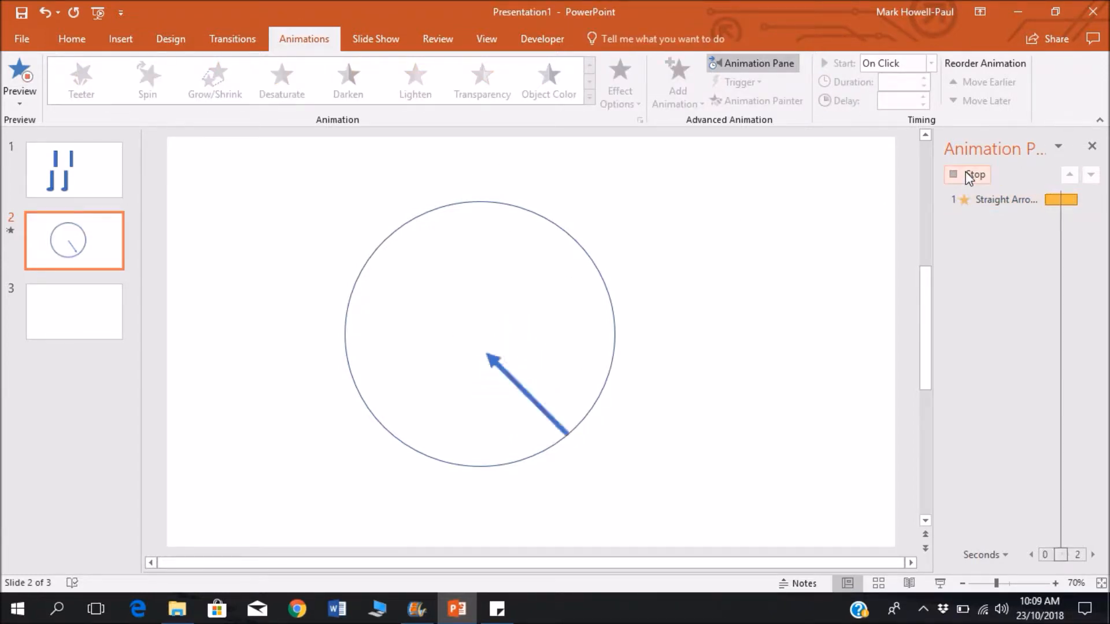
left_click(975, 175)
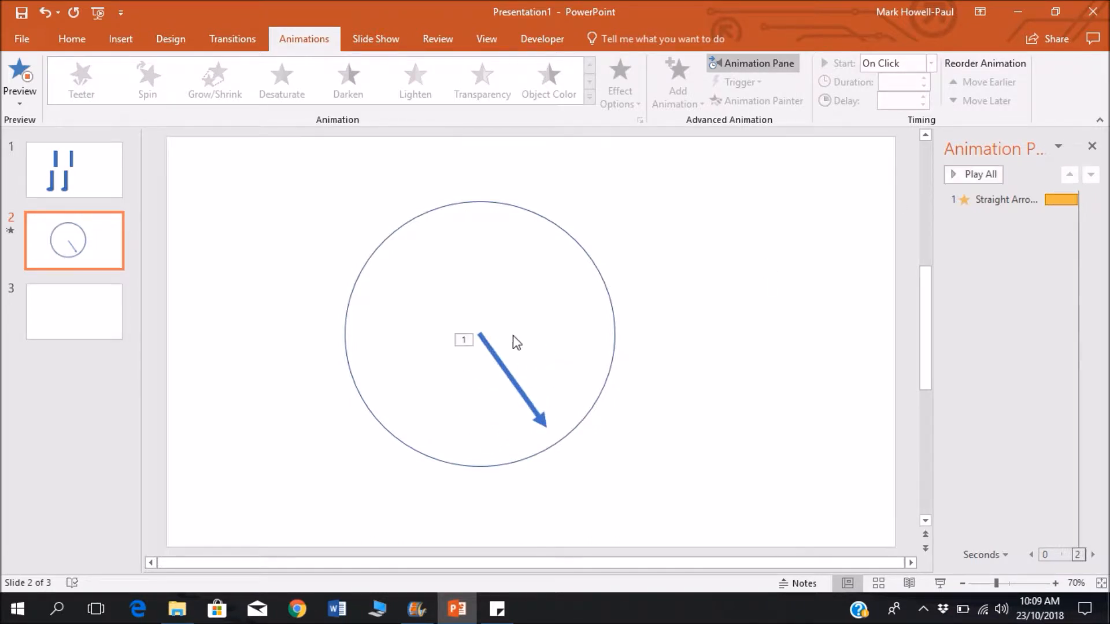
left_click(506, 375)
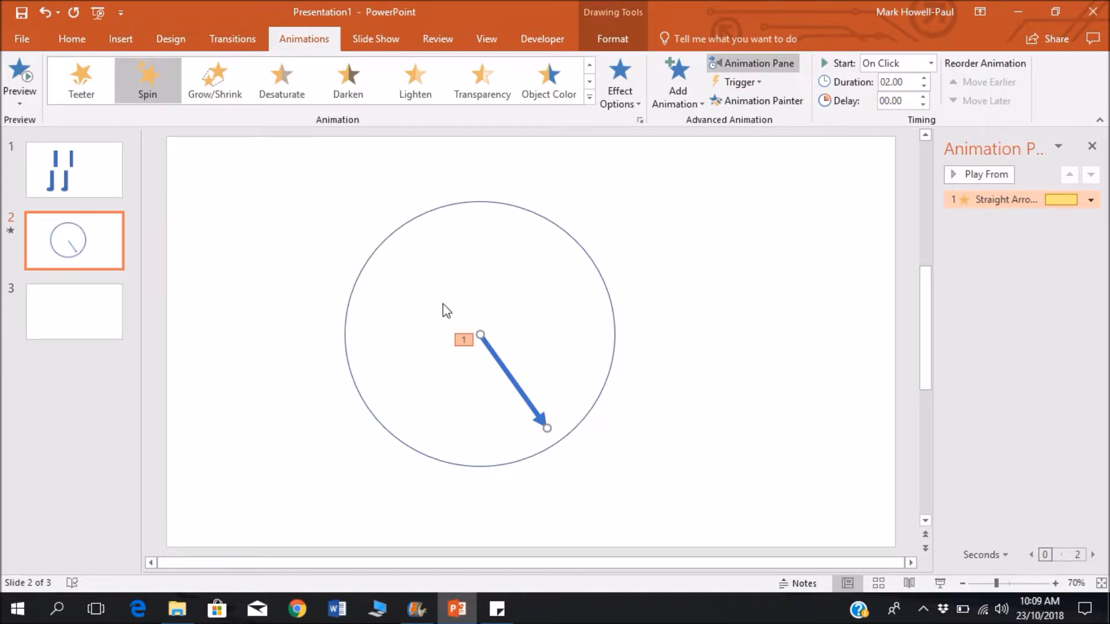
mouse_move(518, 404)
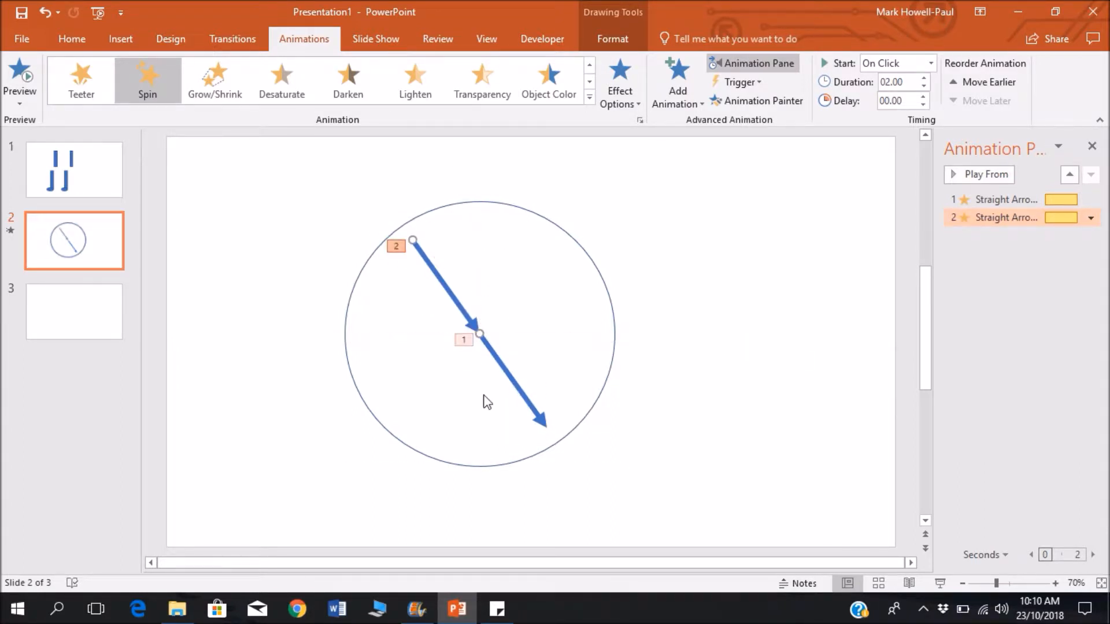
Set the copied arrow to No Outline and group both arrows into one shape
left_click(414, 82)
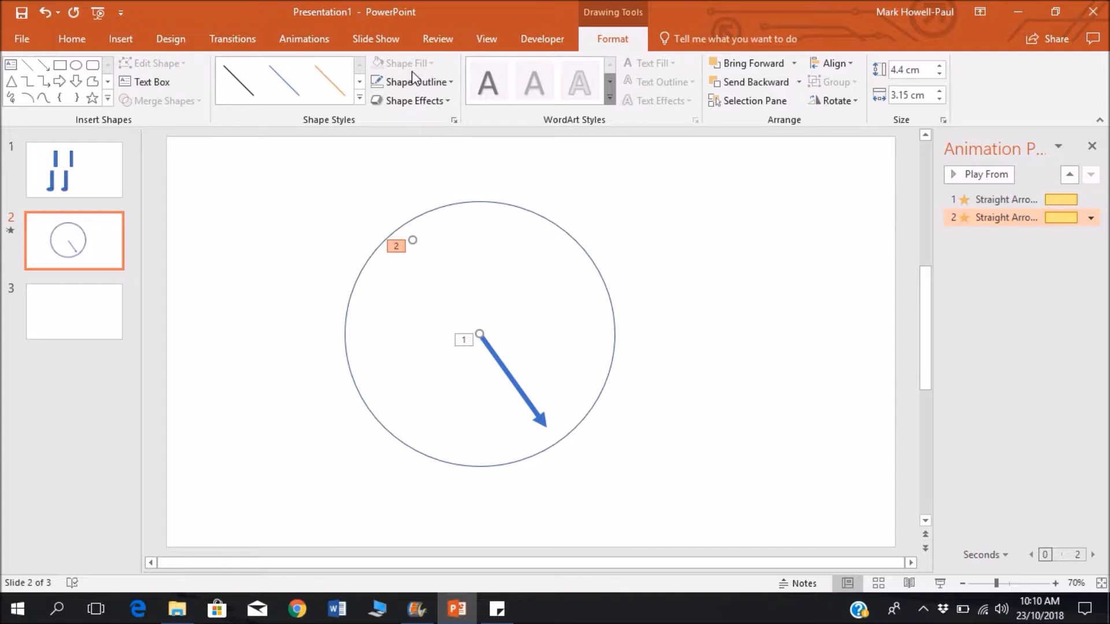
left_click(417, 278)
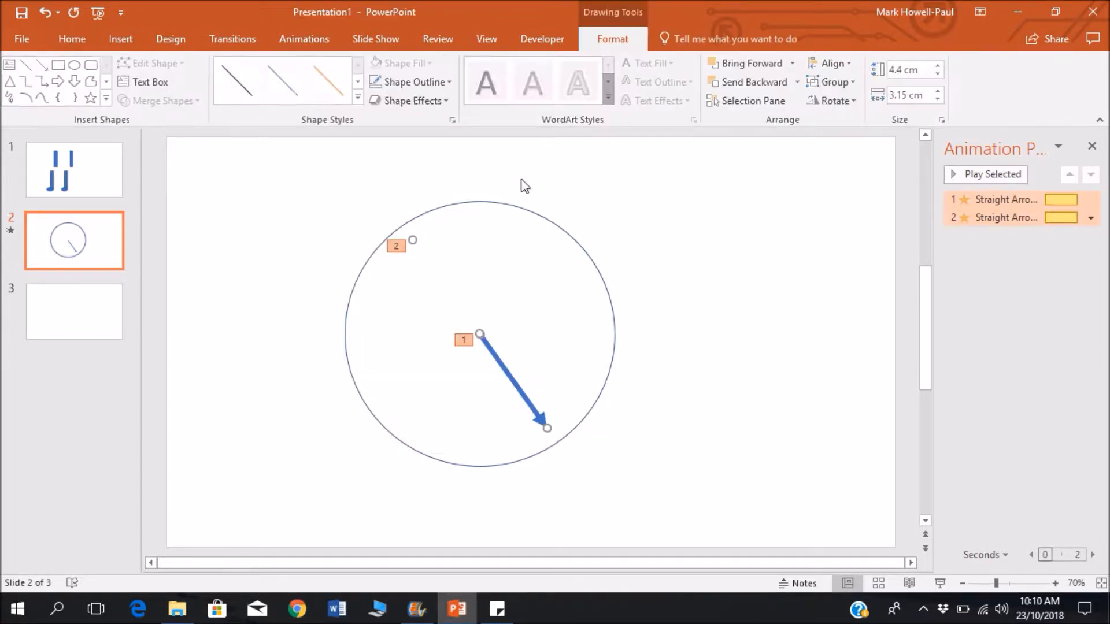
left_click(834, 82)
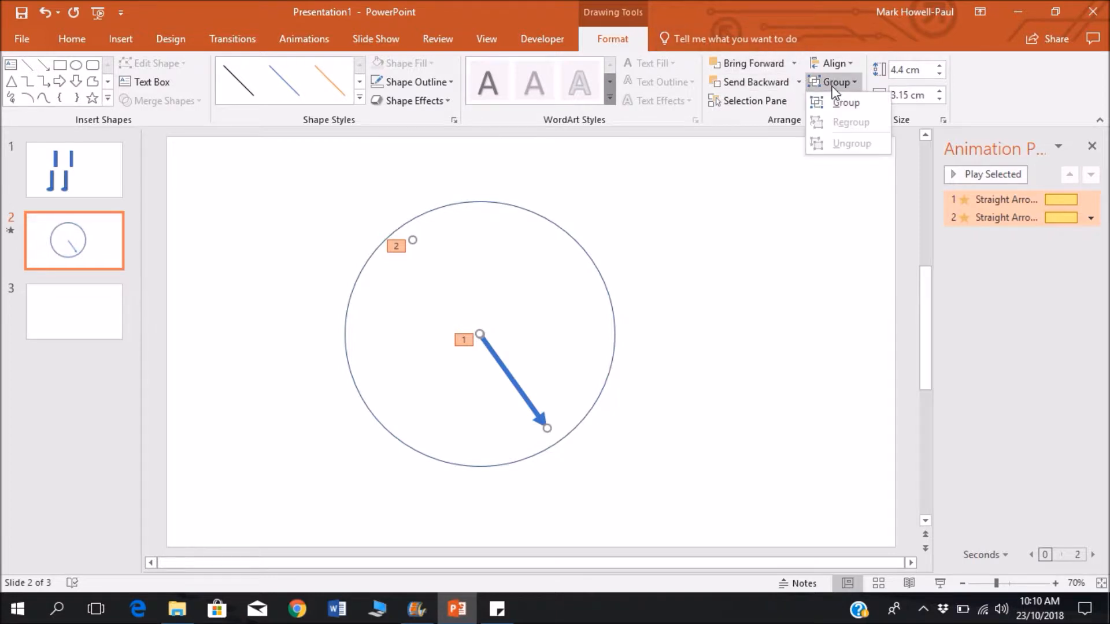
left_click(845, 101)
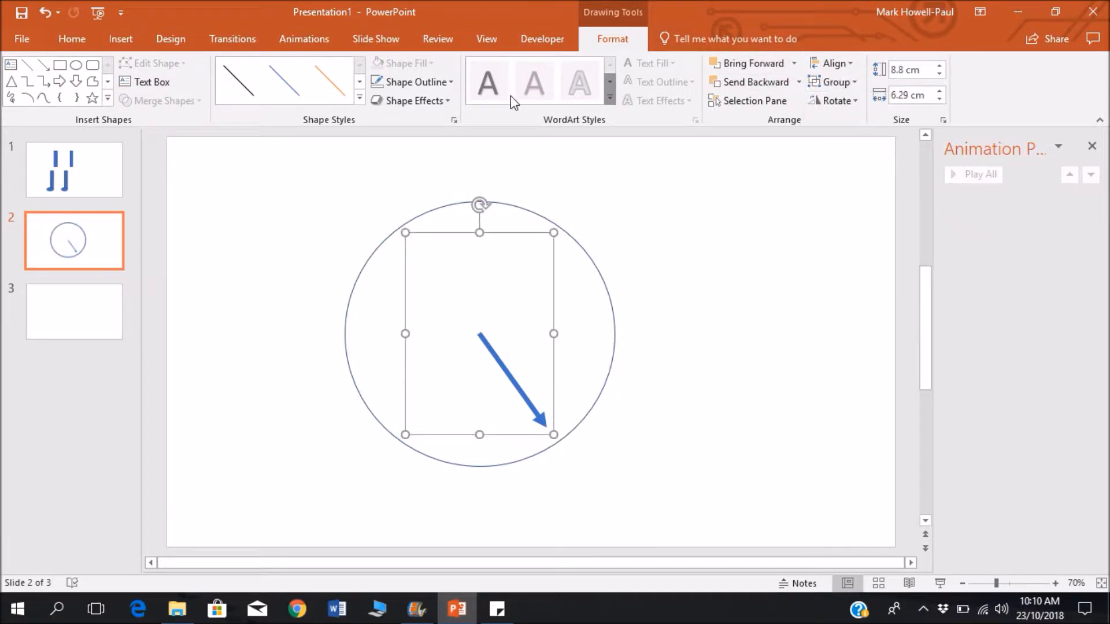
mouse_move(304, 39)
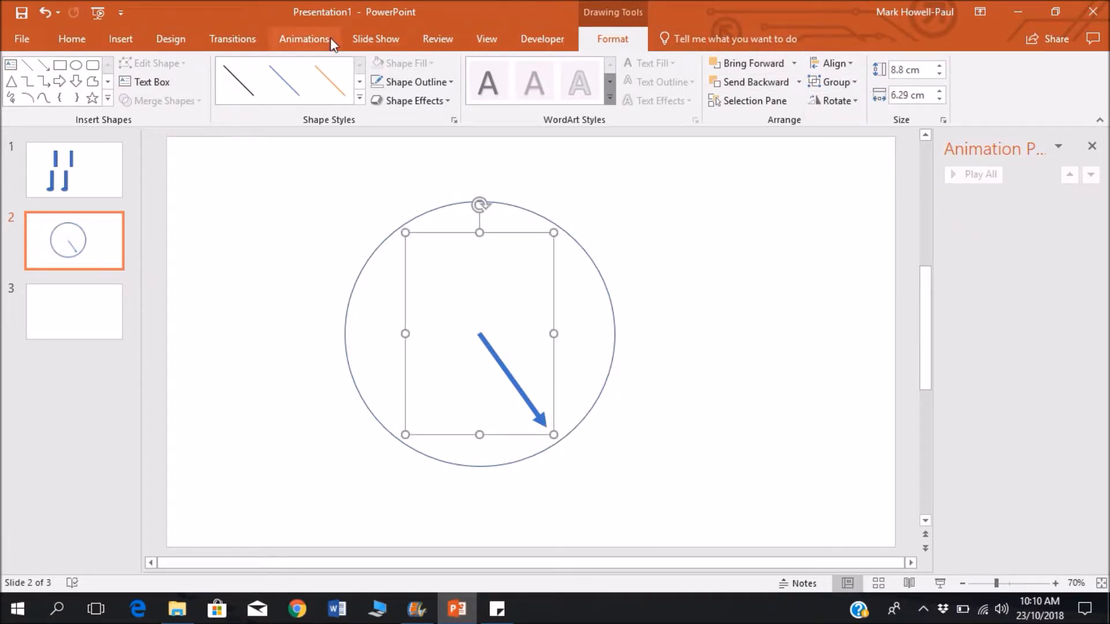
Give the grouped clock hand a Spin animation and select the group
left_click(303, 38)
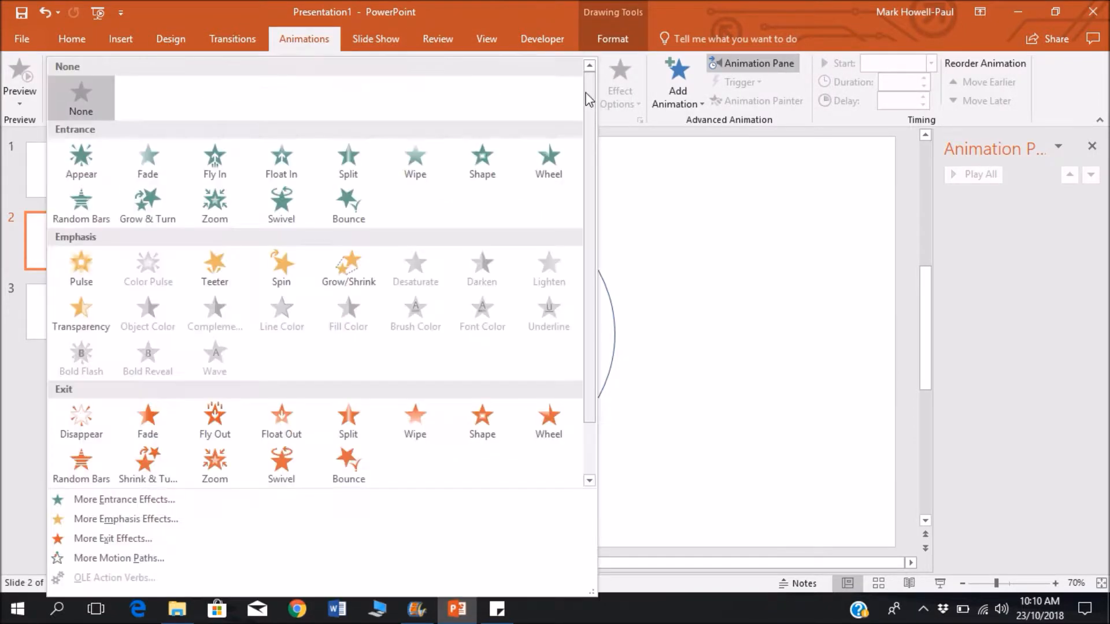
left_click(281, 268)
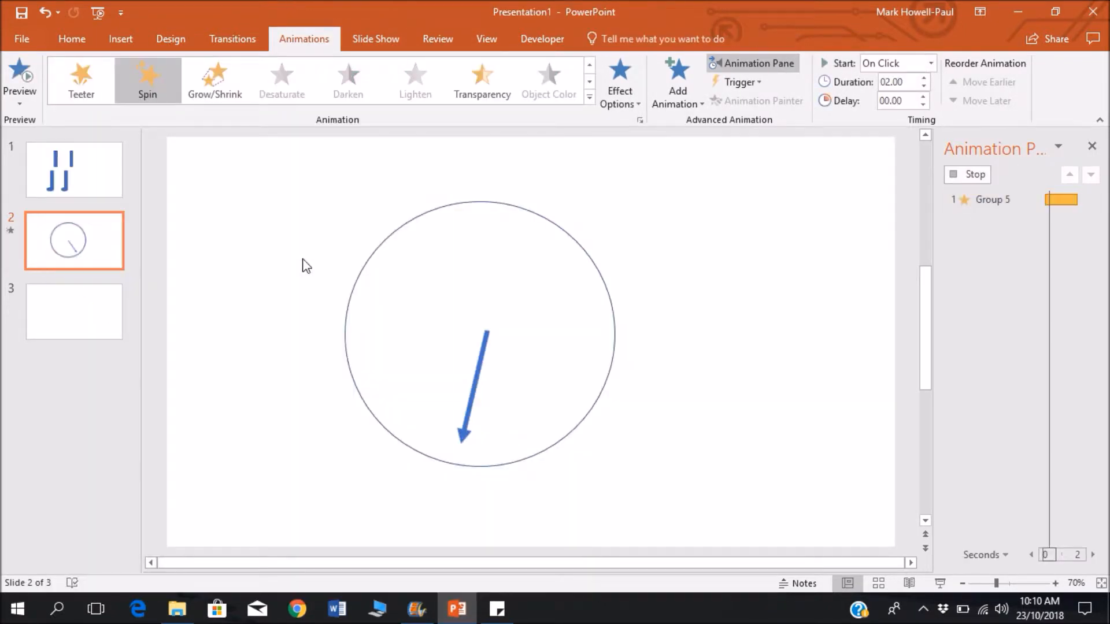
left_click(19, 78)
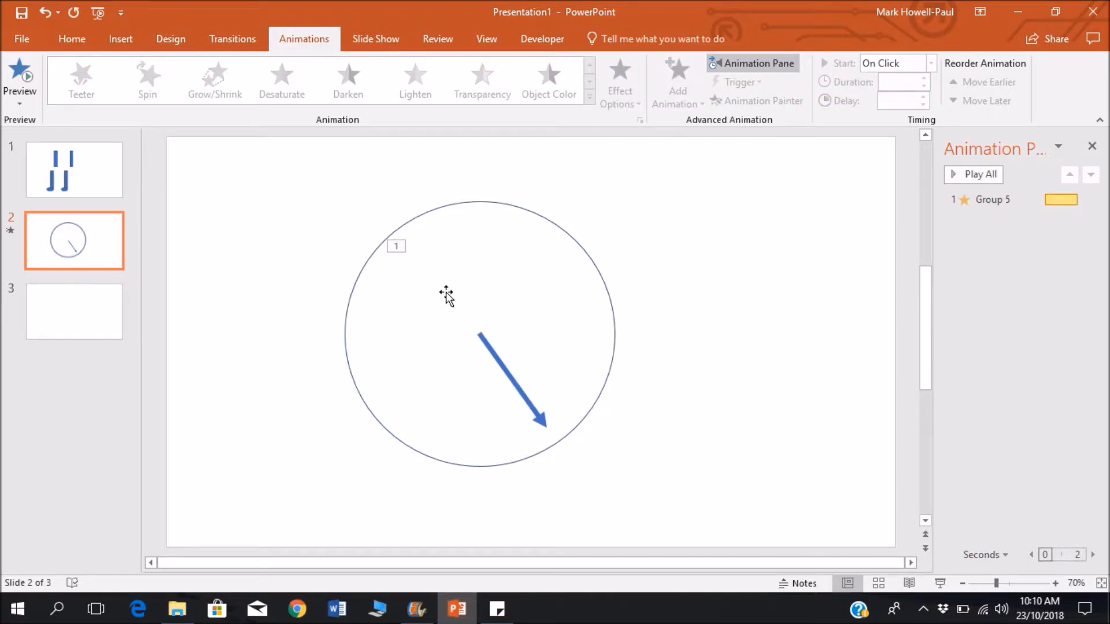
left_click(480, 335)
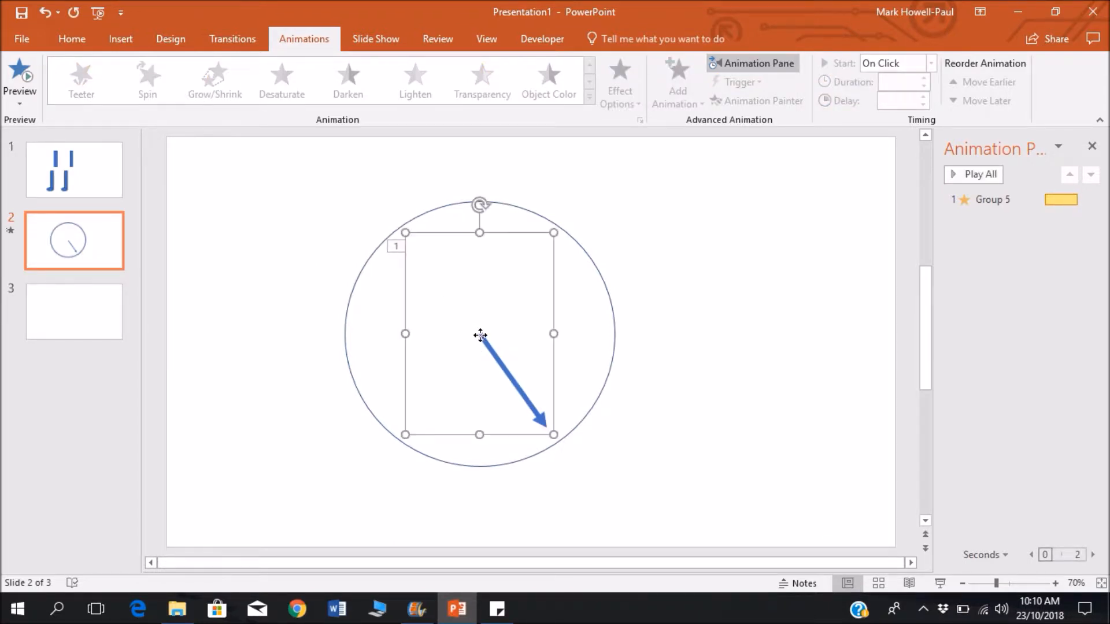
left_click(148, 79)
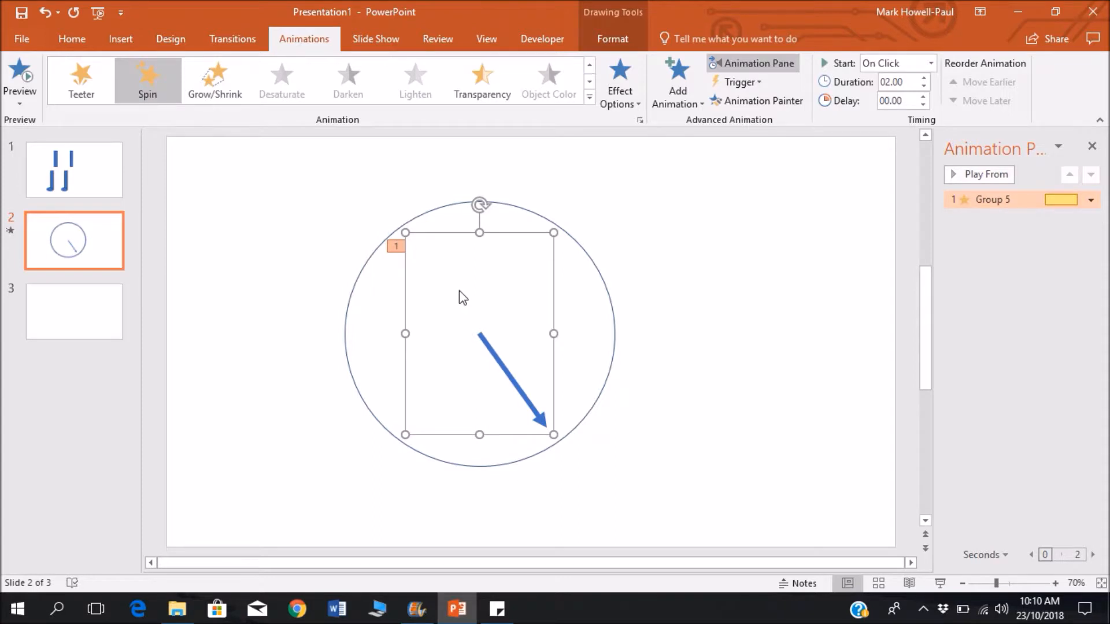
left_click(613, 39)
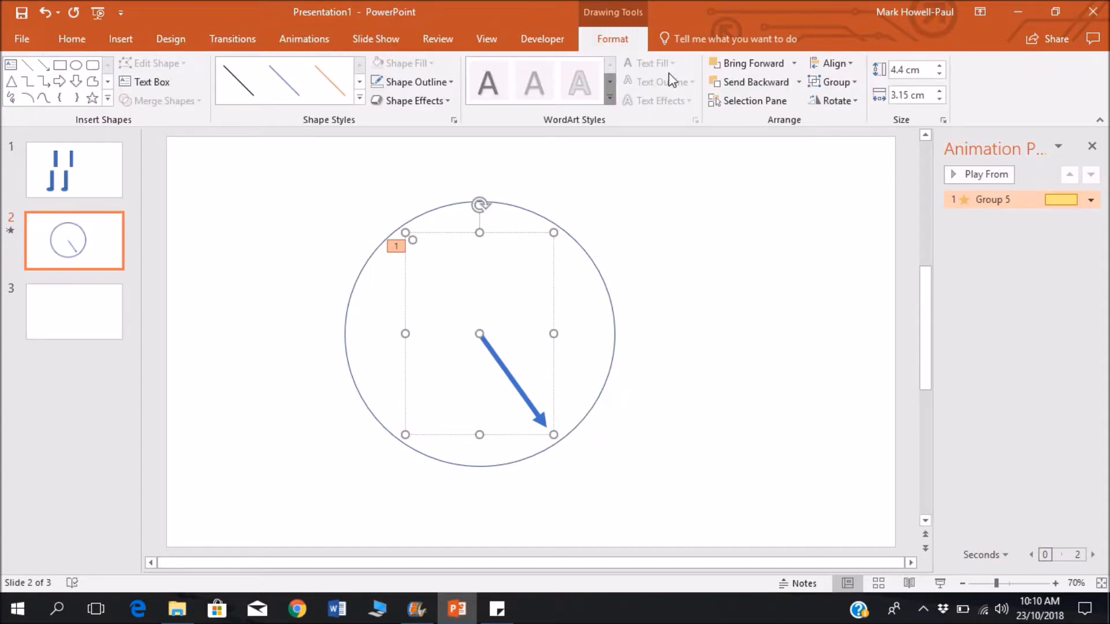
Outline the partner arrow in black to preview the pivot, then hide it and replay
left_click(410, 82)
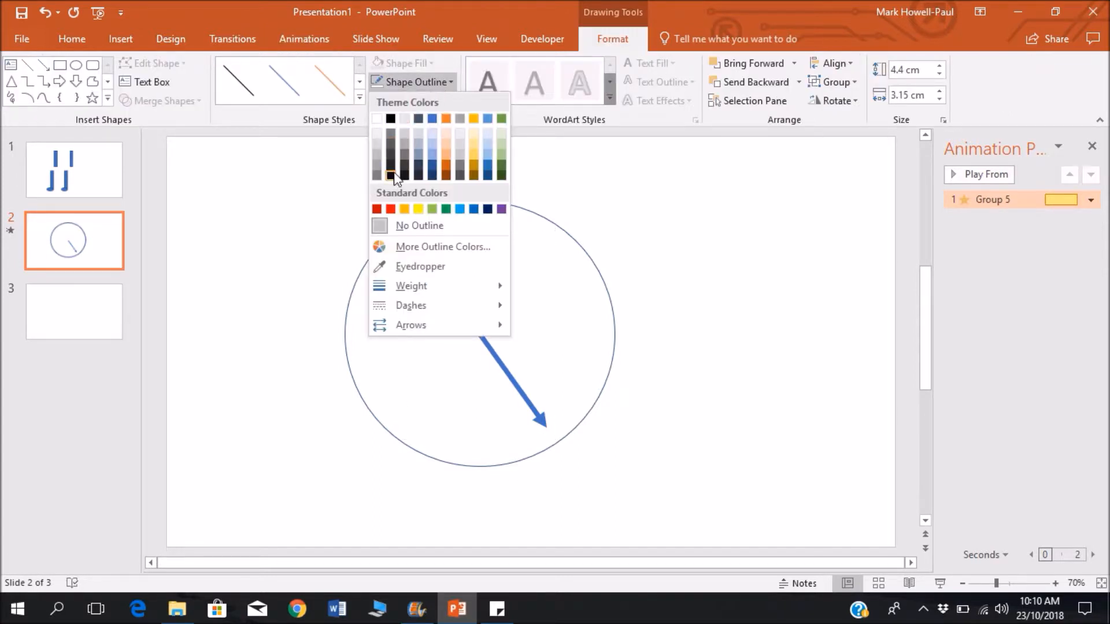
left_click(391, 176)
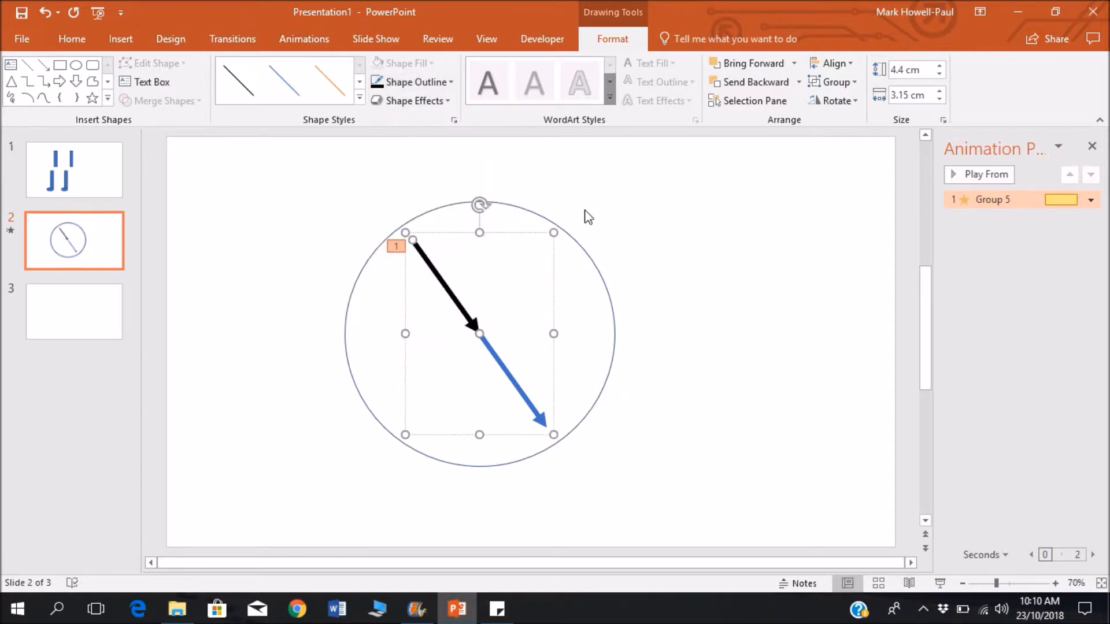
left_click(985, 174)
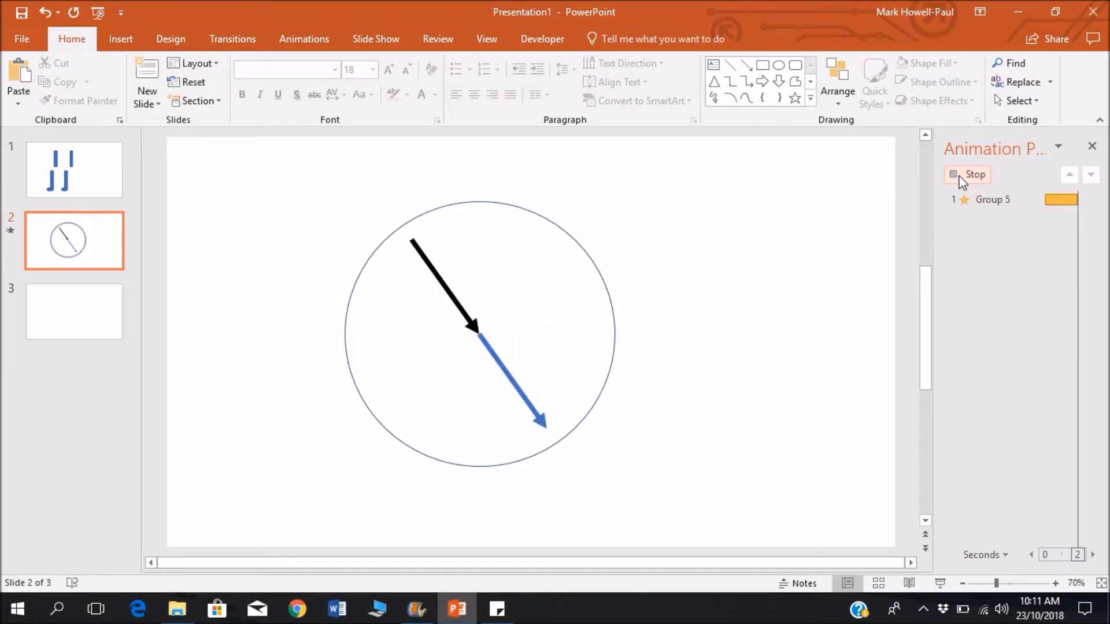
left_click(479, 312)
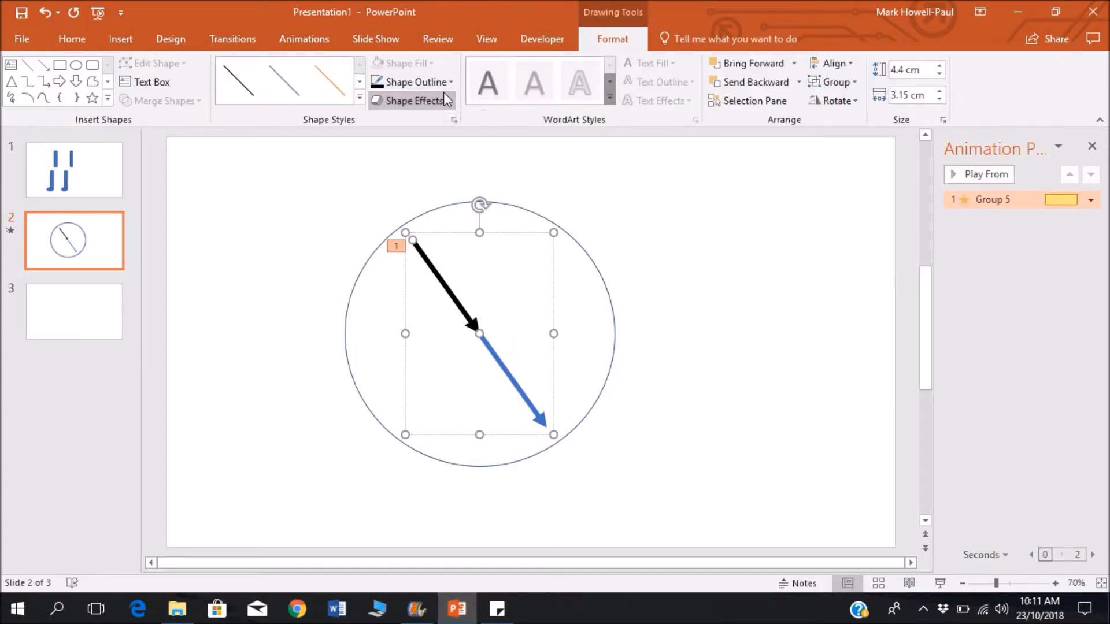
left_click(984, 174)
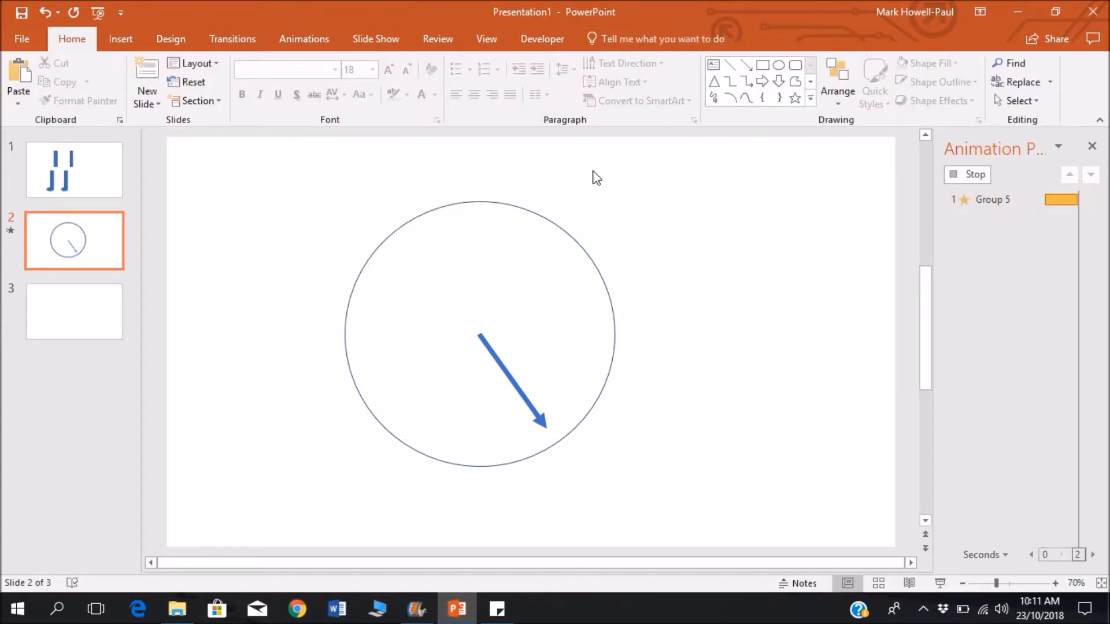
left_click(73, 170)
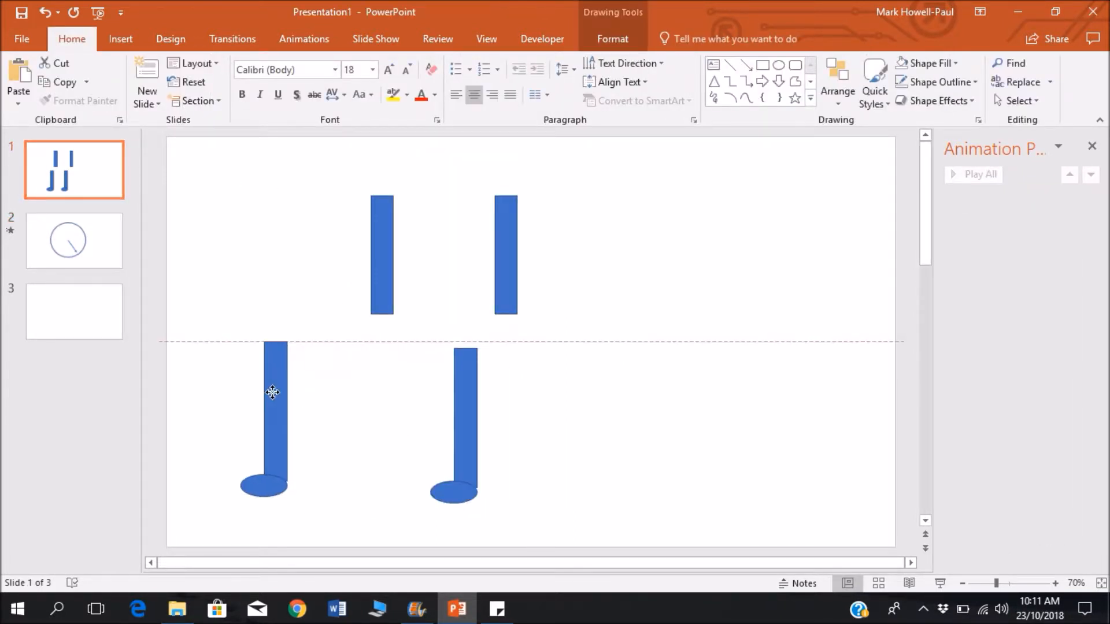
Place a No Fill invisible copy of the left lower leg directly above it
left_click(272, 393)
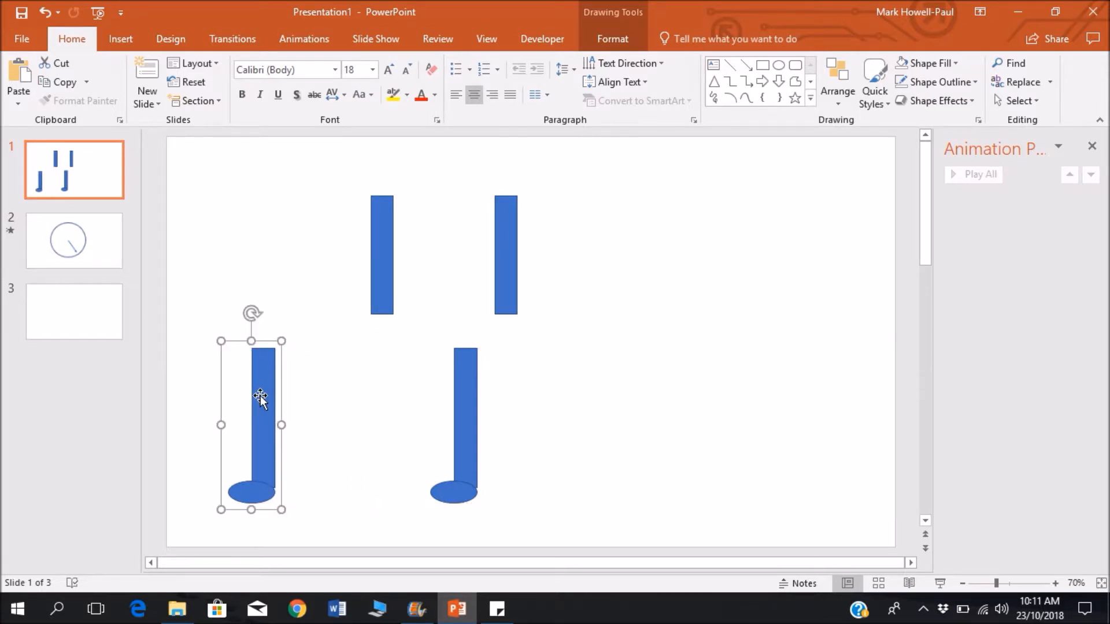
mouse_move(269, 416)
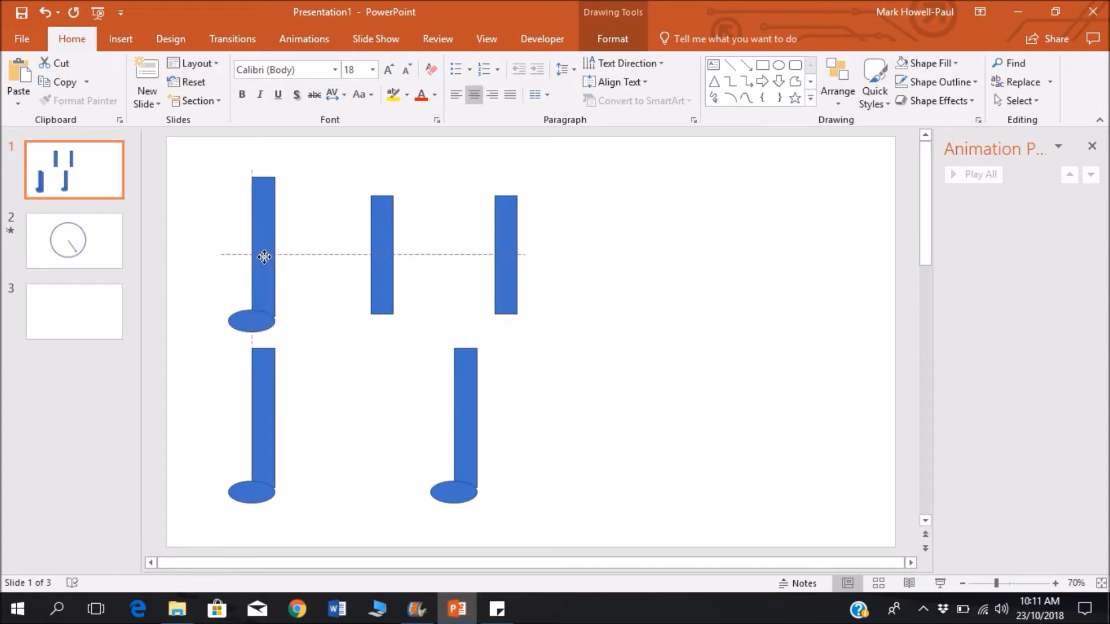
left_click_drag(263, 256, 270, 273)
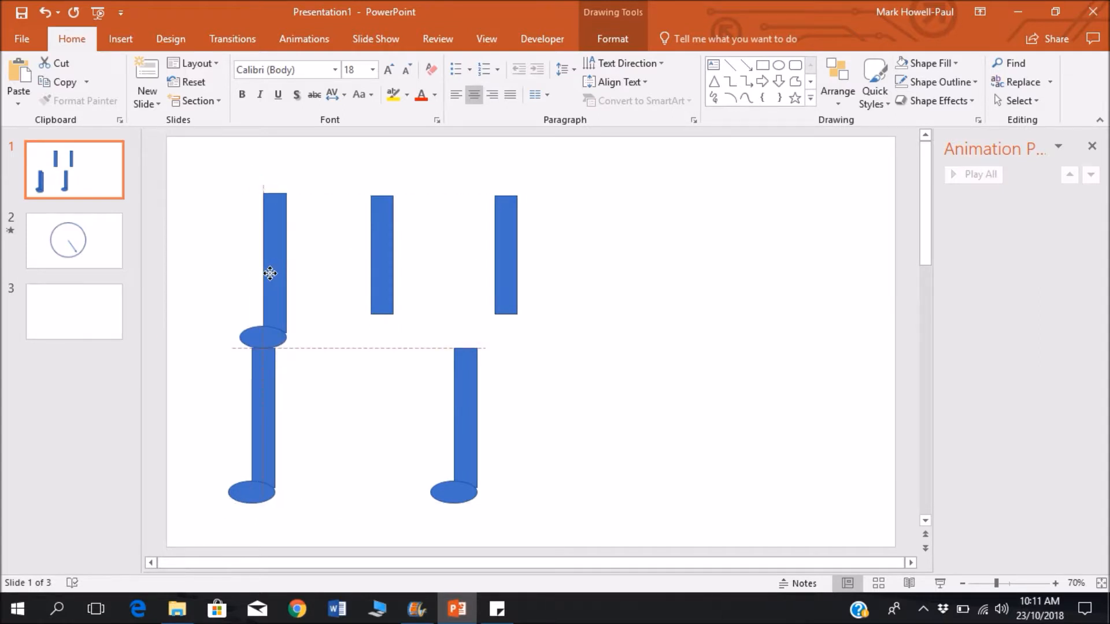
left_click(275, 269)
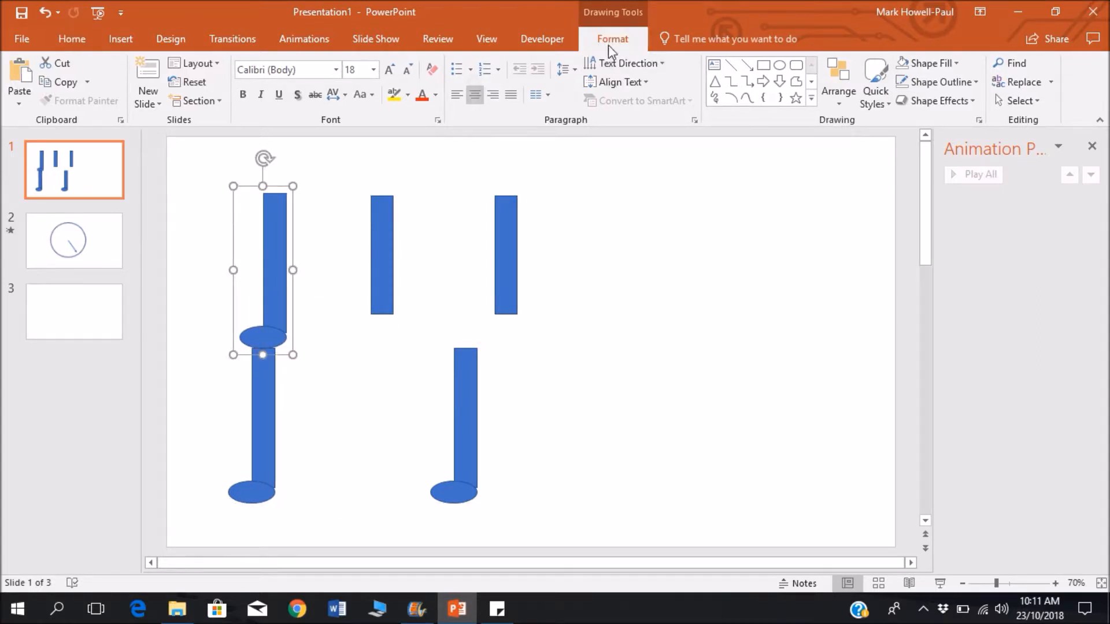
left_click(402, 63)
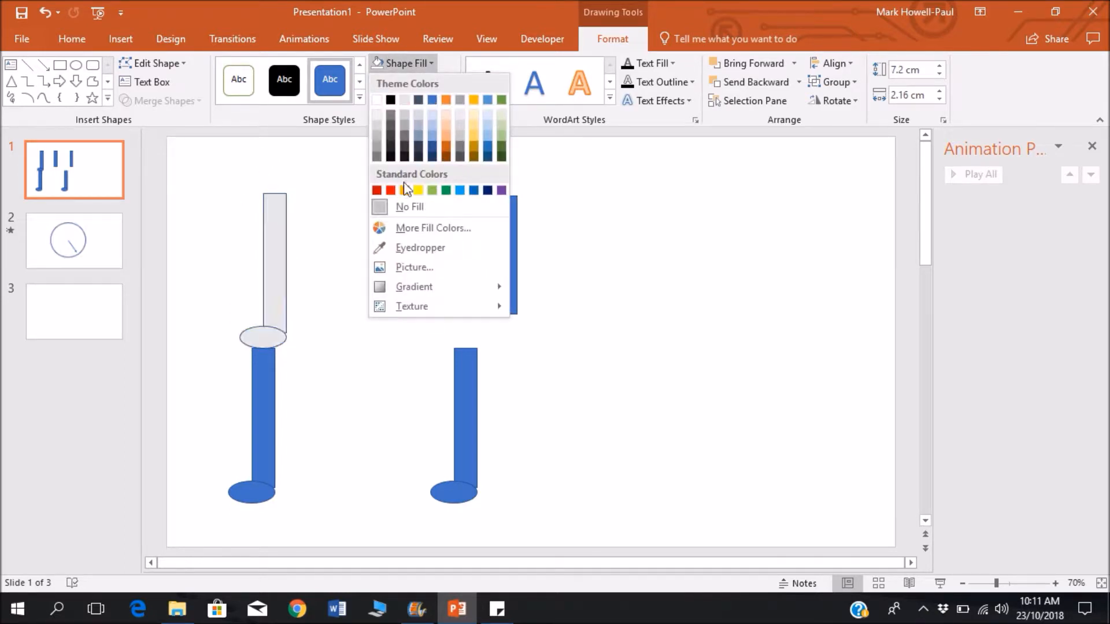
left_click(413, 82)
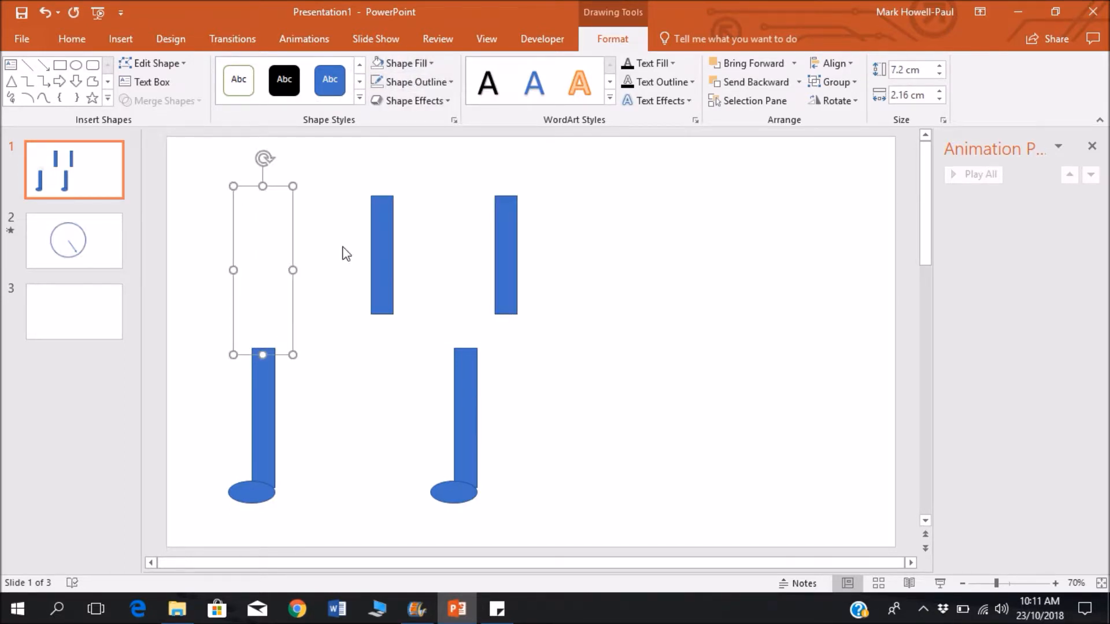
Group the left lower leg with its invisible copy
left_click(258, 432)
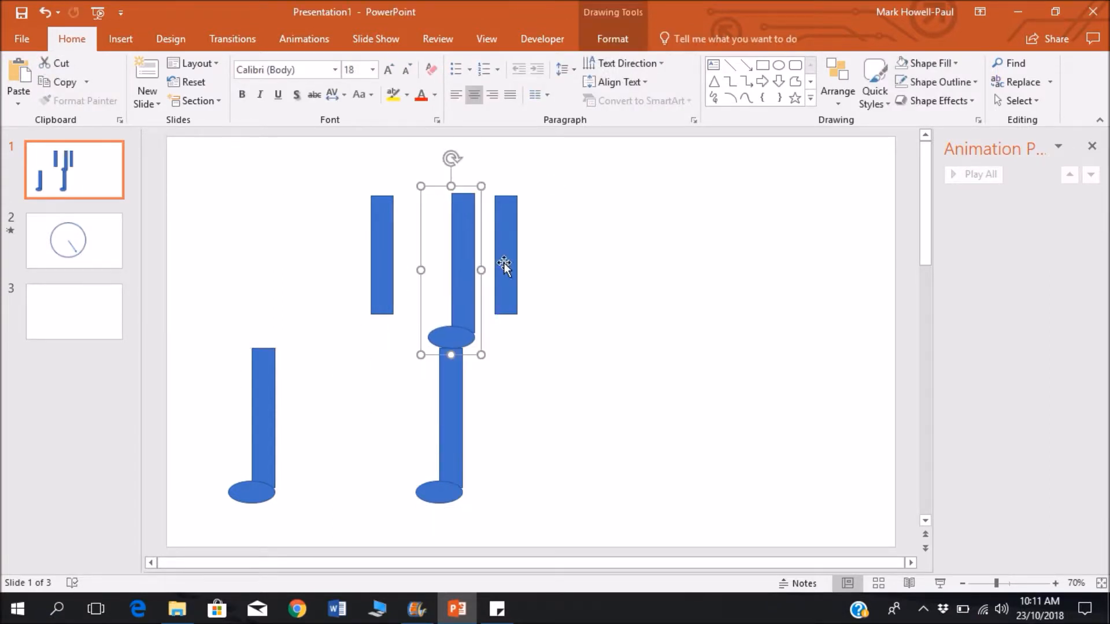
left_click(451, 338)
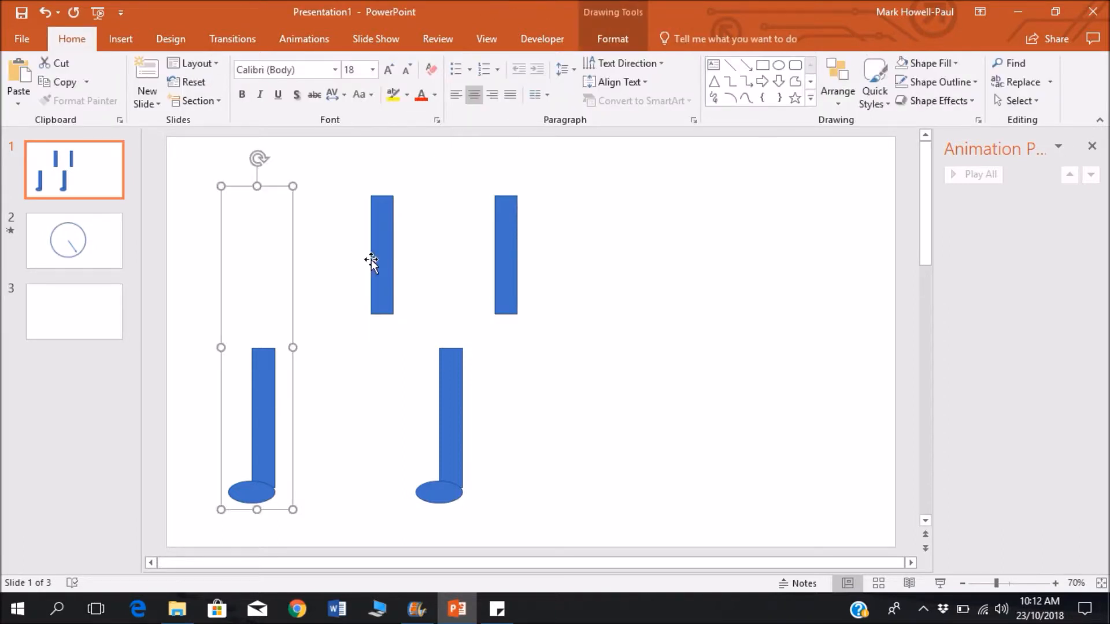
left_click(381, 255)
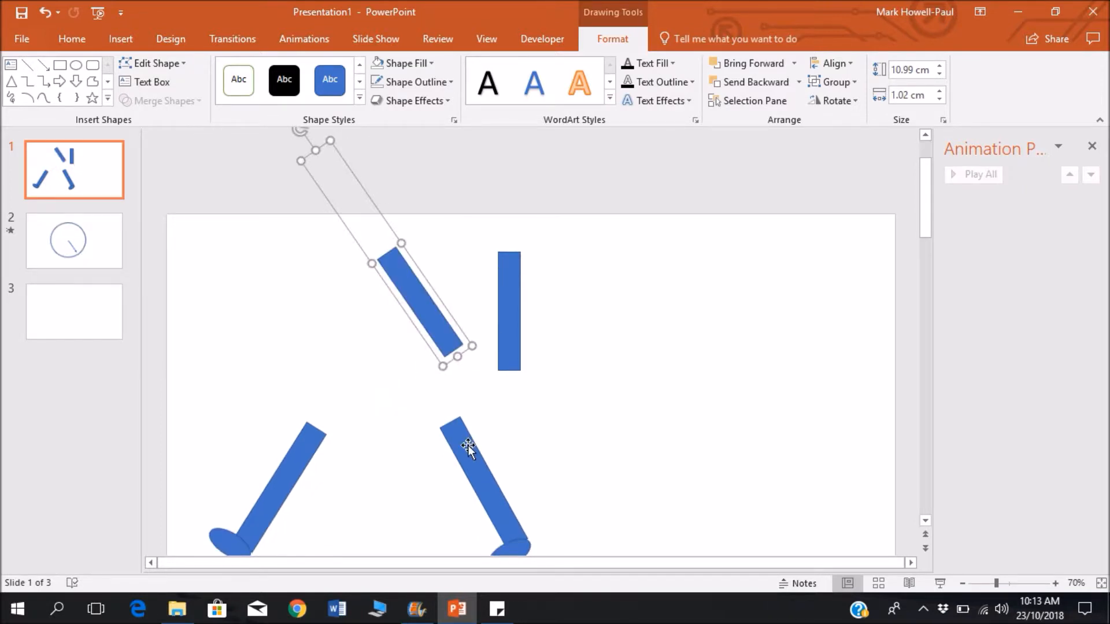
Select the right thigh piece while repositioning the legs upright
left_click(509, 312)
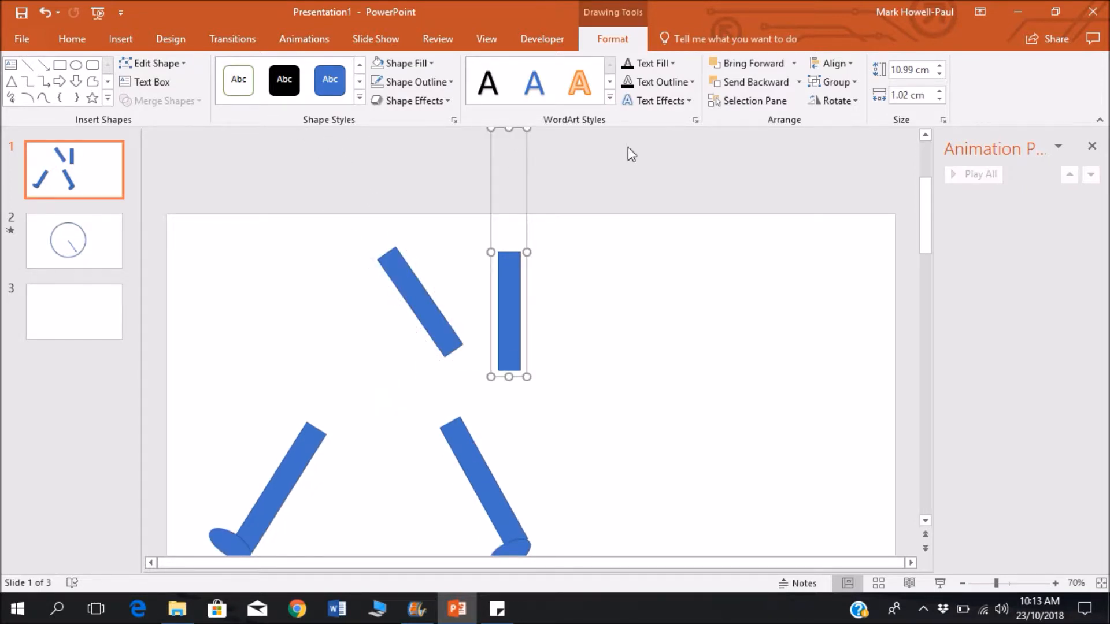
scroll("up", 3)
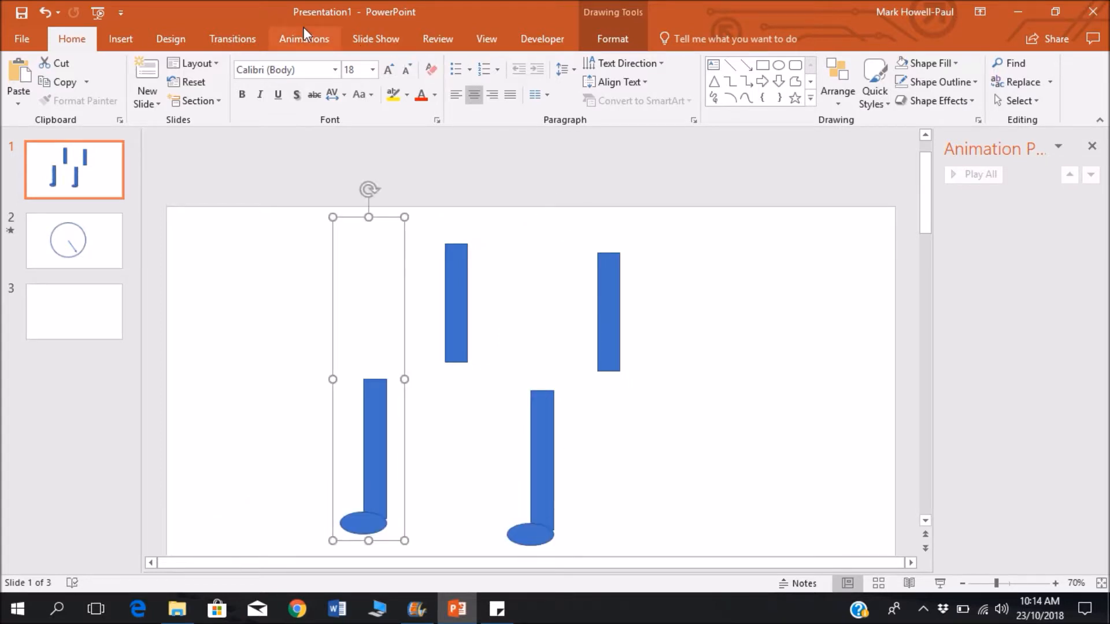
Give the left lower leg a Quarter Spin animation with 00.75 duration
left_click(303, 39)
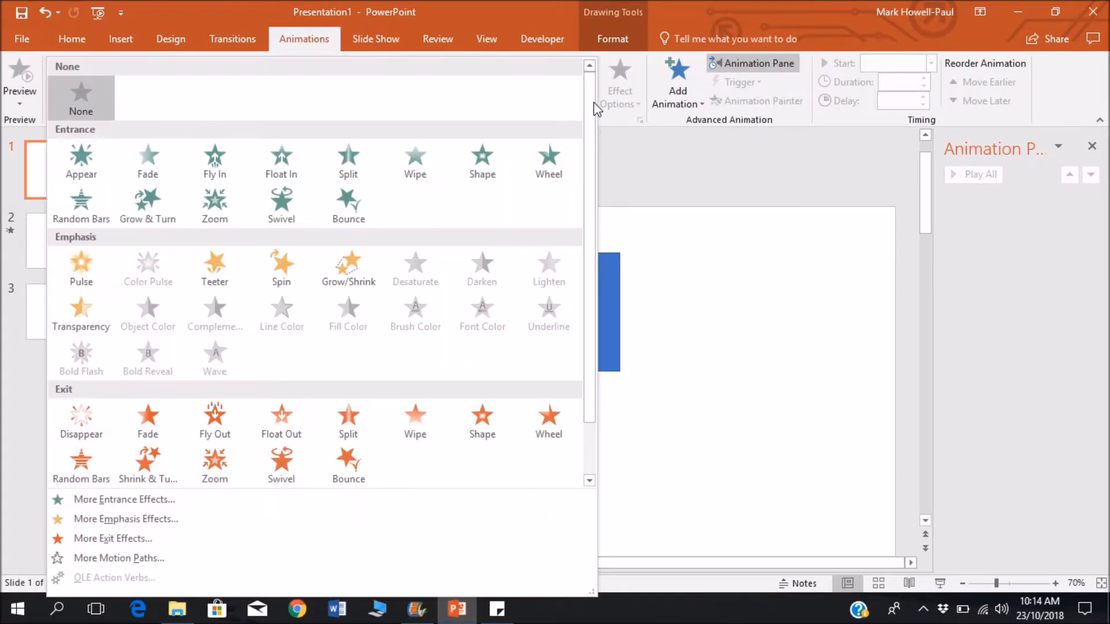
left_click(281, 268)
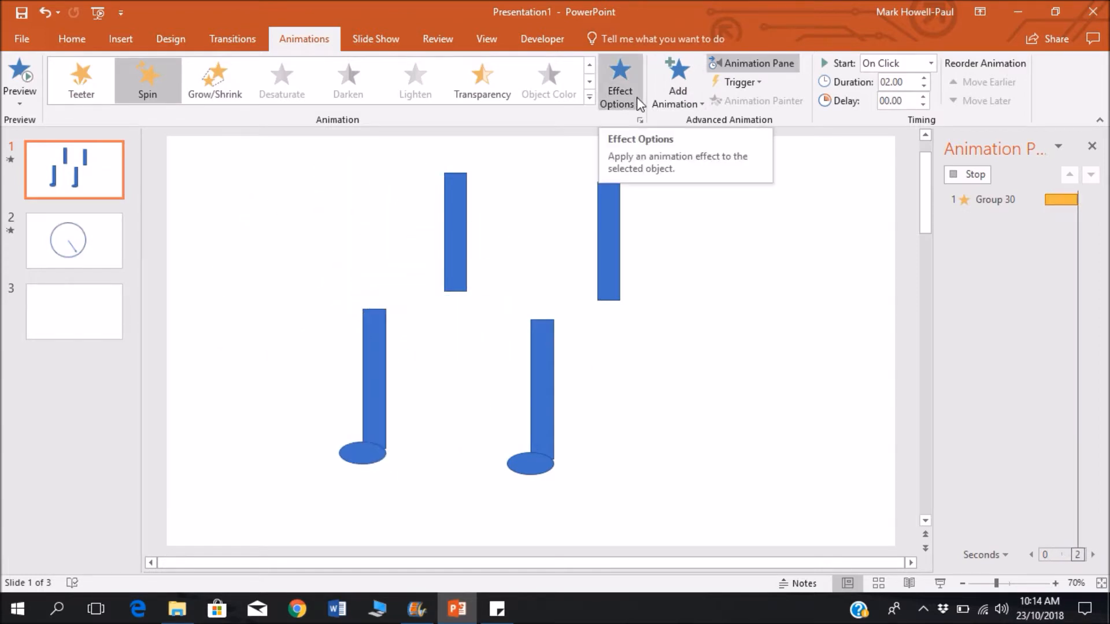
left_click(619, 81)
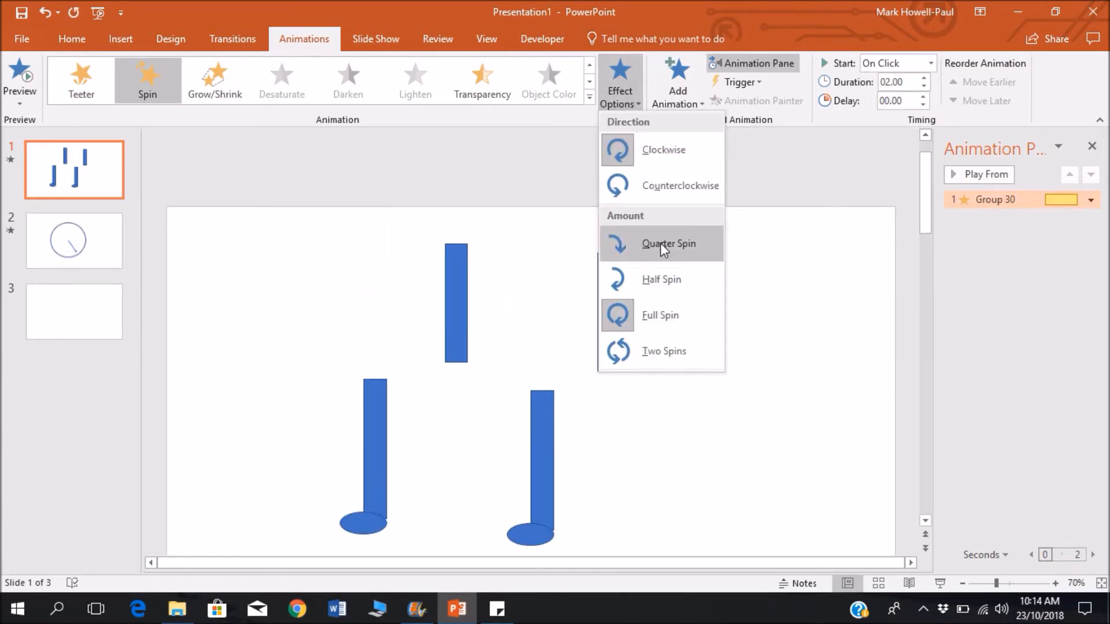
left_click(664, 242)
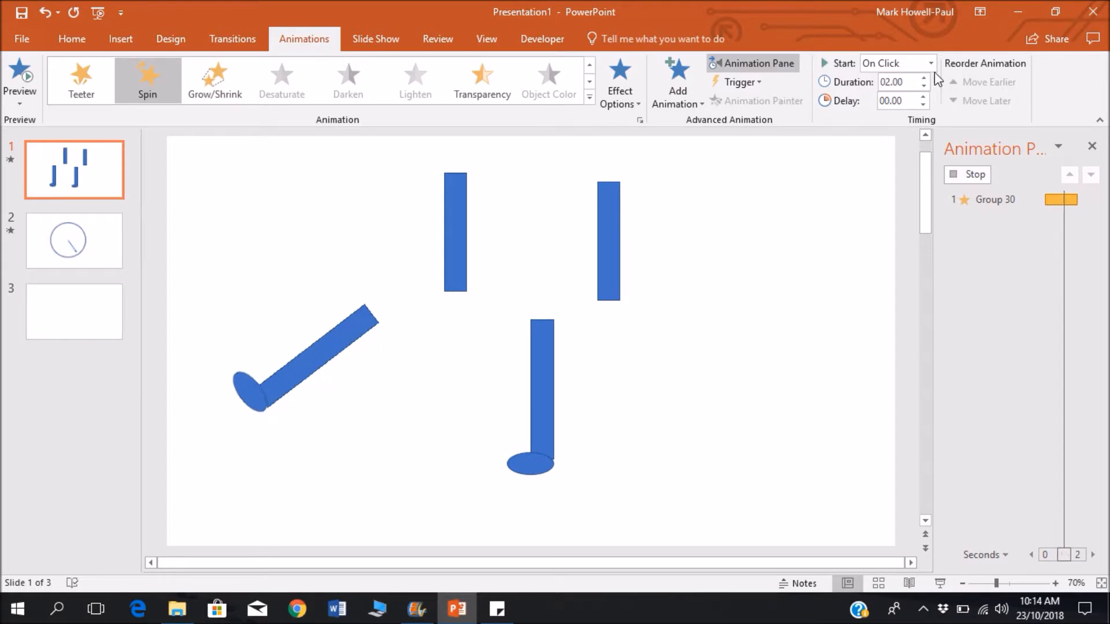
left_click(923, 86)
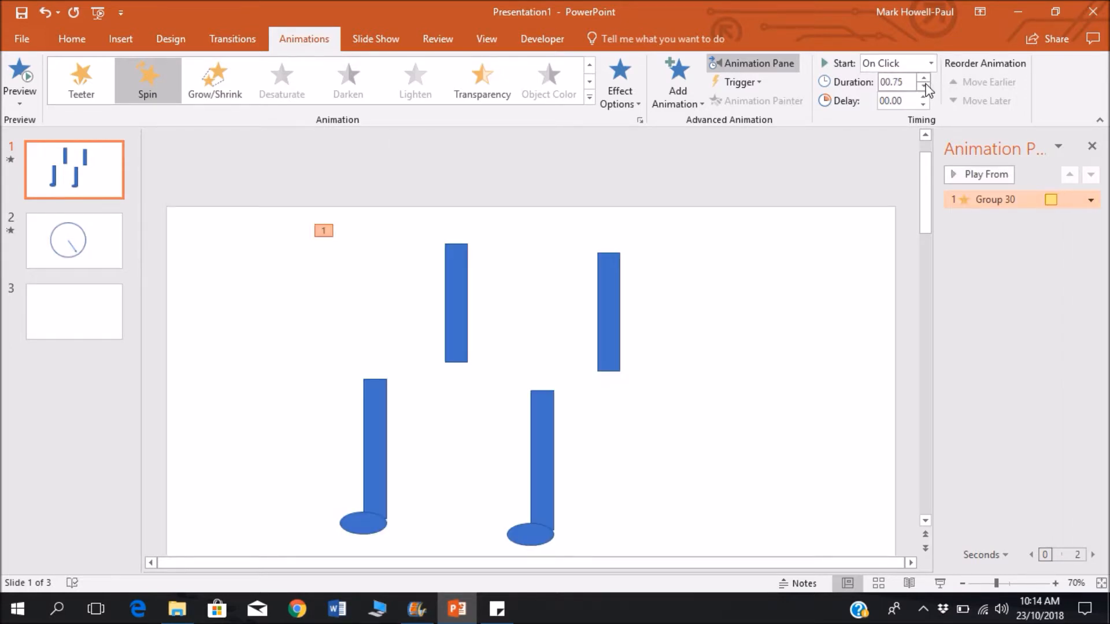
left_click(923, 86)
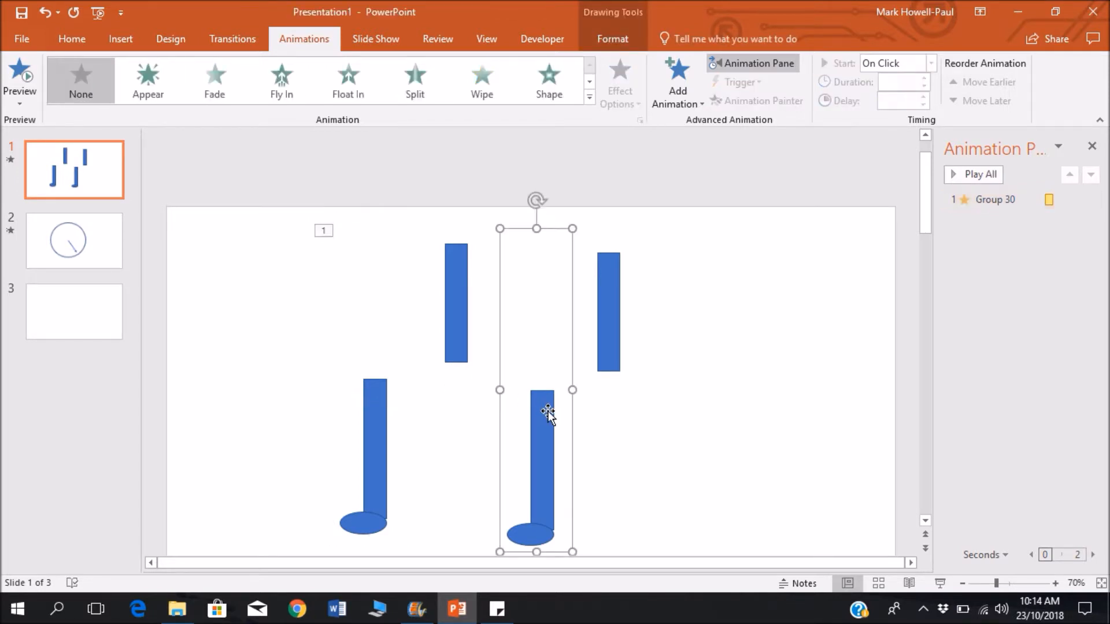
Give the right lower leg a counterclockwise Spin, With Previous, lasting 00.50
left_click(589, 97)
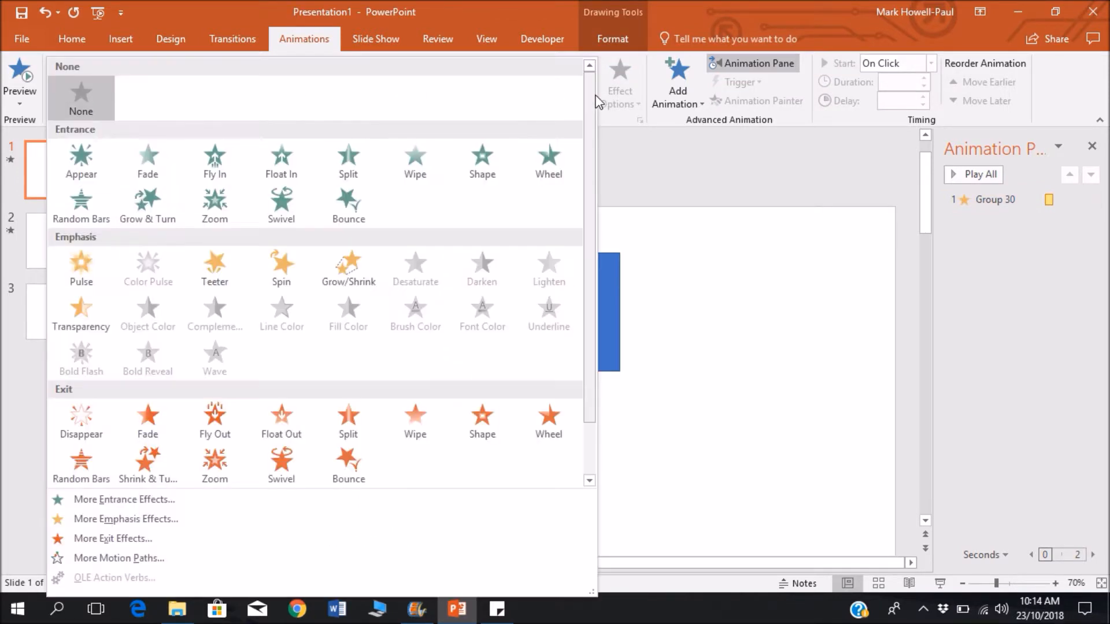
left_click(281, 267)
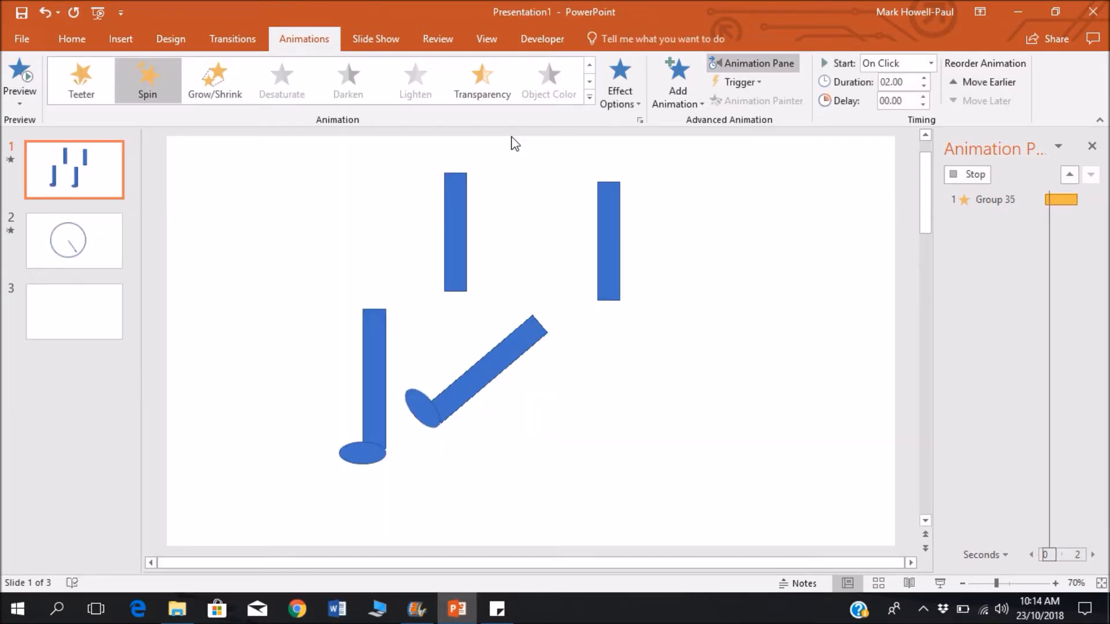
left_click(619, 81)
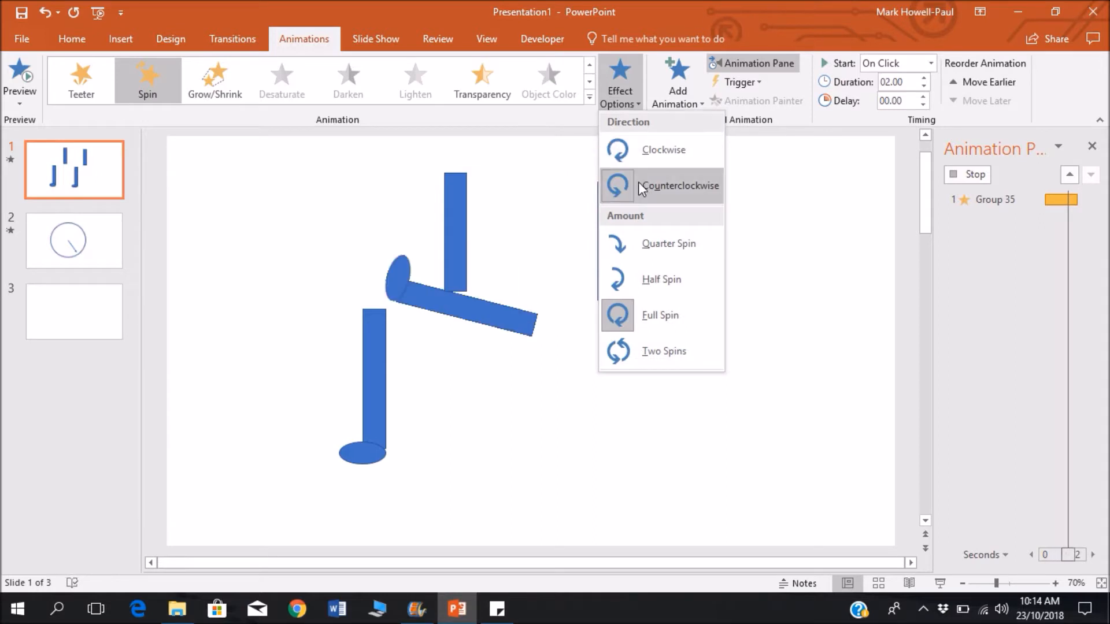
left_click(678, 185)
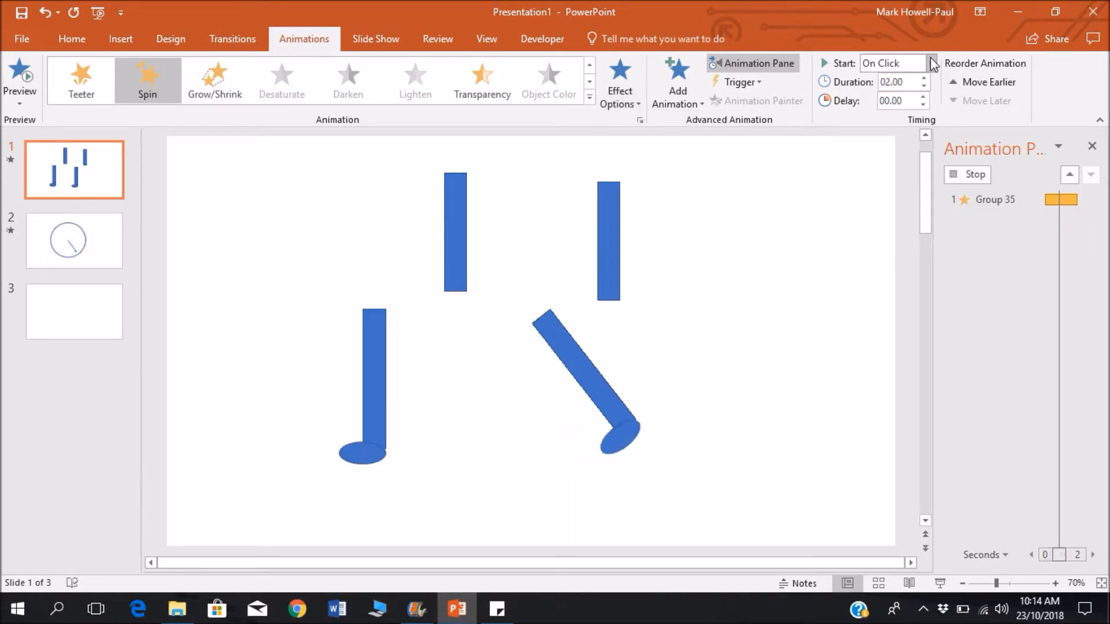
left_click(930, 63)
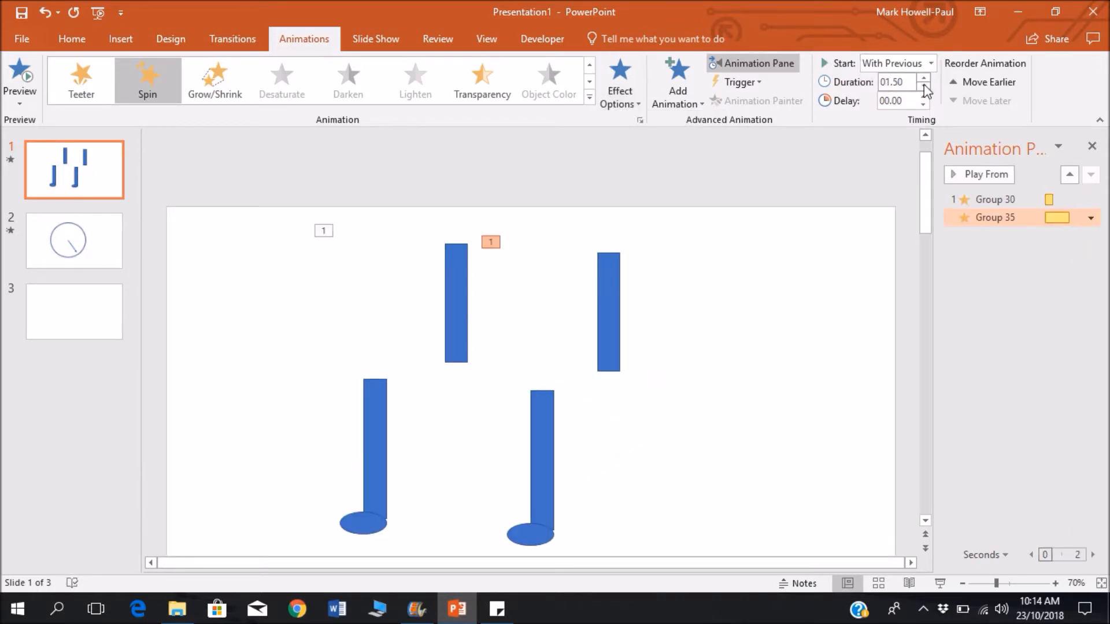
left_click(924, 87)
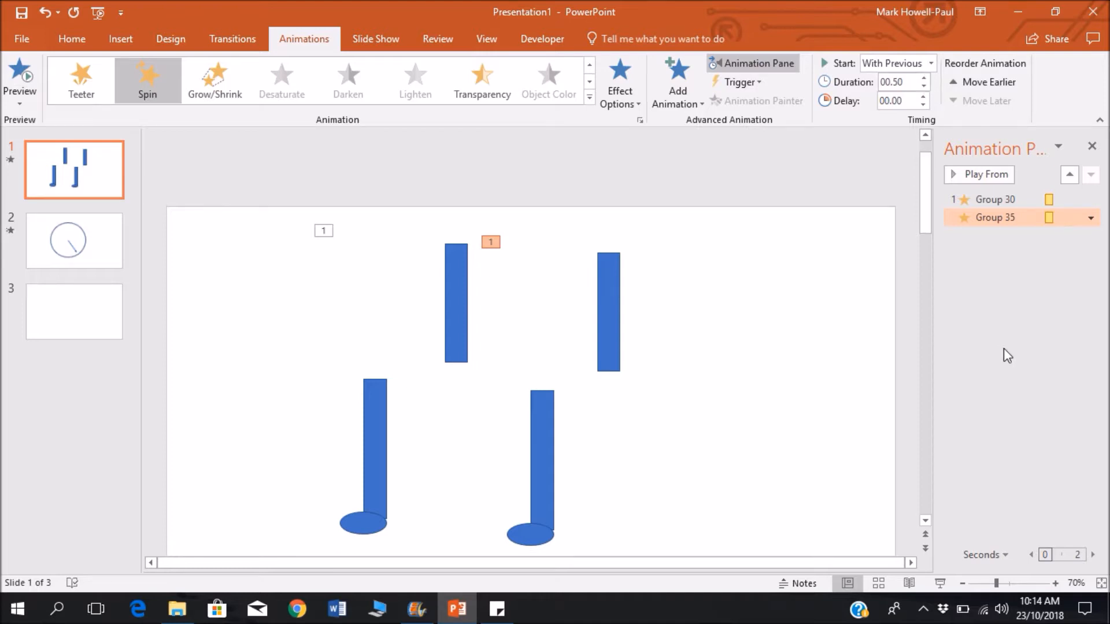
left_click(986, 174)
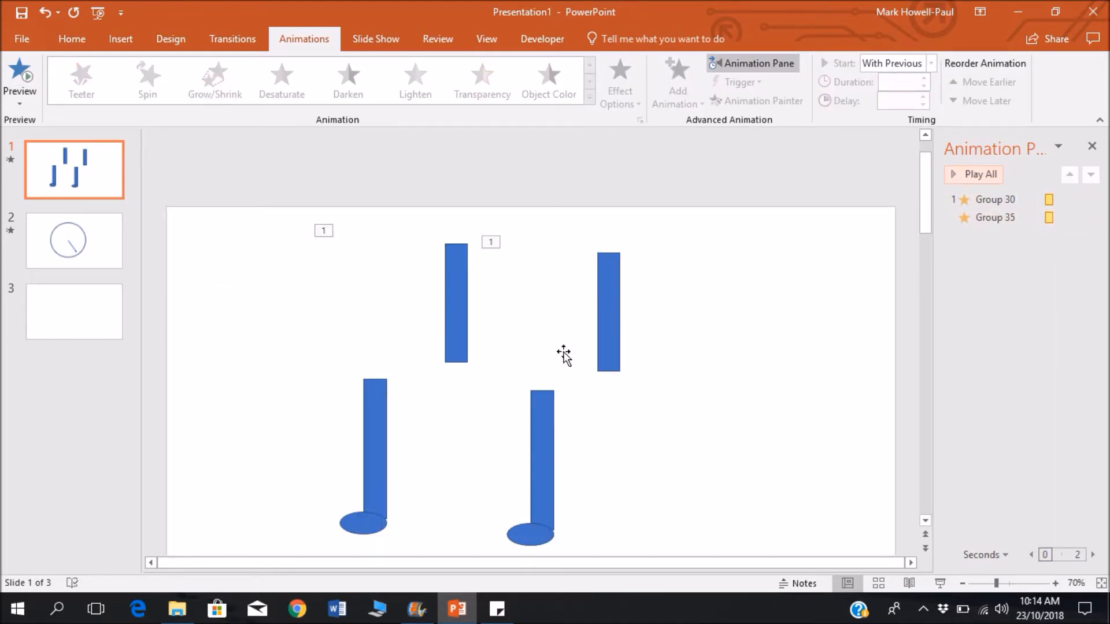
Give the left upper arm piece a Spin starting With Previous, lasting 00.50
left_click(455, 311)
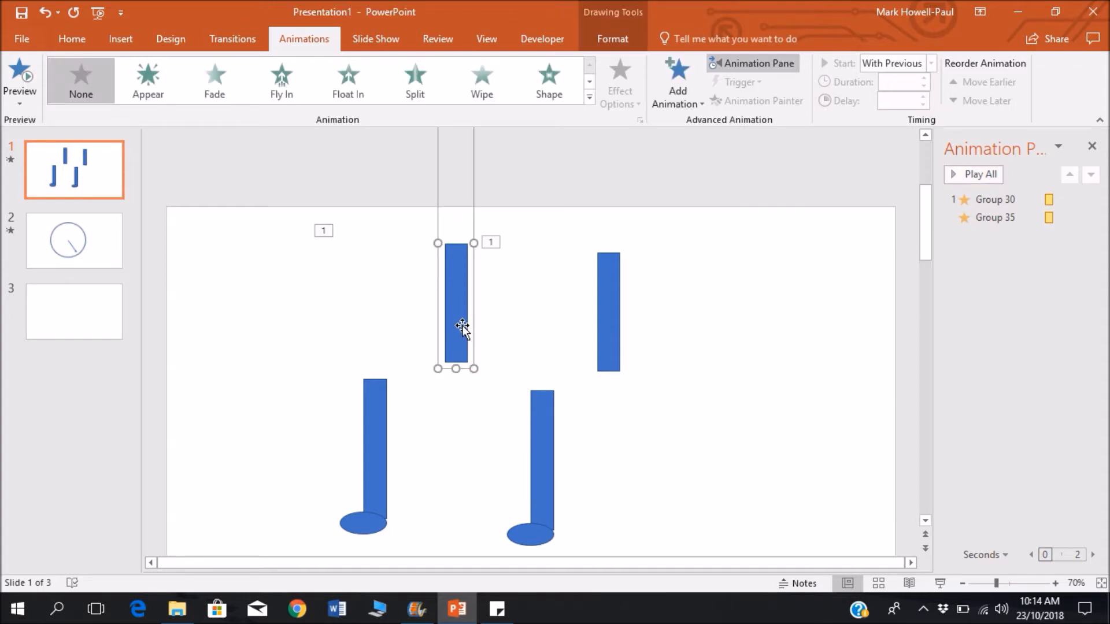
mouse_move(496, 273)
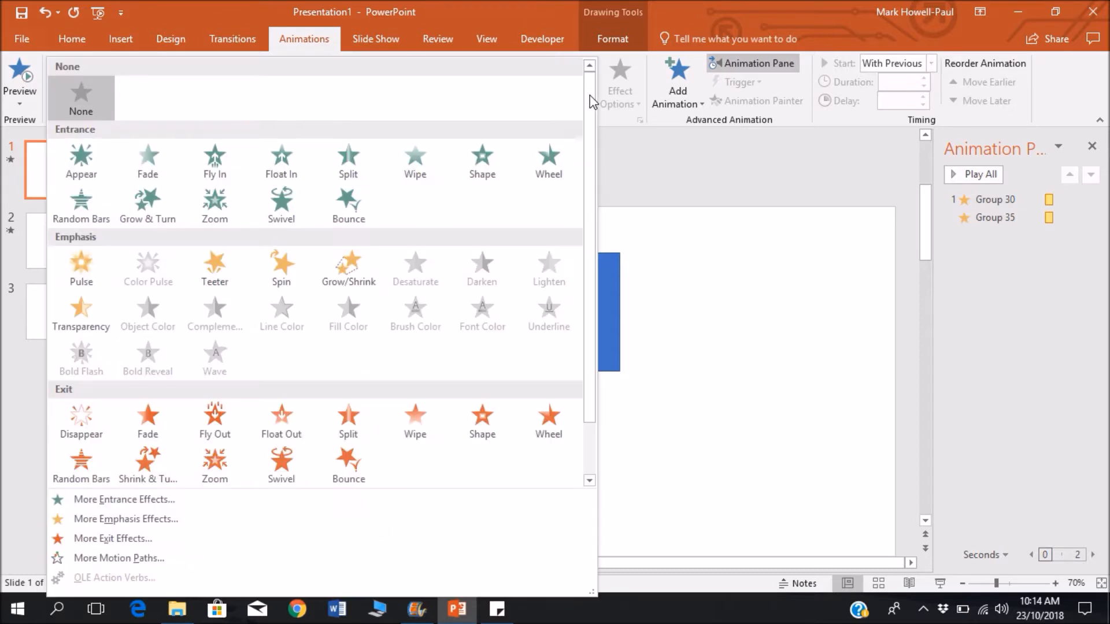
left_click(280, 268)
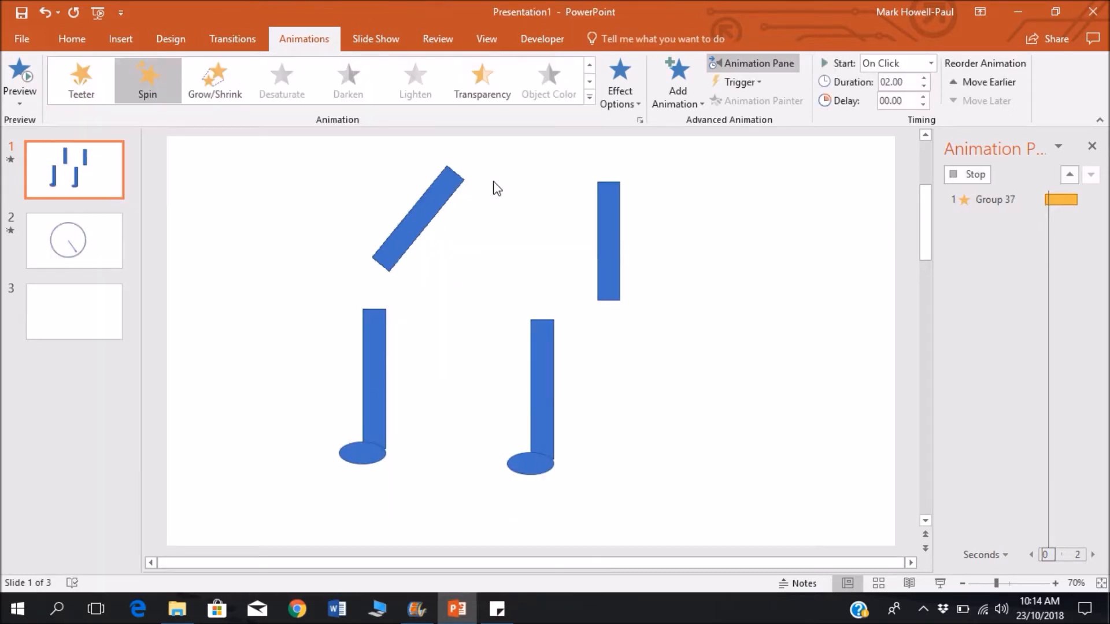
left_click(619, 82)
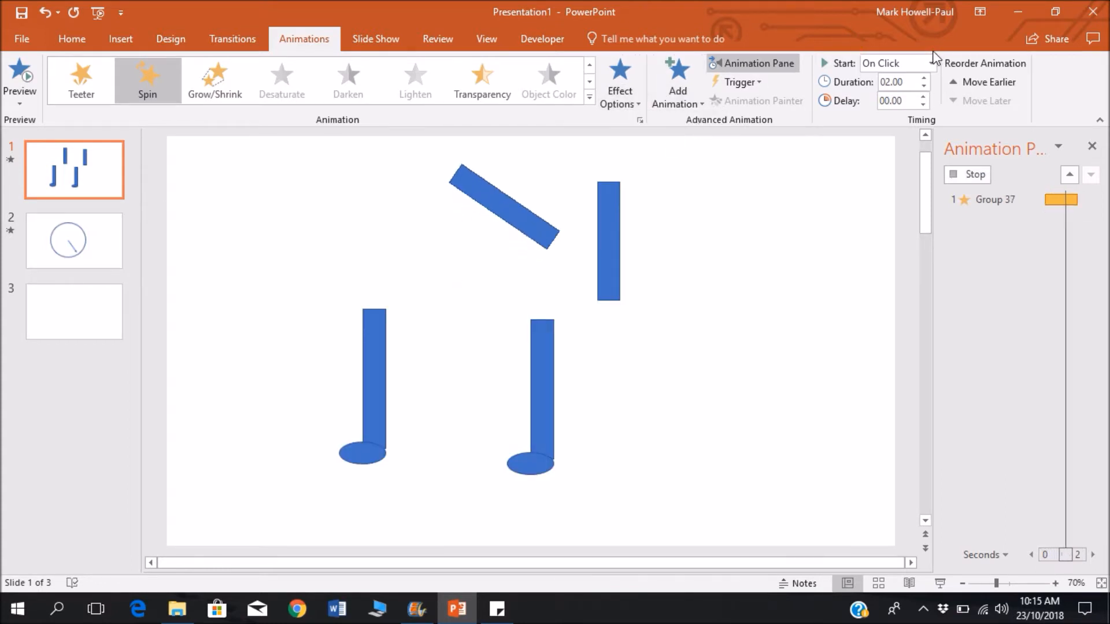
left_click(930, 63)
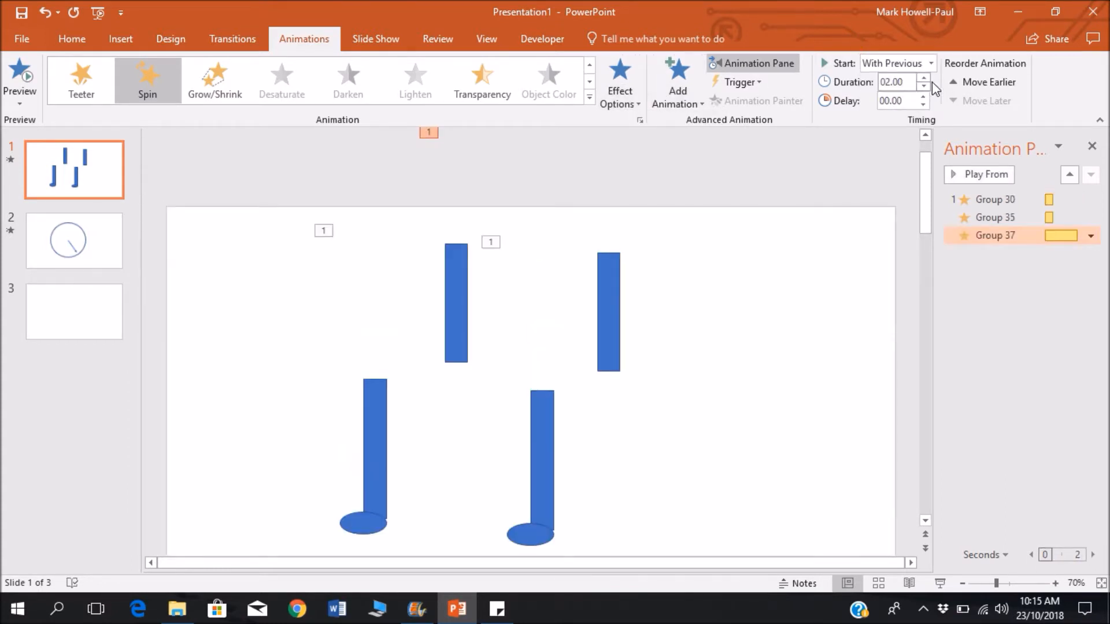
left_click(924, 86)
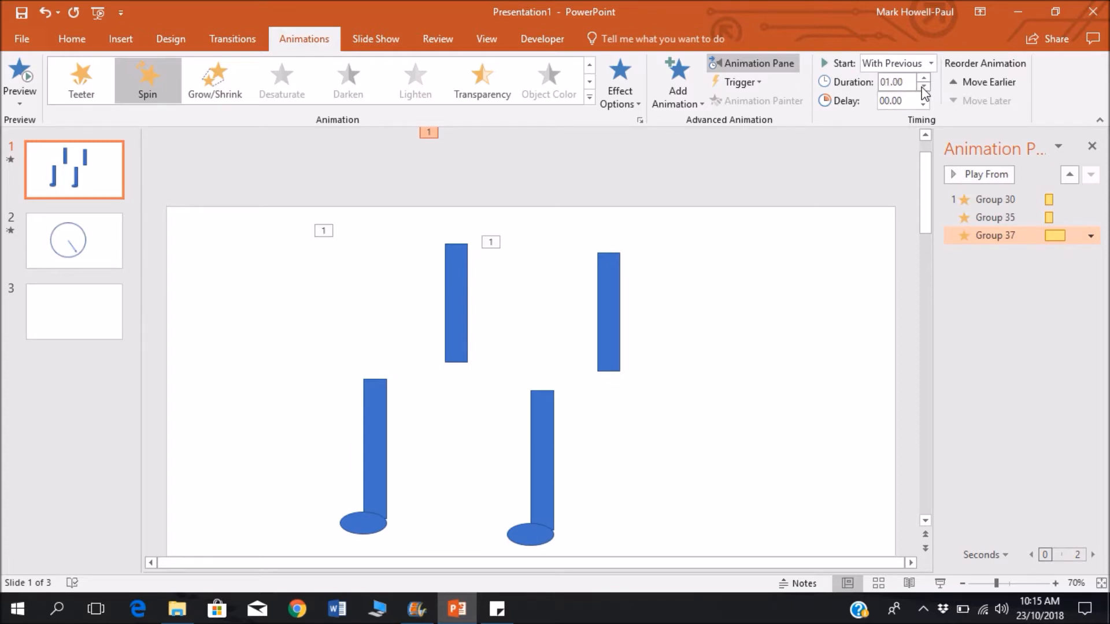
left_click(924, 85)
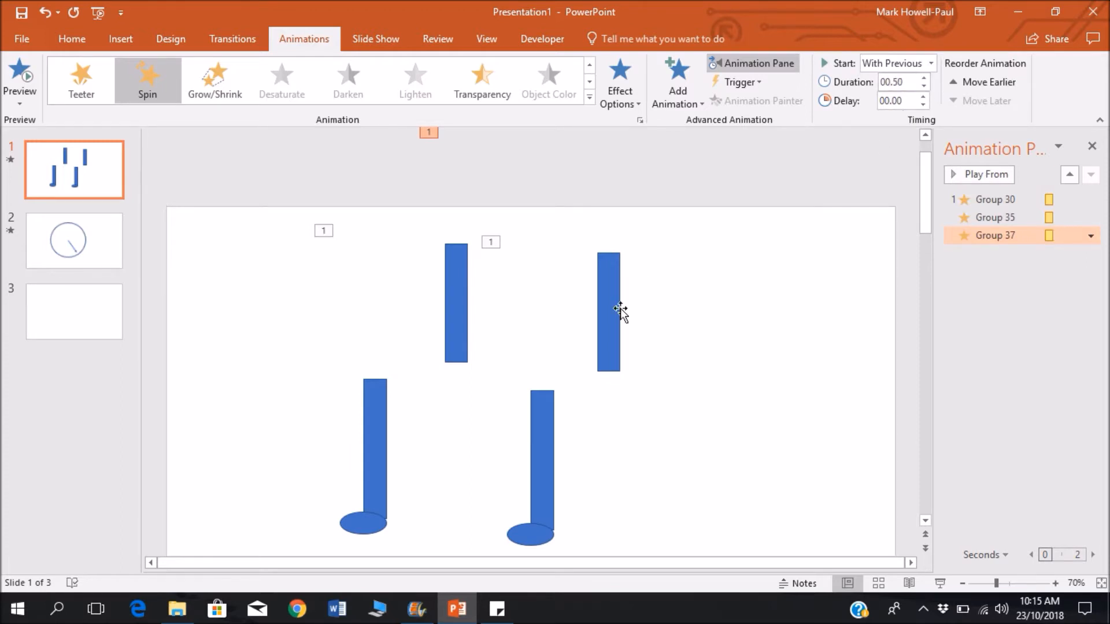
left_click(608, 312)
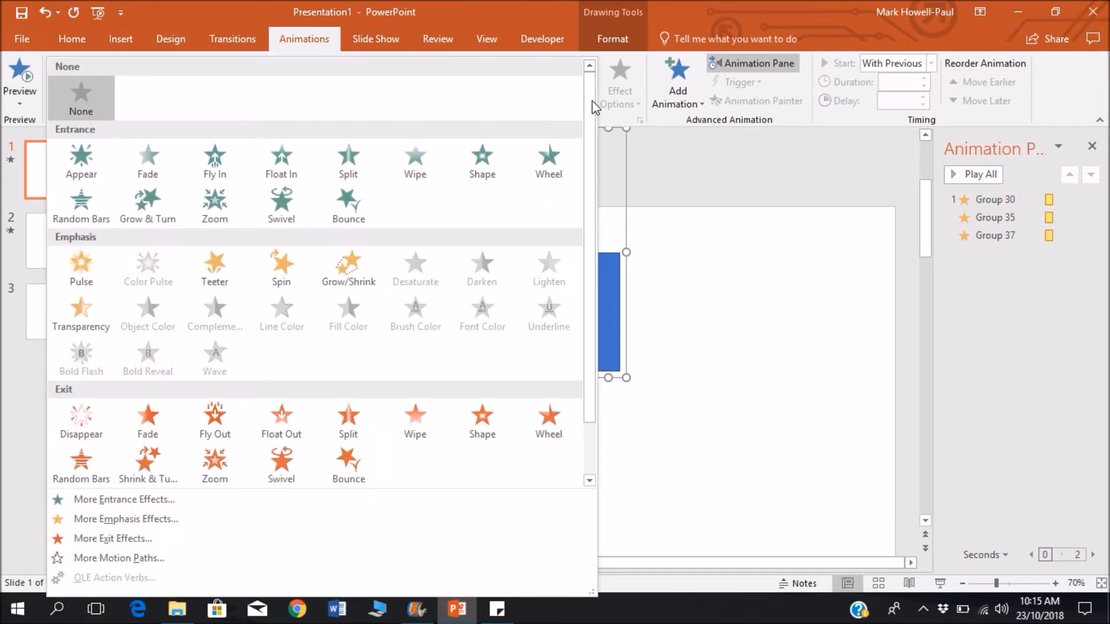
Apply Spin to the right upper arm piece with Quarter Spin effect option
left_click(281, 267)
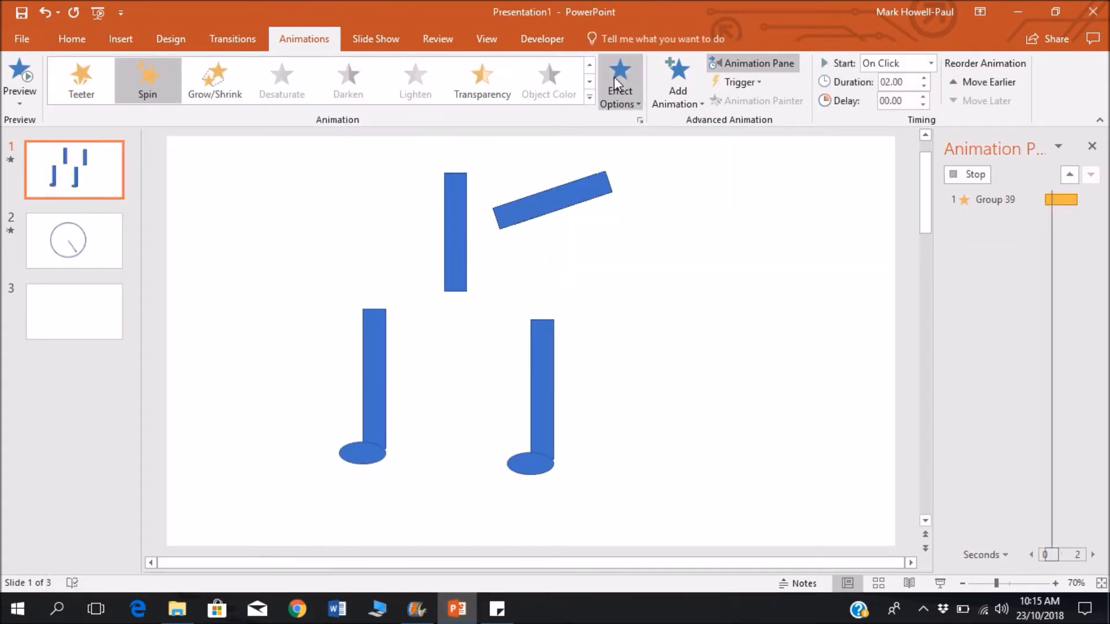
left_click(620, 82)
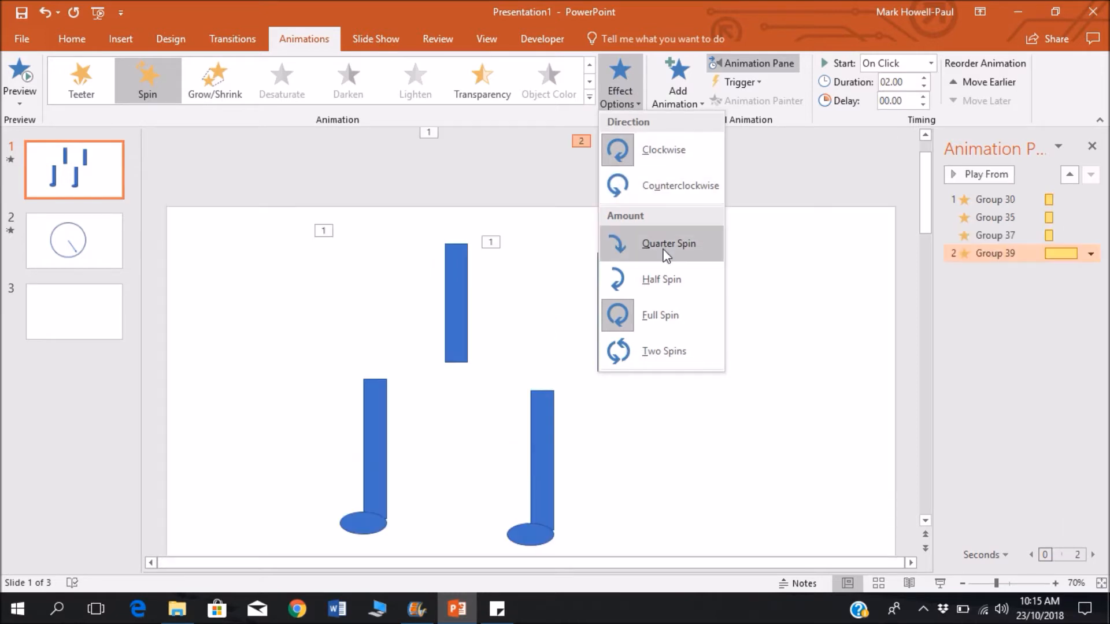
left_click(665, 243)
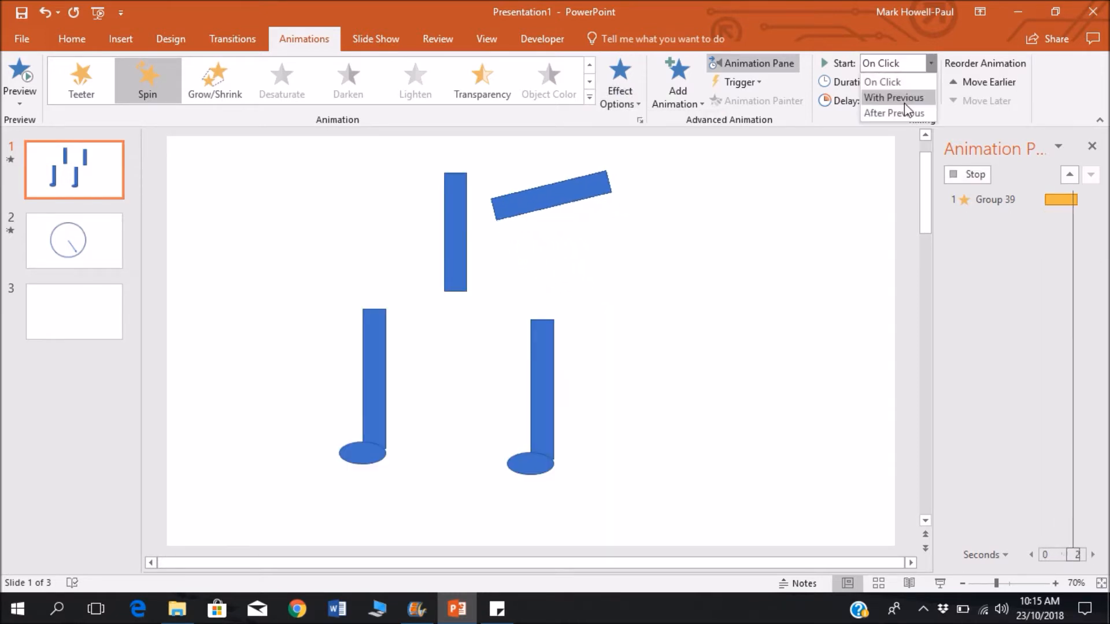
Set the right arm's quarter spin to start With Previous and shorten its duration
left_click(895, 98)
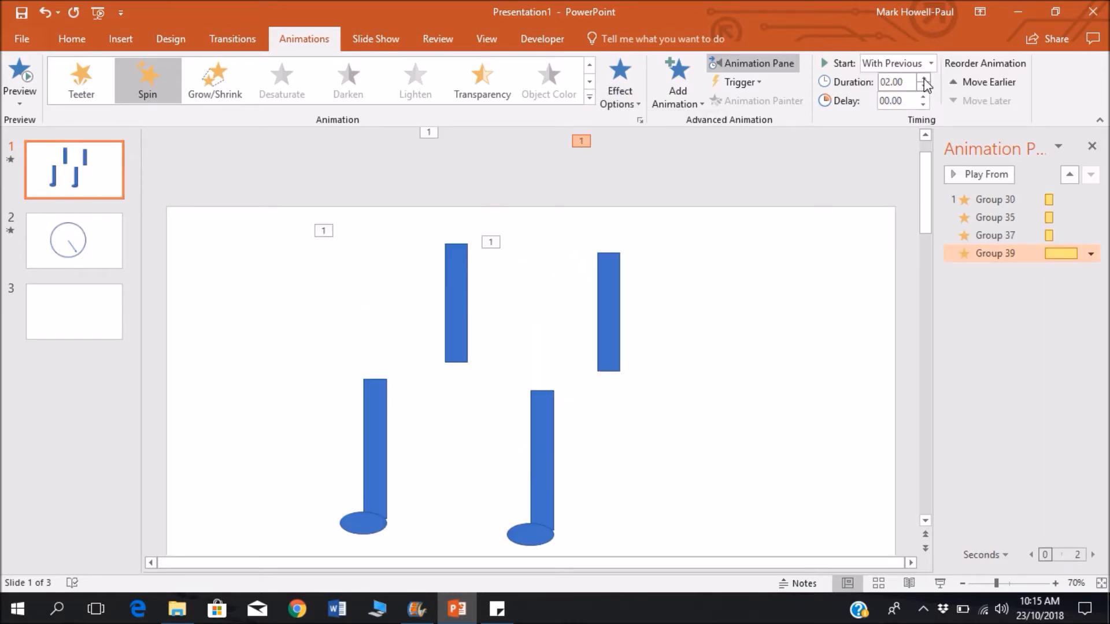
left_click(925, 86)
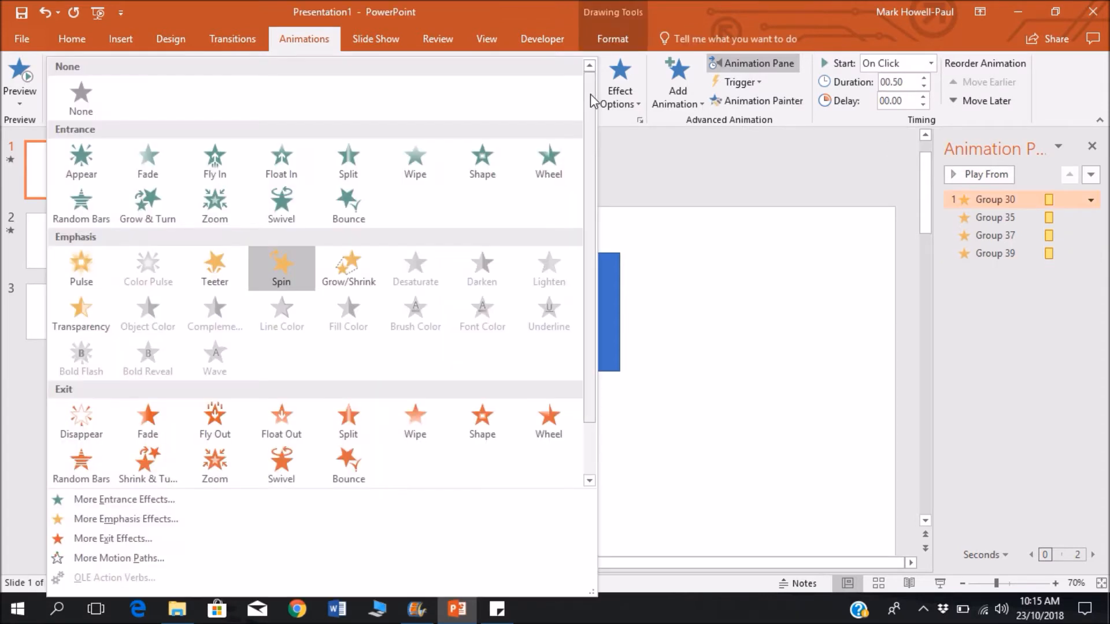
left_click(281, 268)
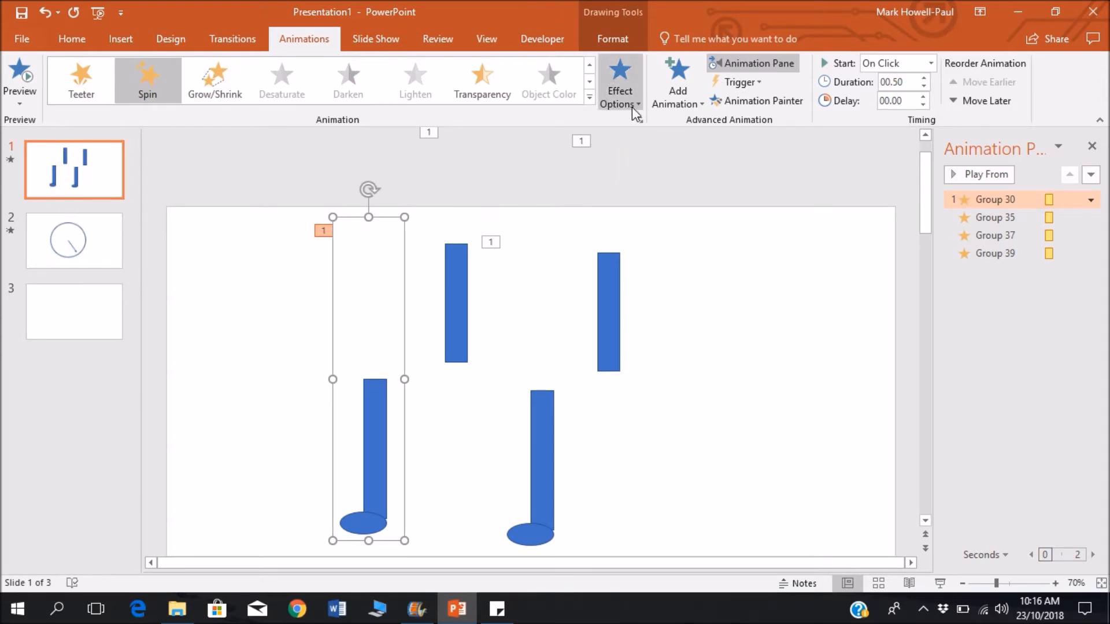
mouse_move(395, 402)
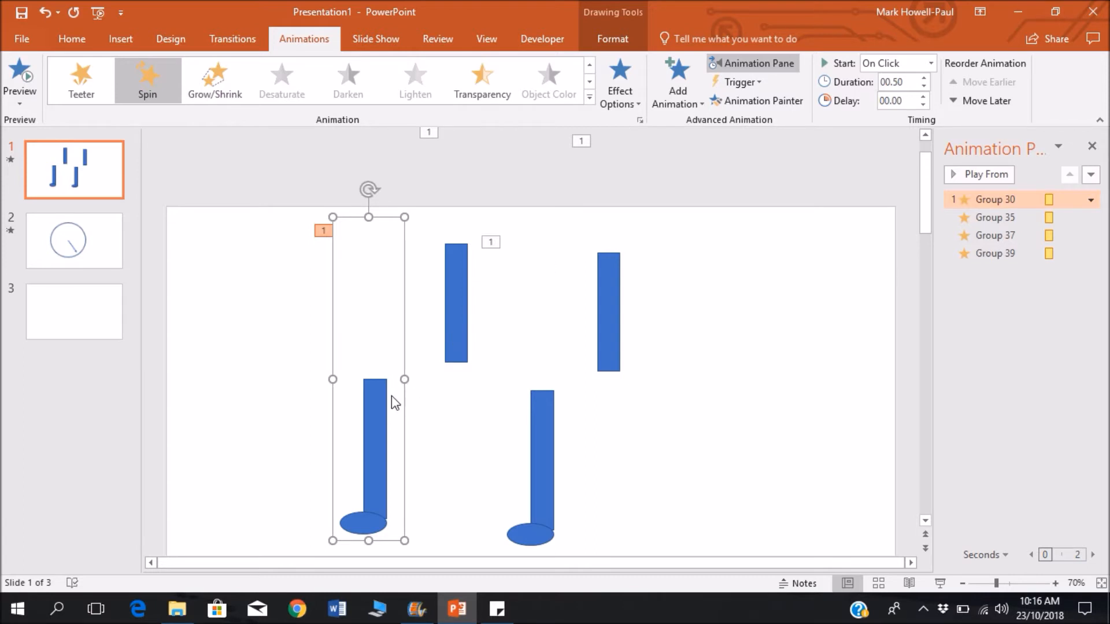
mouse_move(597, 448)
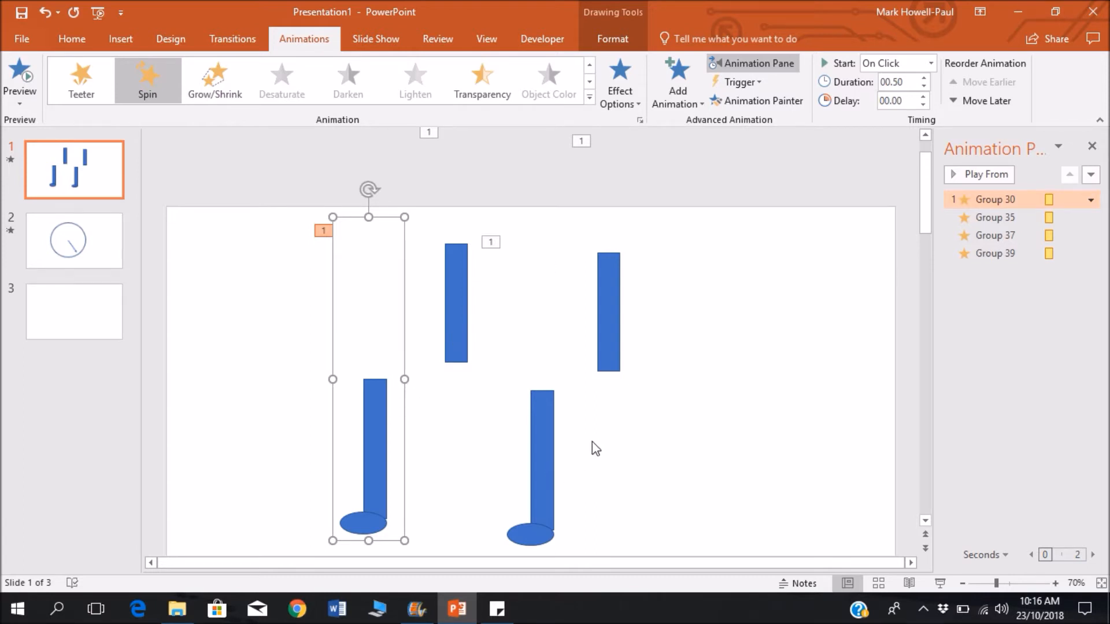
mouse_move(602, 427)
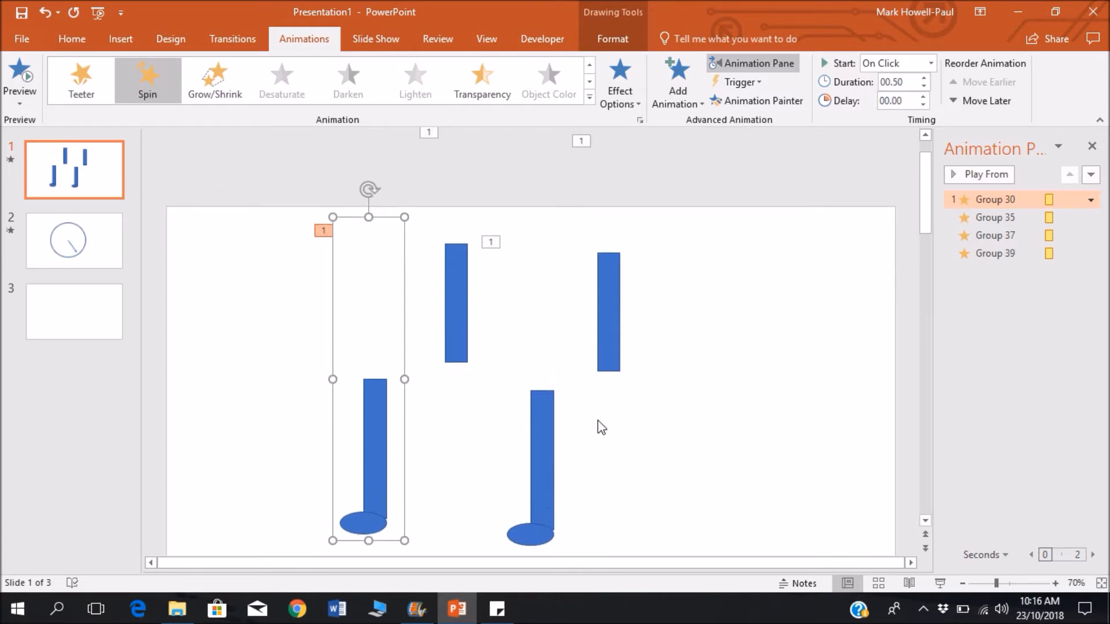
mouse_move(676, 92)
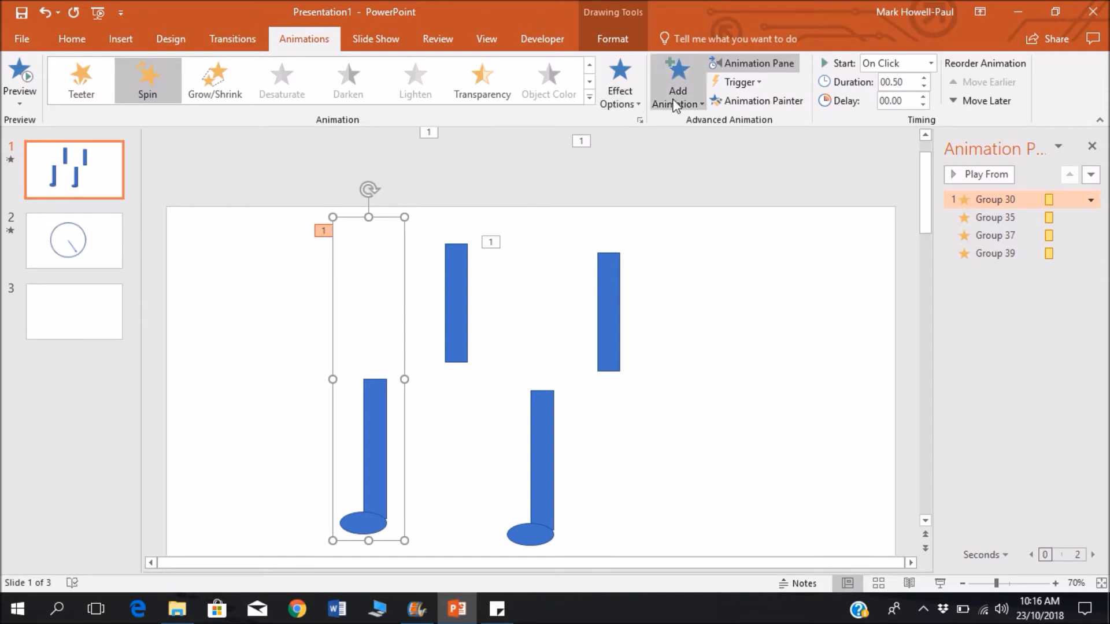
Add a second Spin animation to the left leg group, Group 30
left_click(676, 83)
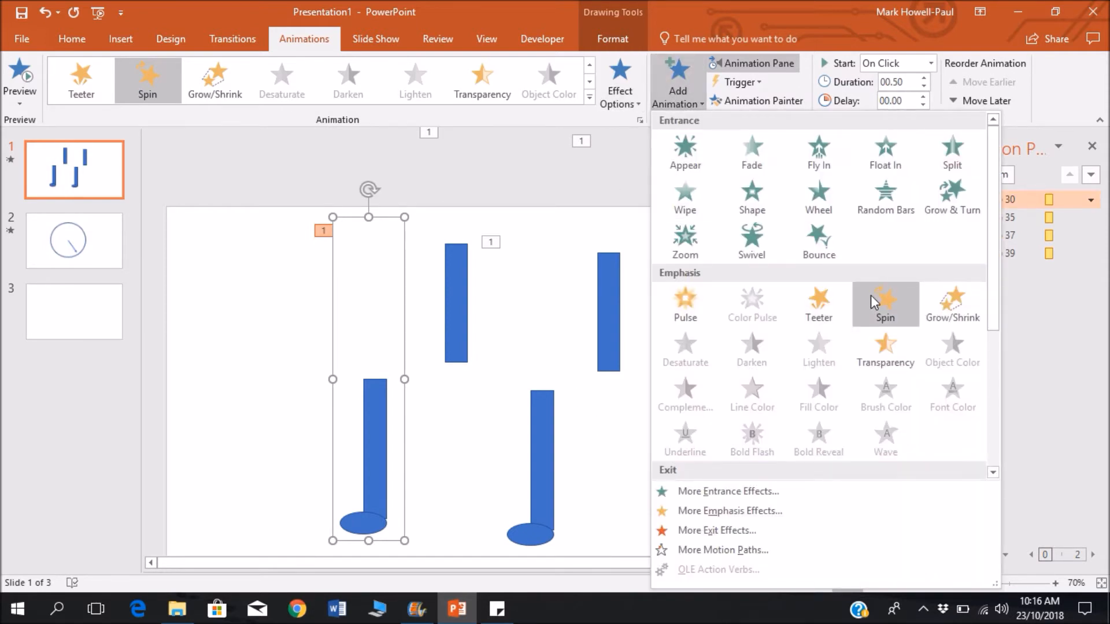
left_click(885, 305)
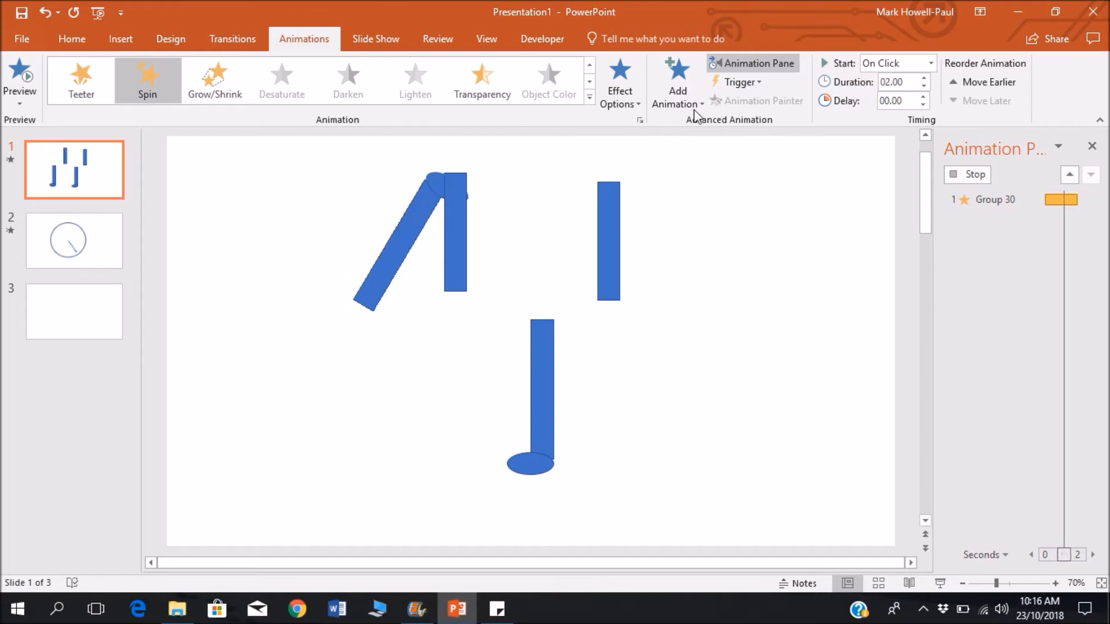
left_click(618, 81)
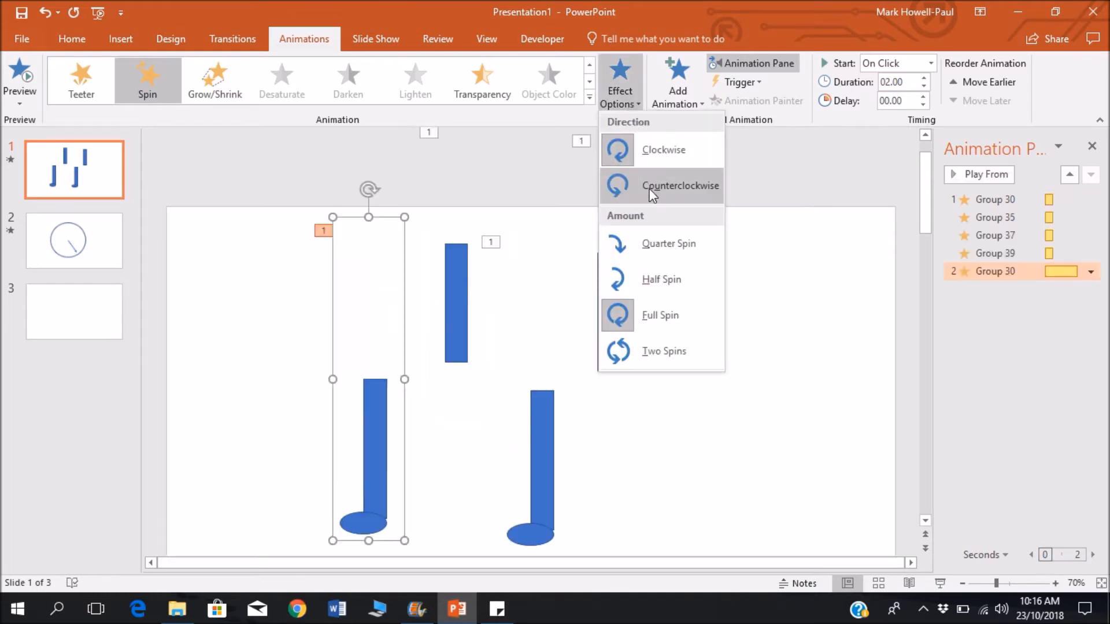
left_click(680, 185)
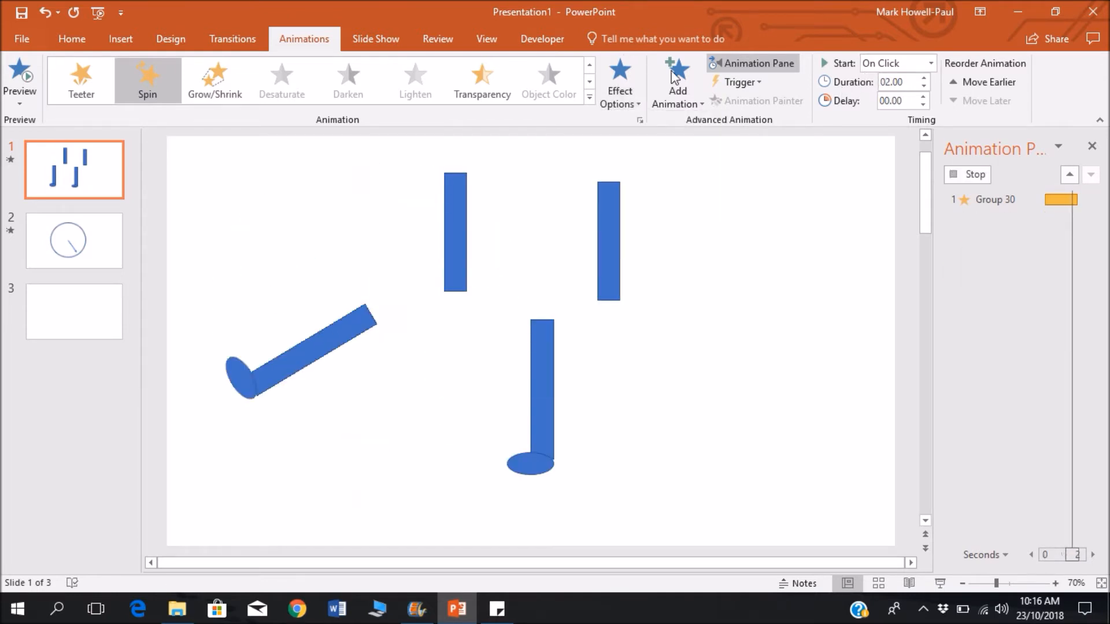
Time the return spin With Previous, 00.50 duration, 00.50 delay, then preview
left_click(619, 82)
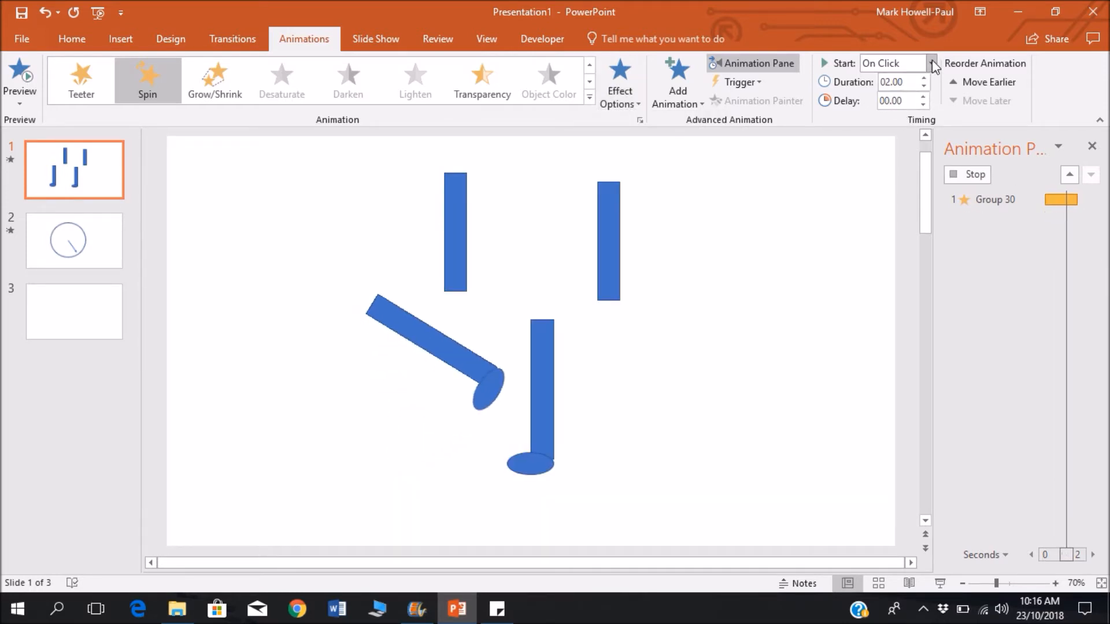
left_click(930, 63)
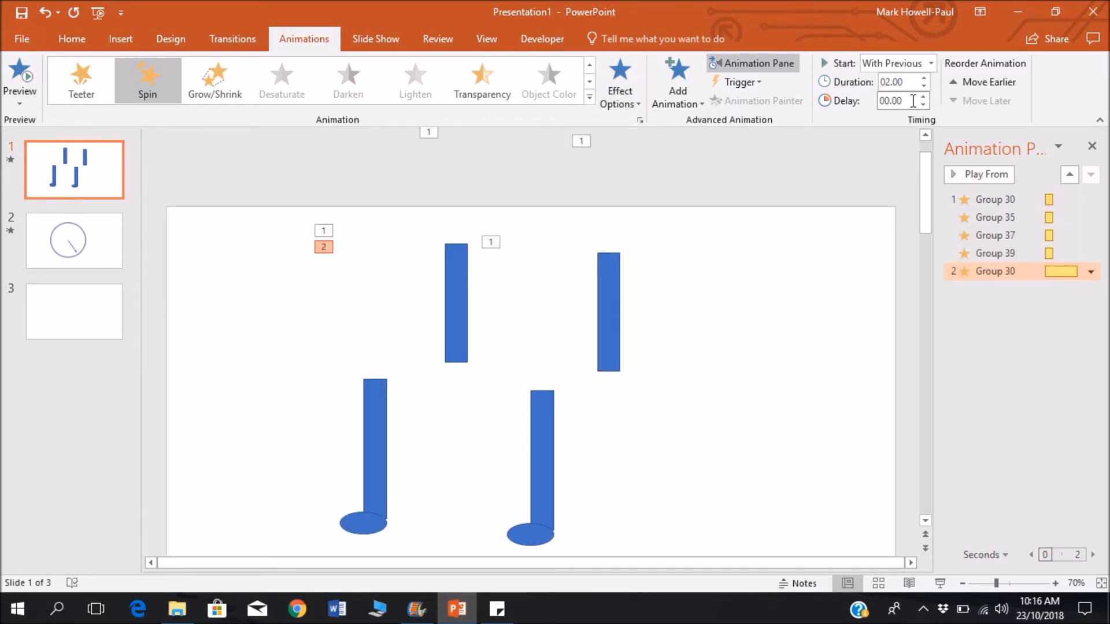
left_click(924, 87)
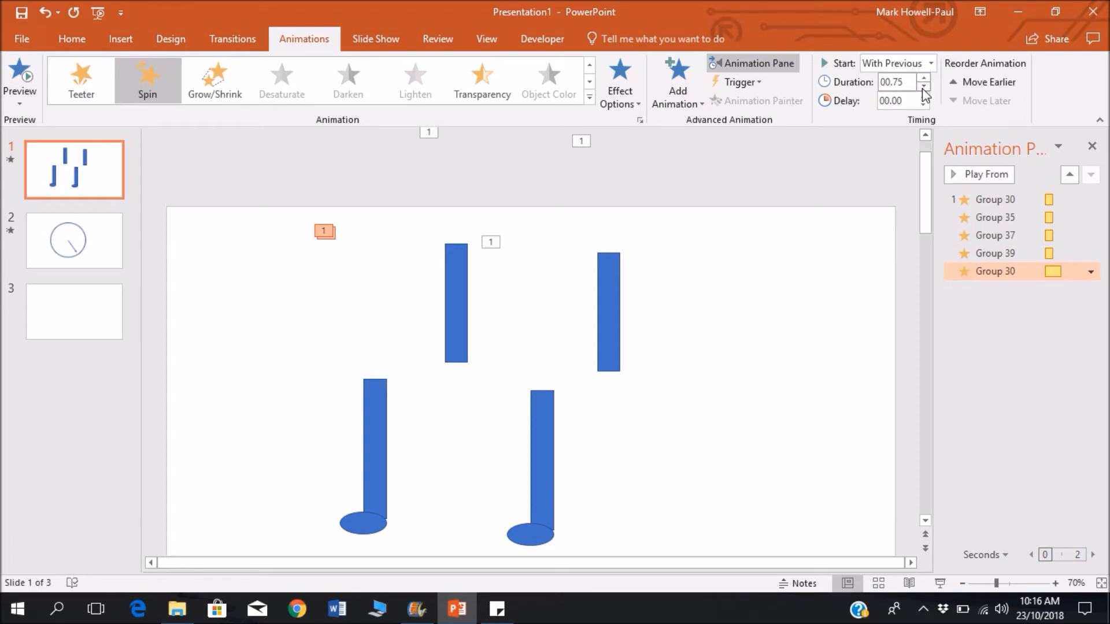
left_click(924, 86)
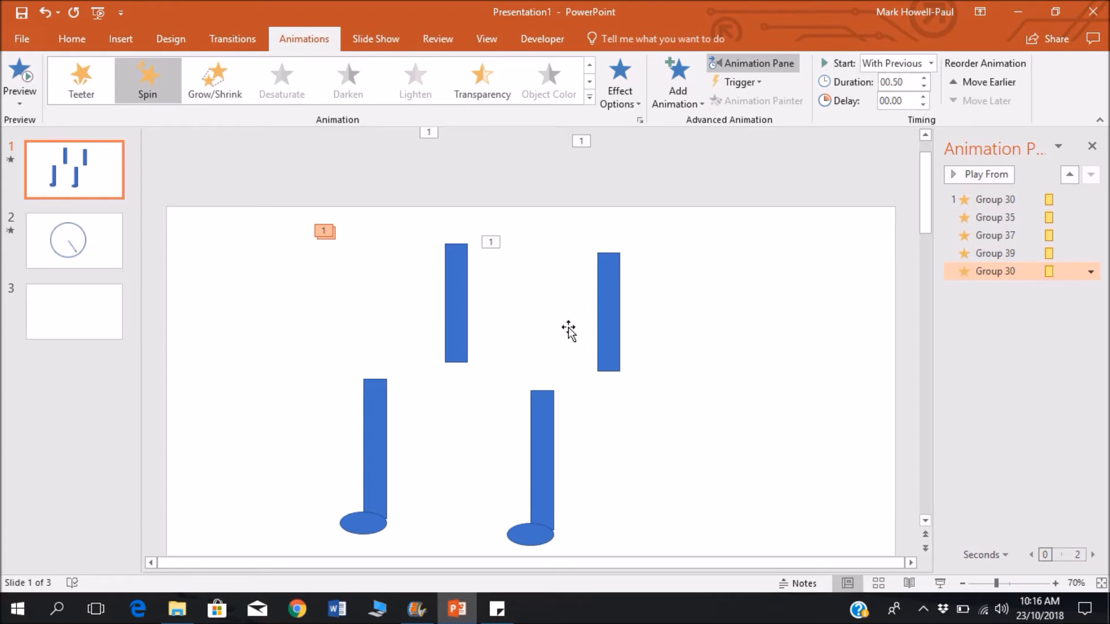
left_click(368, 453)
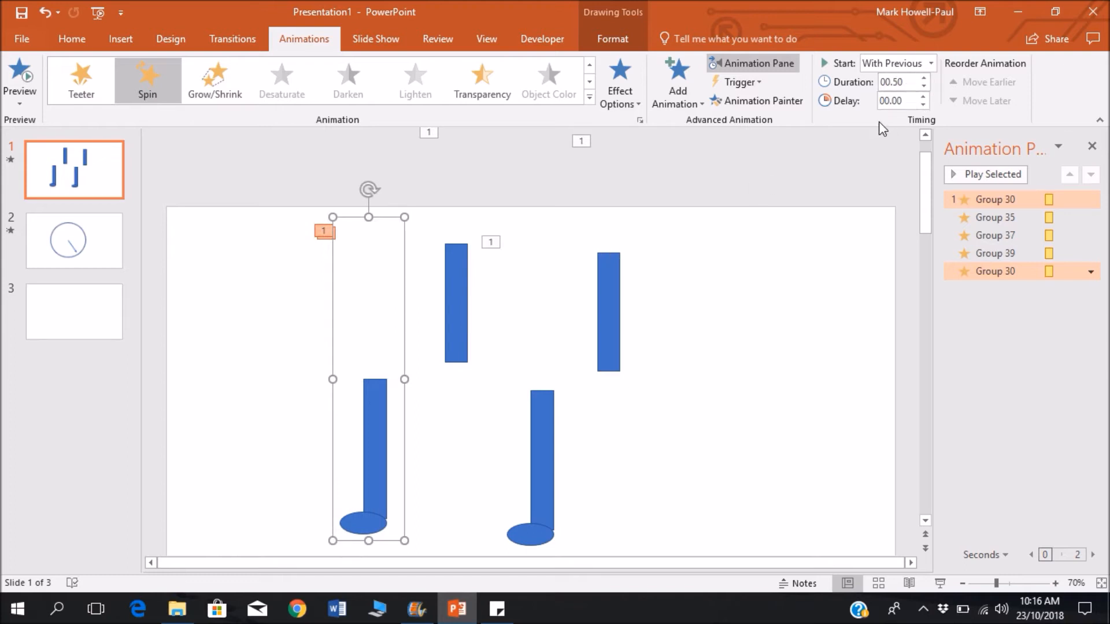
mouse_move(924, 103)
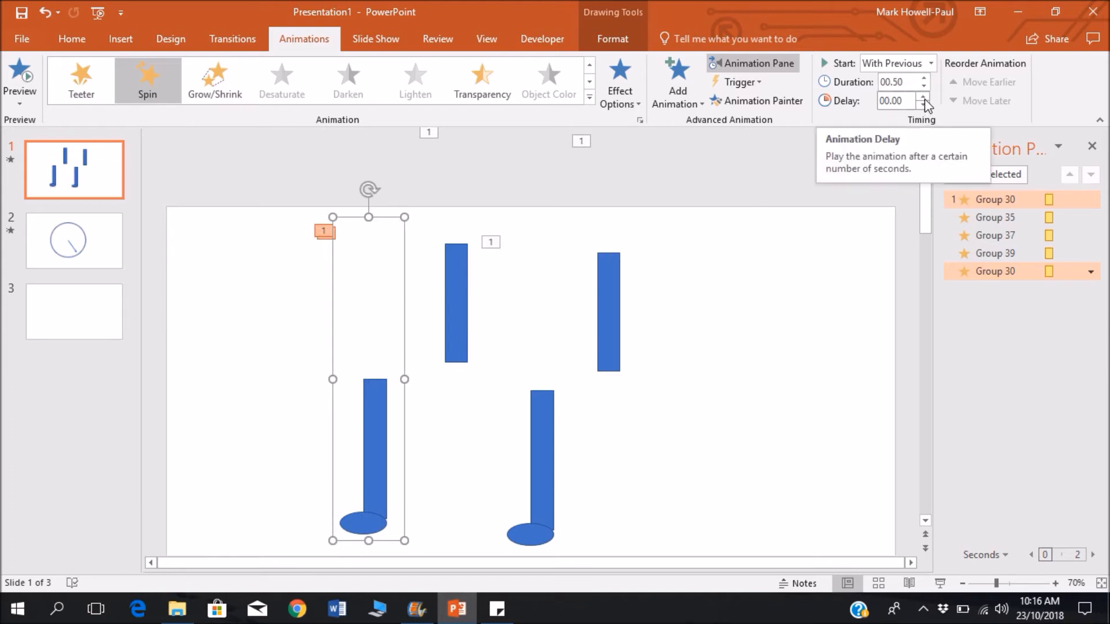
left_click(924, 97)
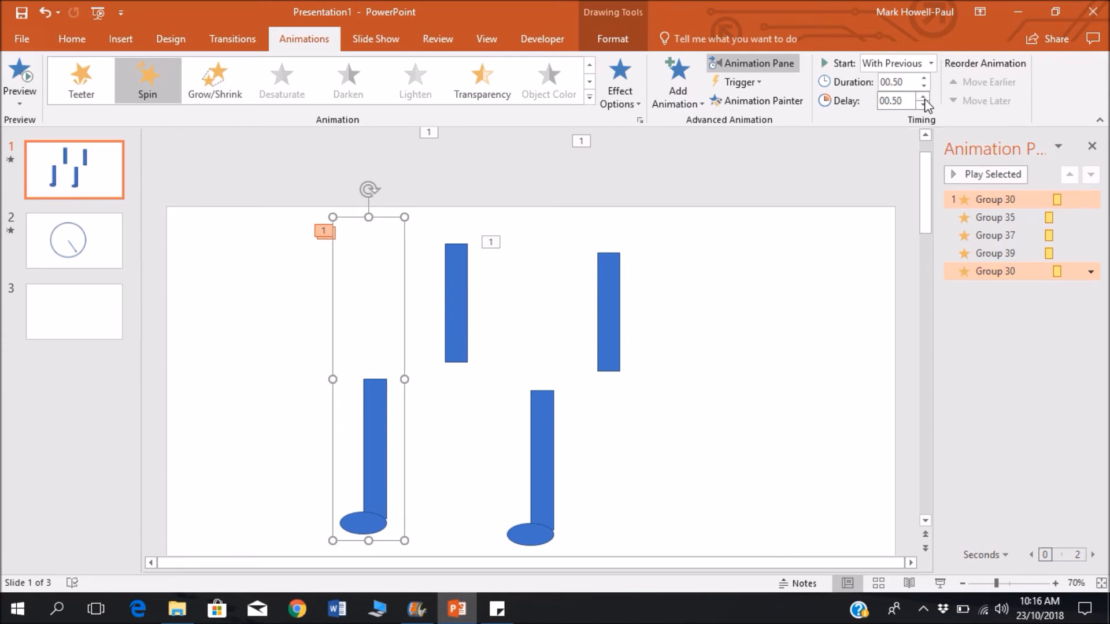
left_click(999, 199)
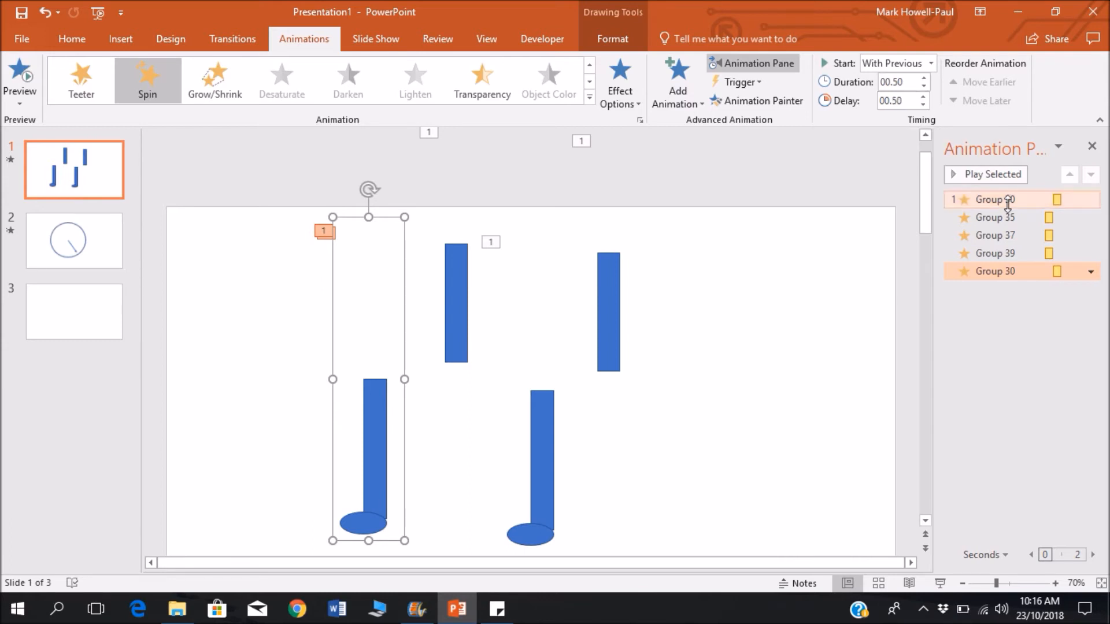
left_click(992, 174)
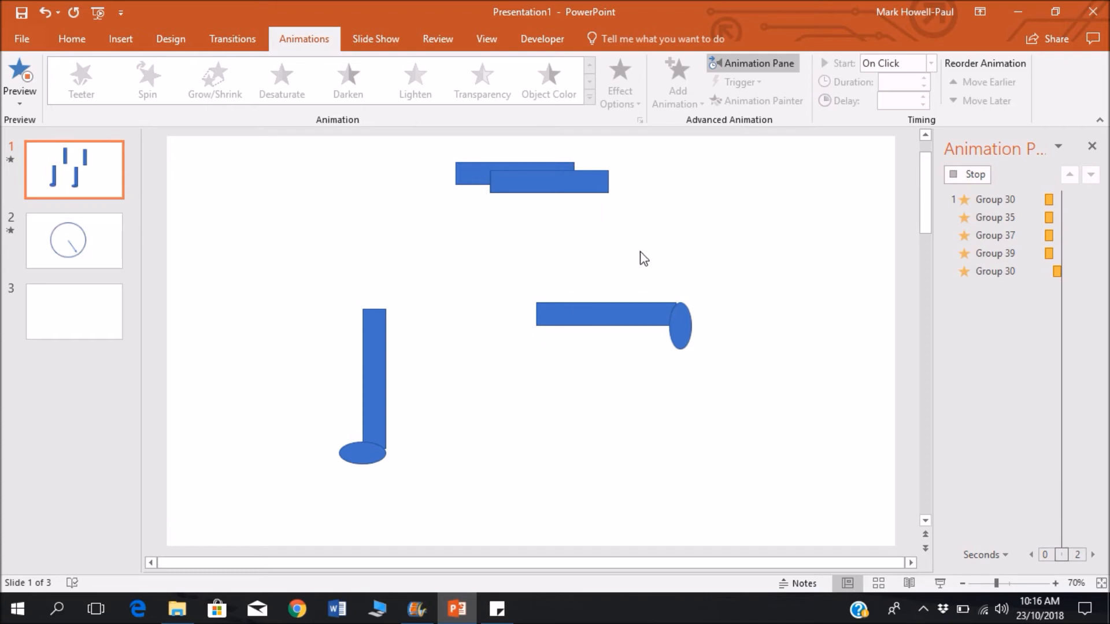
Add a Spin to Group 35: duration 00.50, With Previous, 00.50 delay
left_click(994, 218)
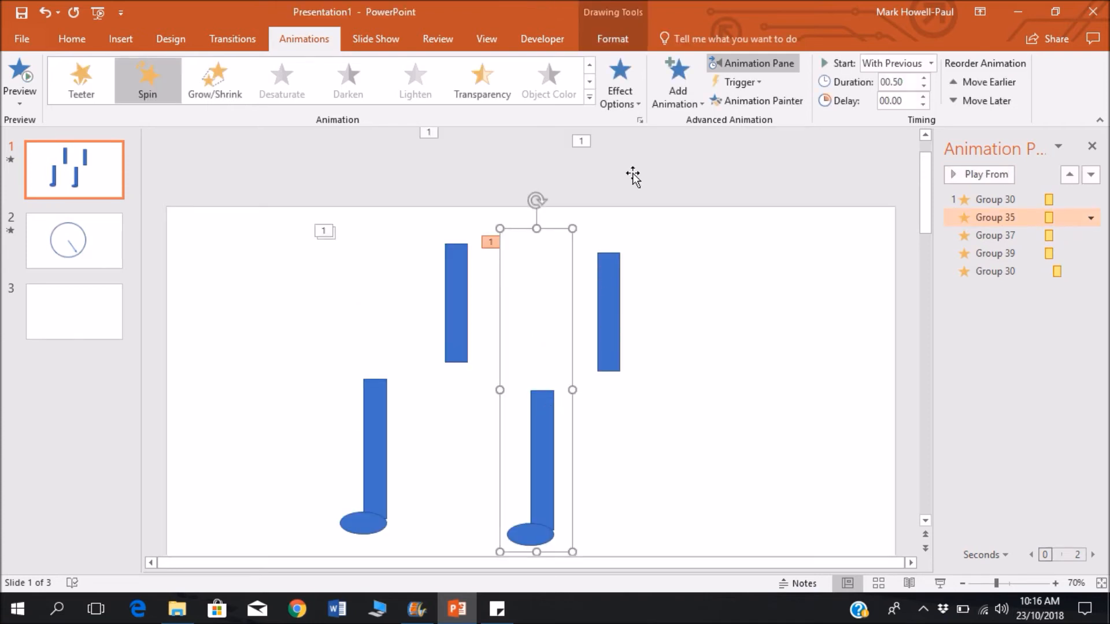
mouse_move(620, 81)
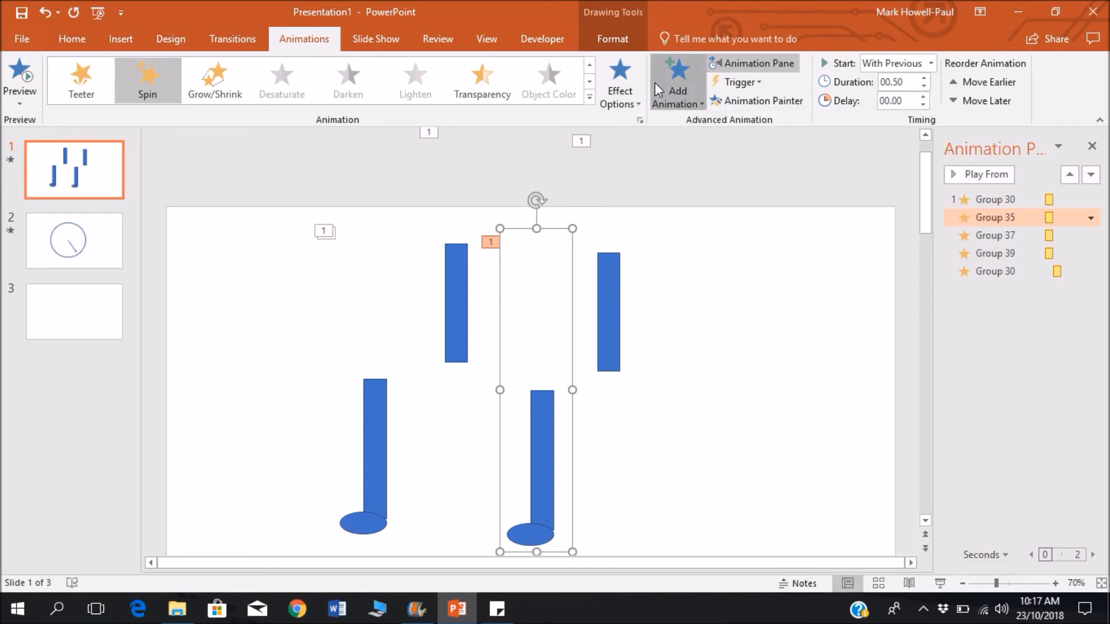
left_click(677, 82)
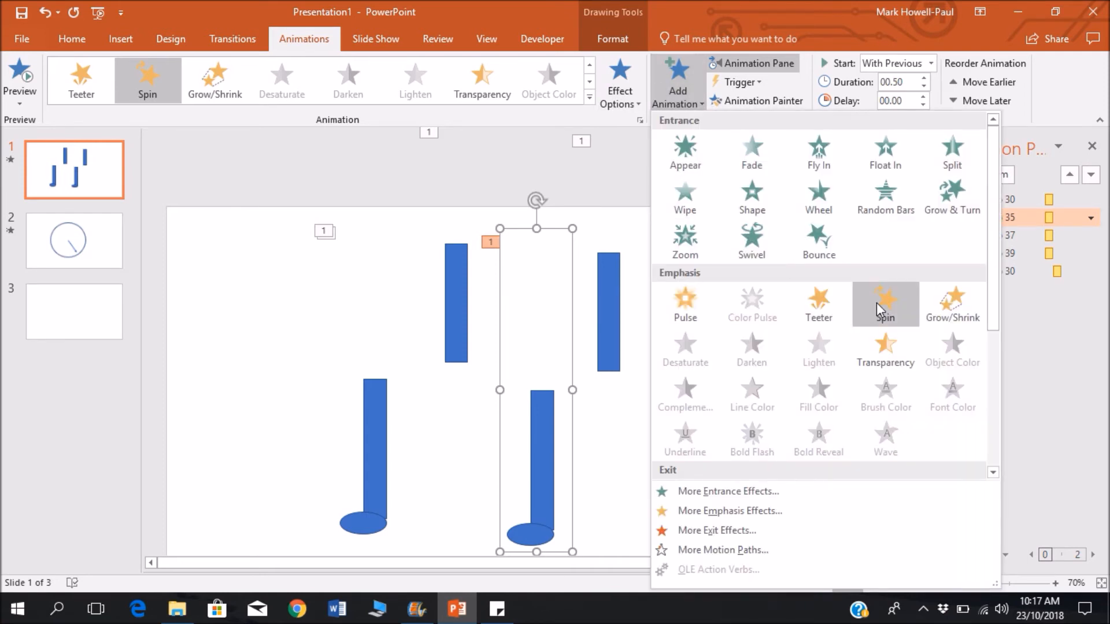
left_click(885, 305)
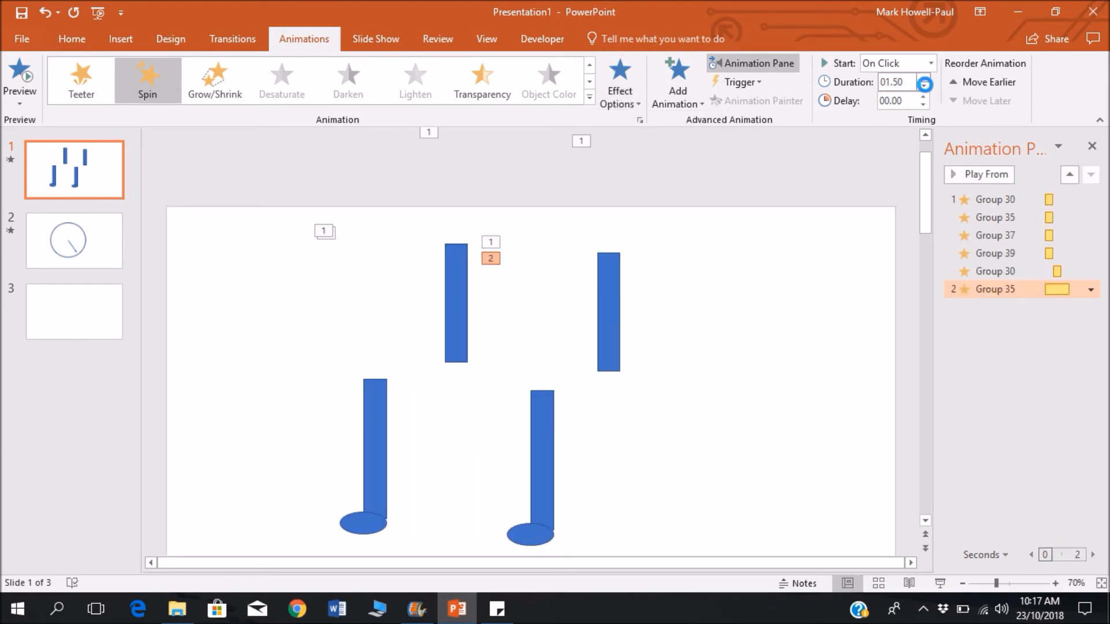
left_click(924, 85)
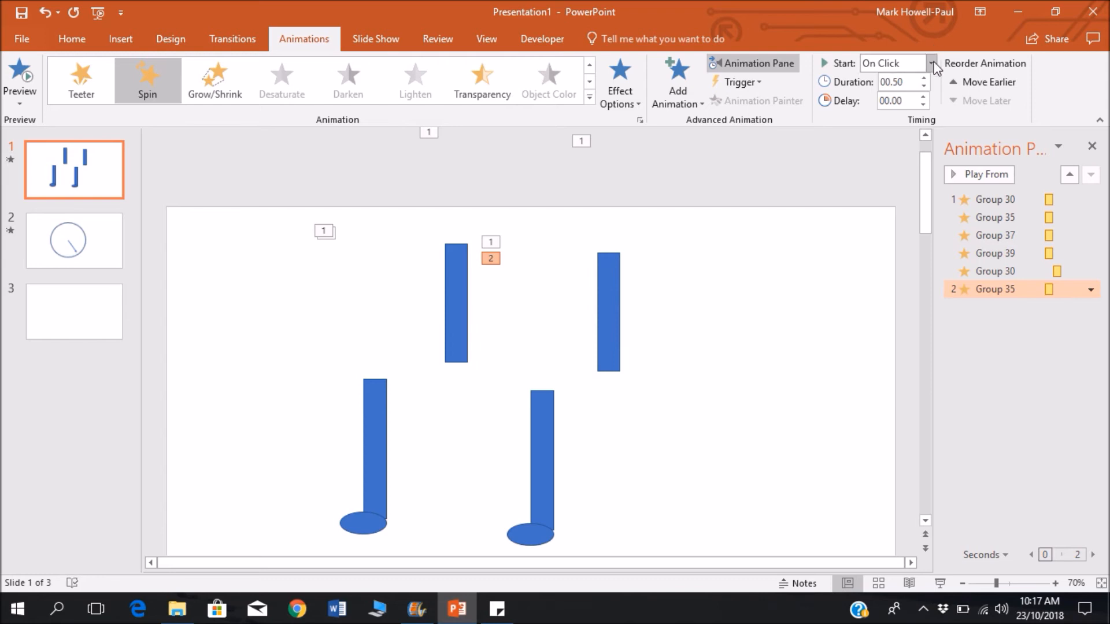
left_click(933, 63)
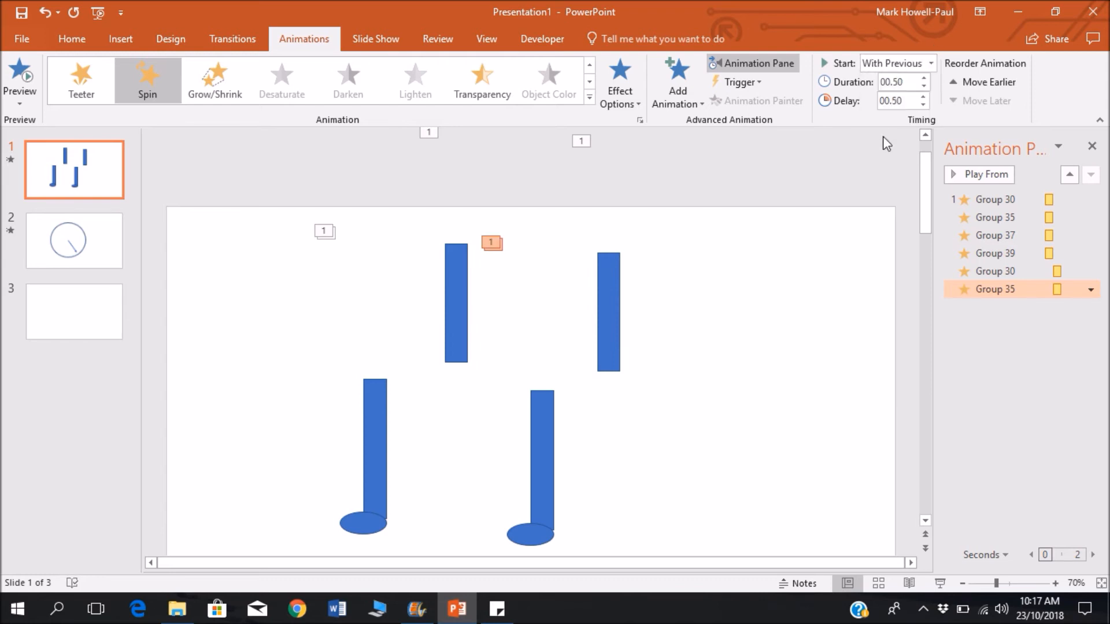
left_click(979, 174)
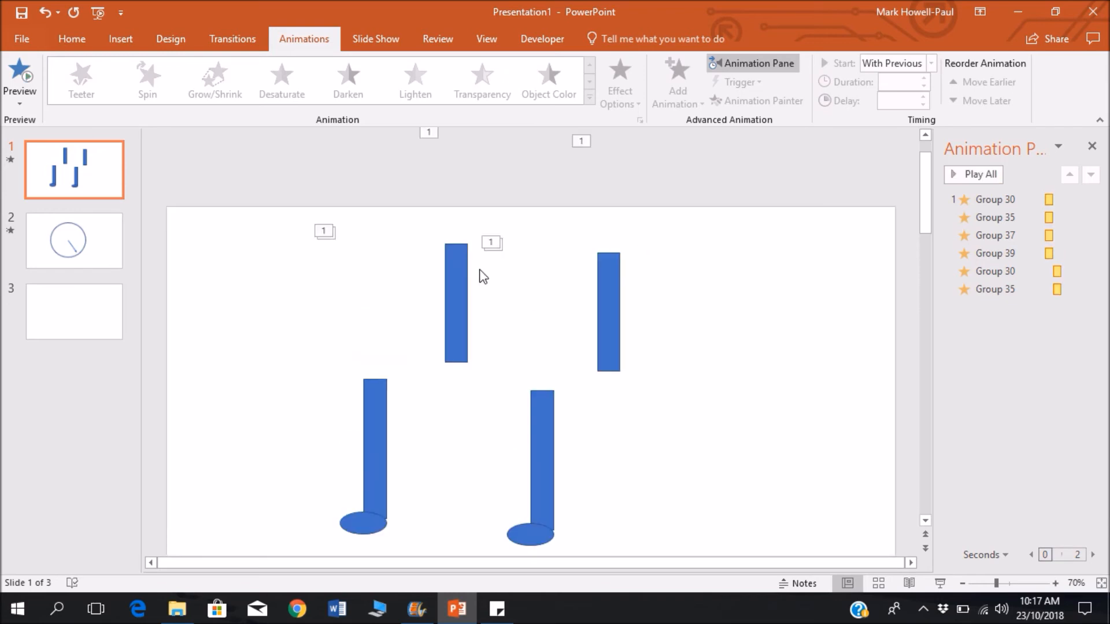
Add matching return Spin animations to arm groups Group 37 and Group 39
left_click(147, 79)
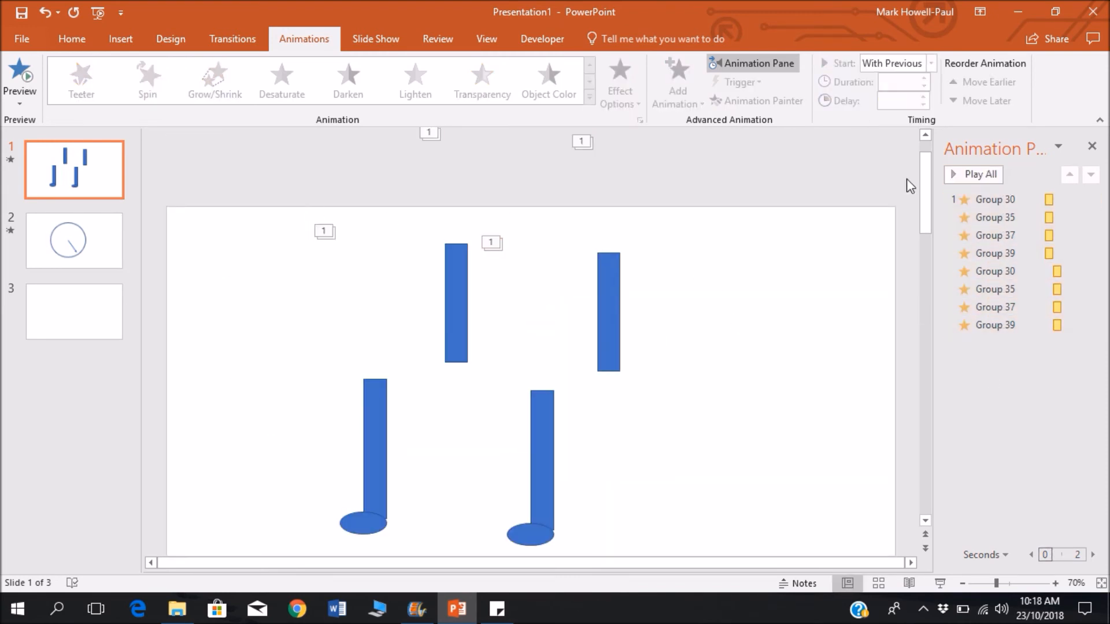
left_click(974, 174)
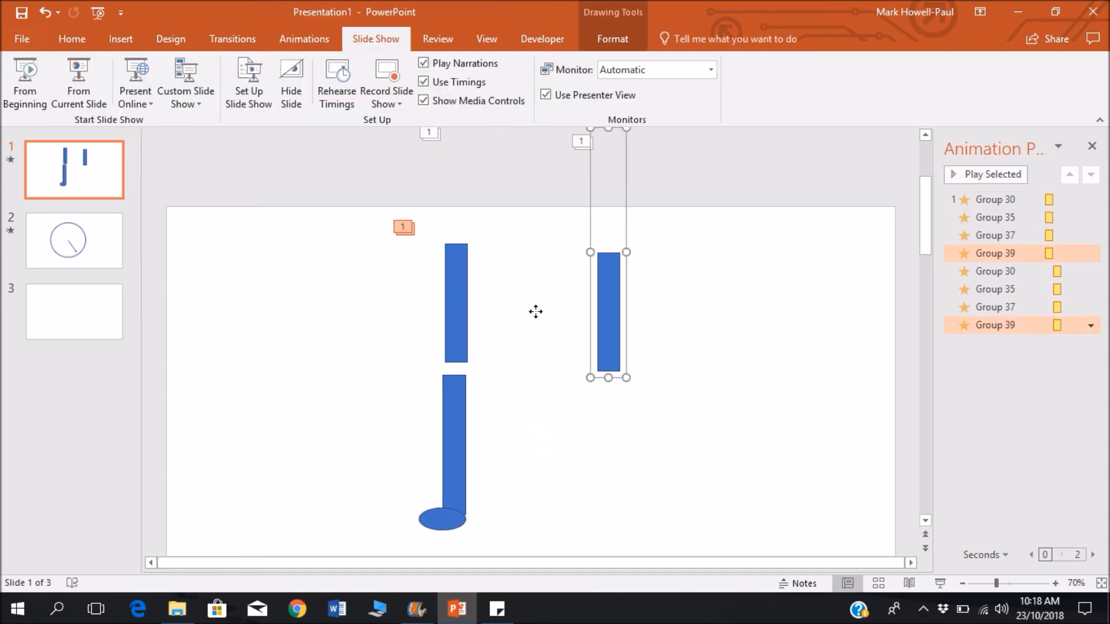
Stack the limb pieces into an upright figure and add an oval head
left_click(277, 78)
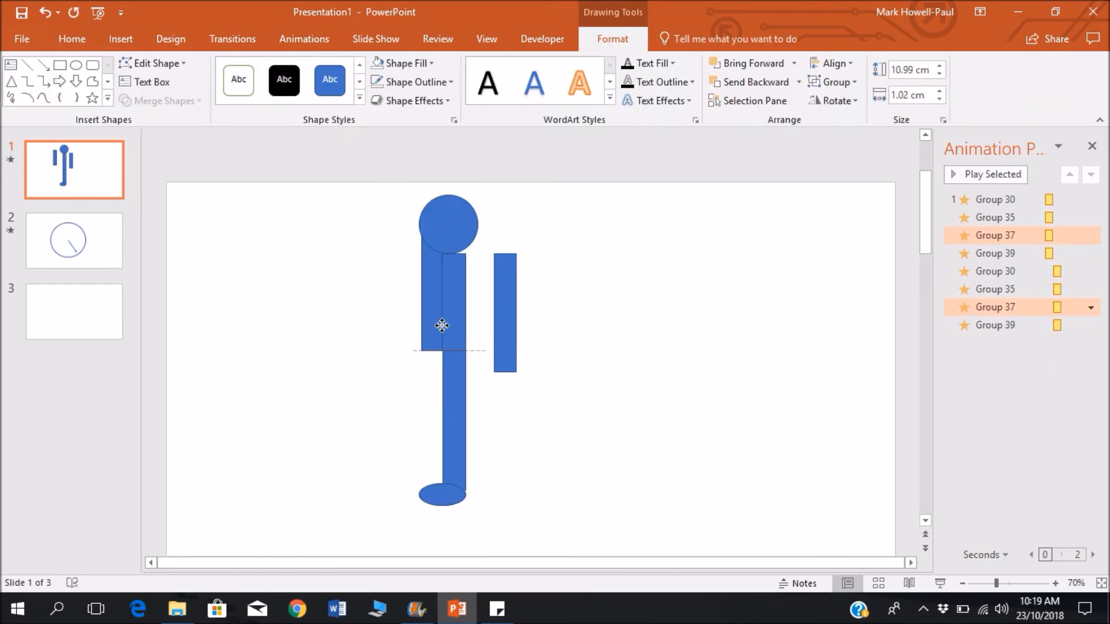
right_click(441, 326)
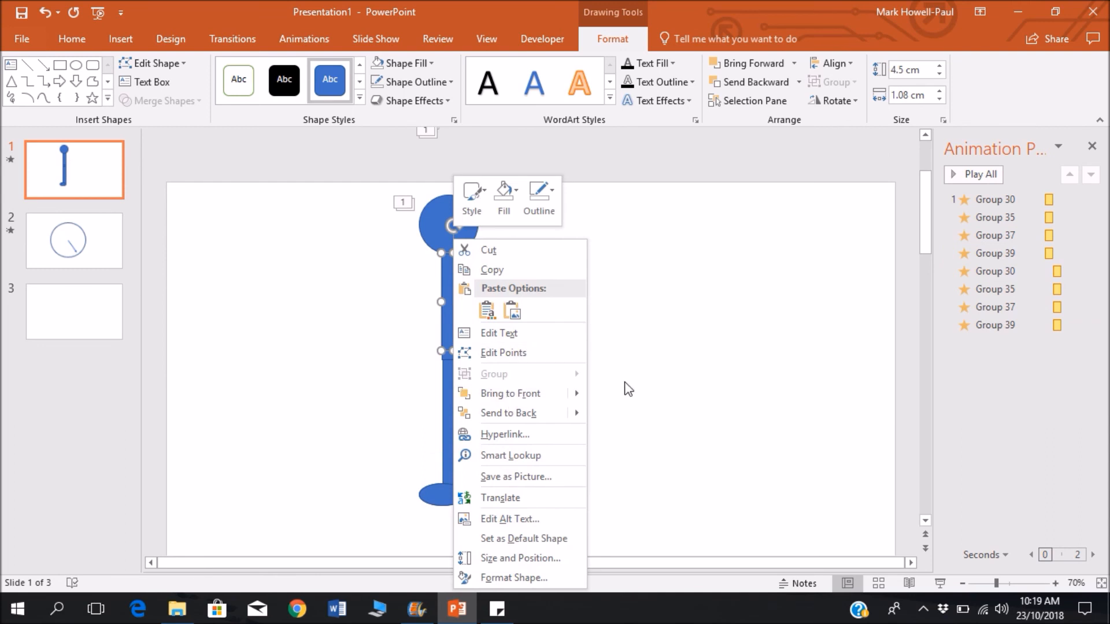
left_click(376, 38)
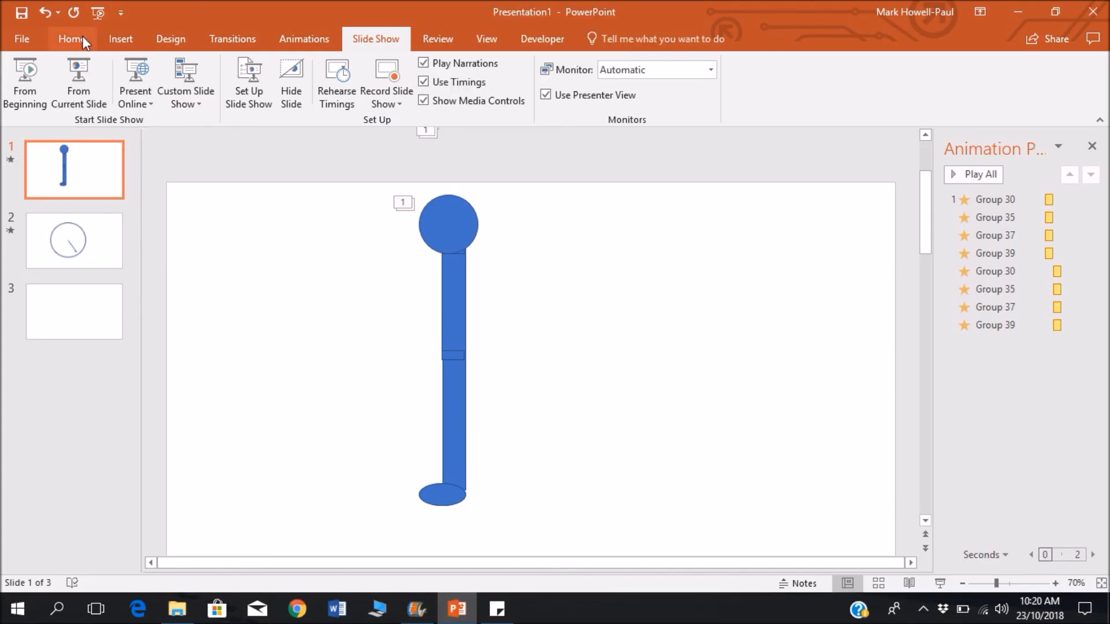
left_click(71, 39)
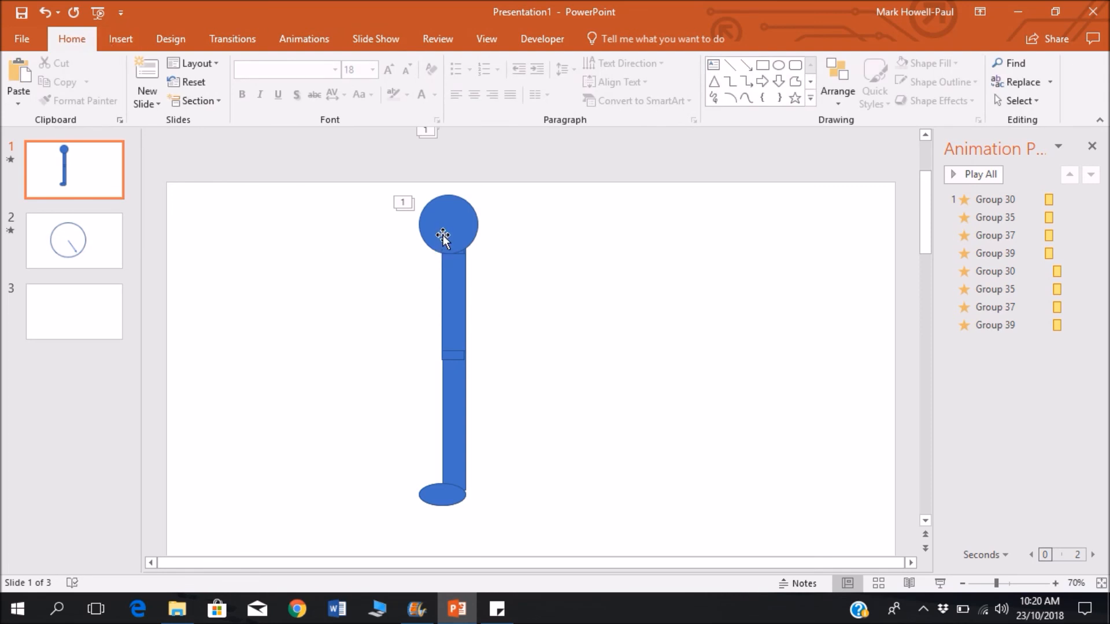
left_click(446, 223)
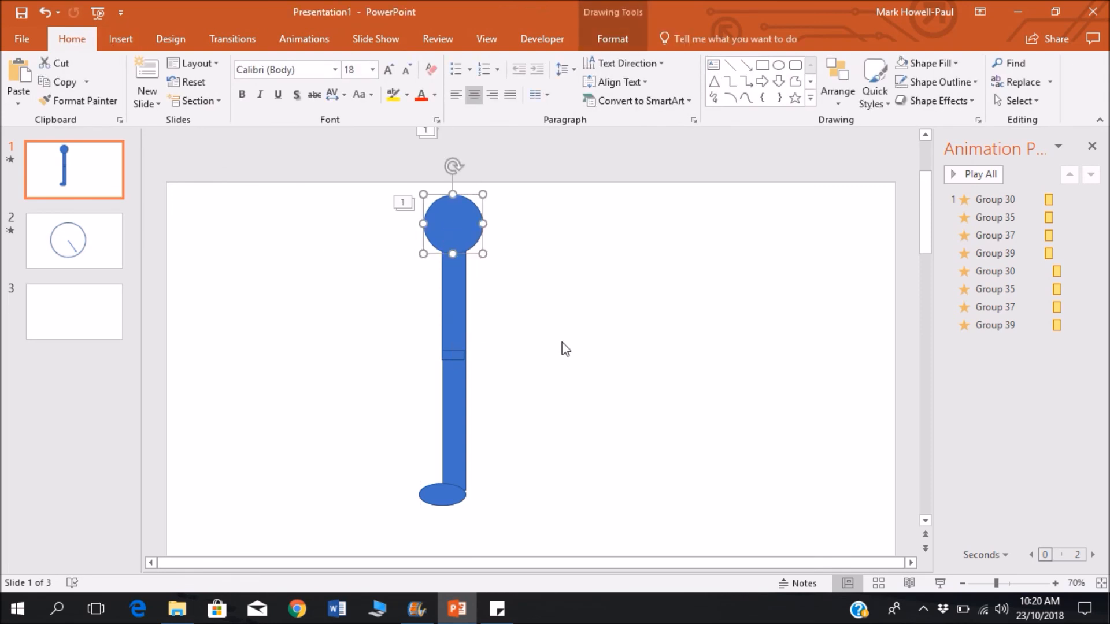